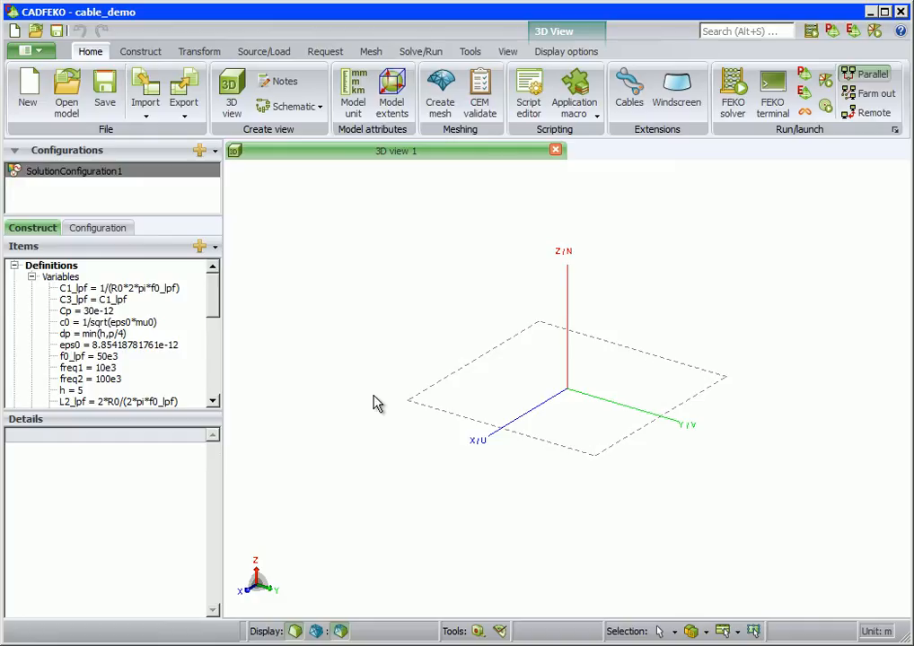
pyautogui.moveTo(166, 390)
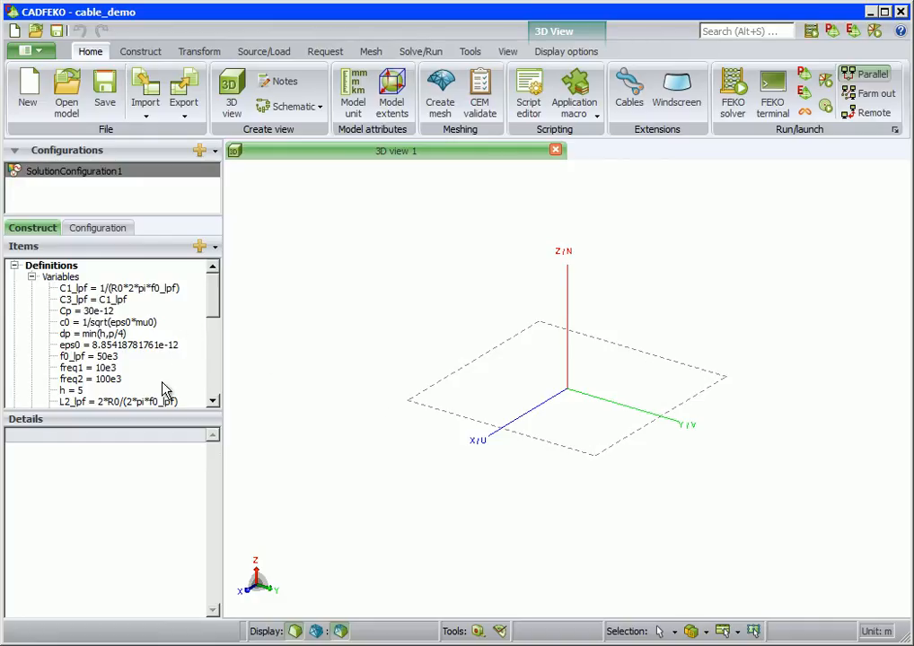
# Step: Change the cable_demo model unit from metres to centimetres
pyautogui.scroll(-3)
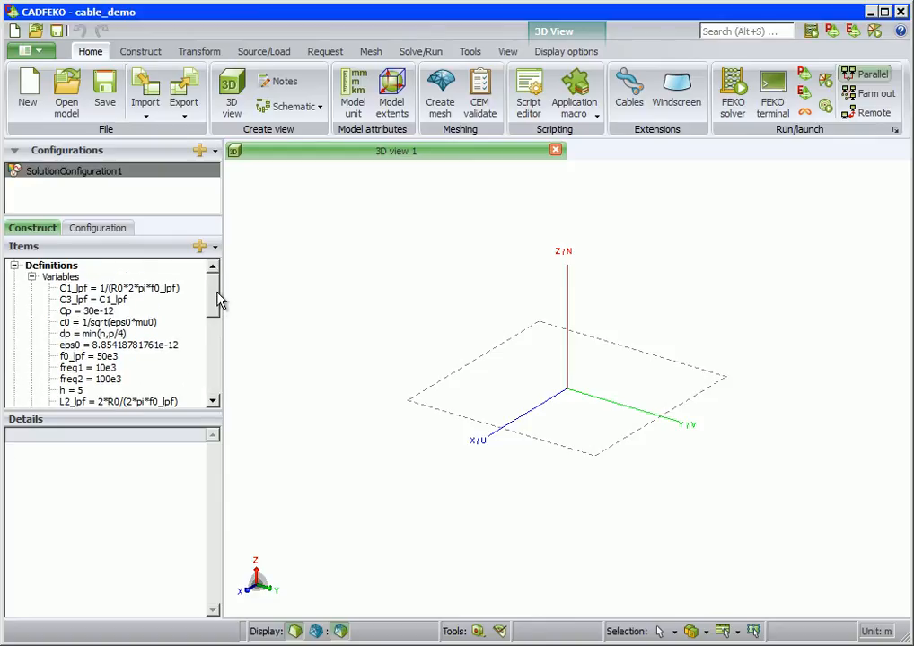
pyautogui.click(354, 92)
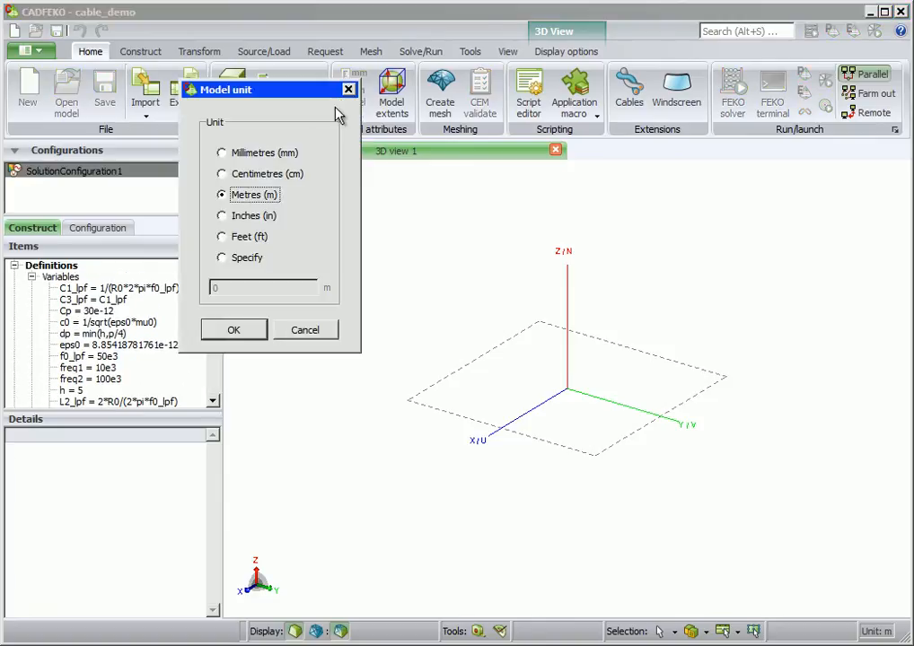
pyautogui.click(222, 173)
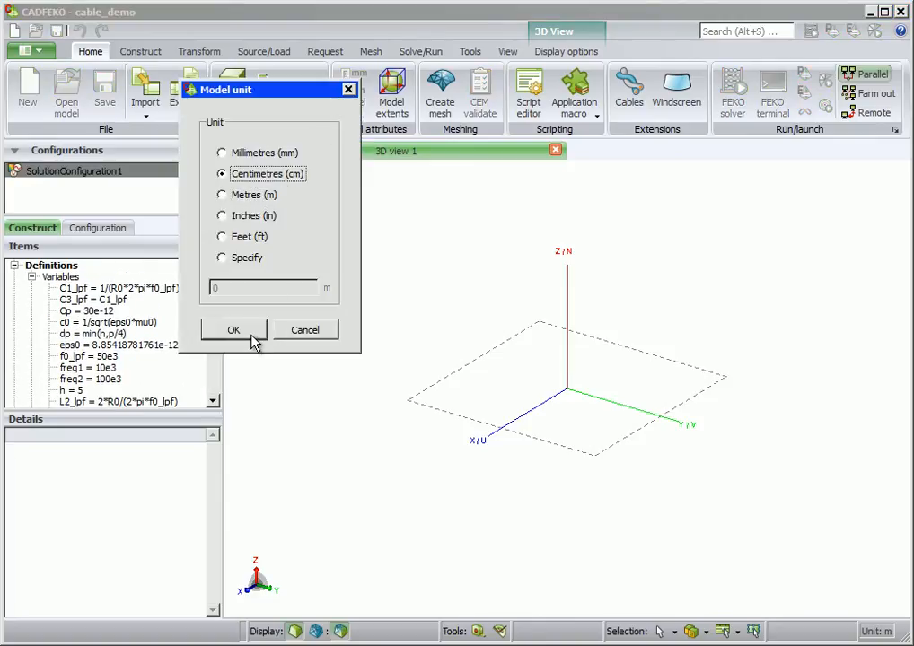
pyautogui.click(233, 330)
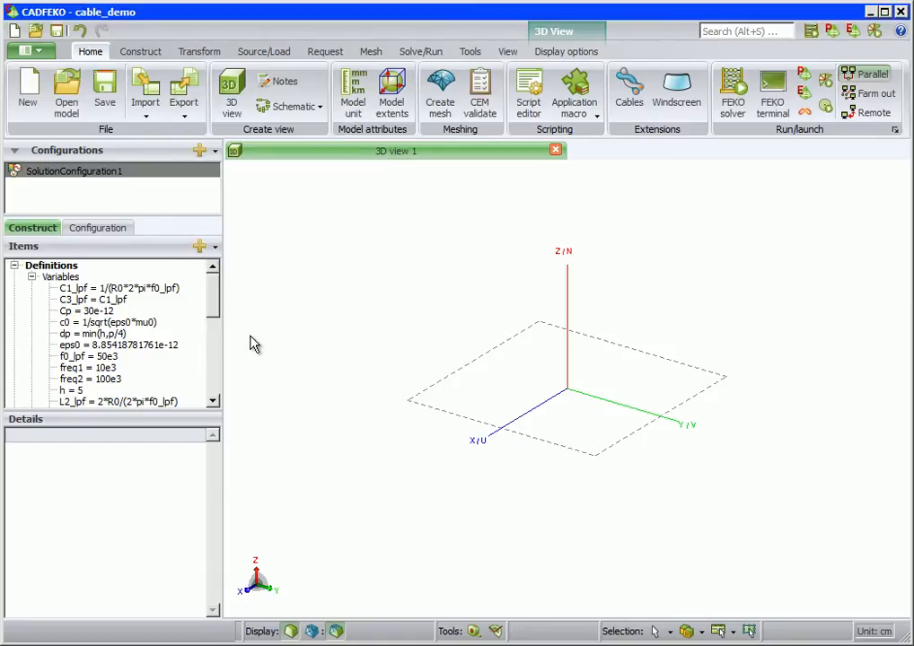
pyautogui.moveTo(179, 137)
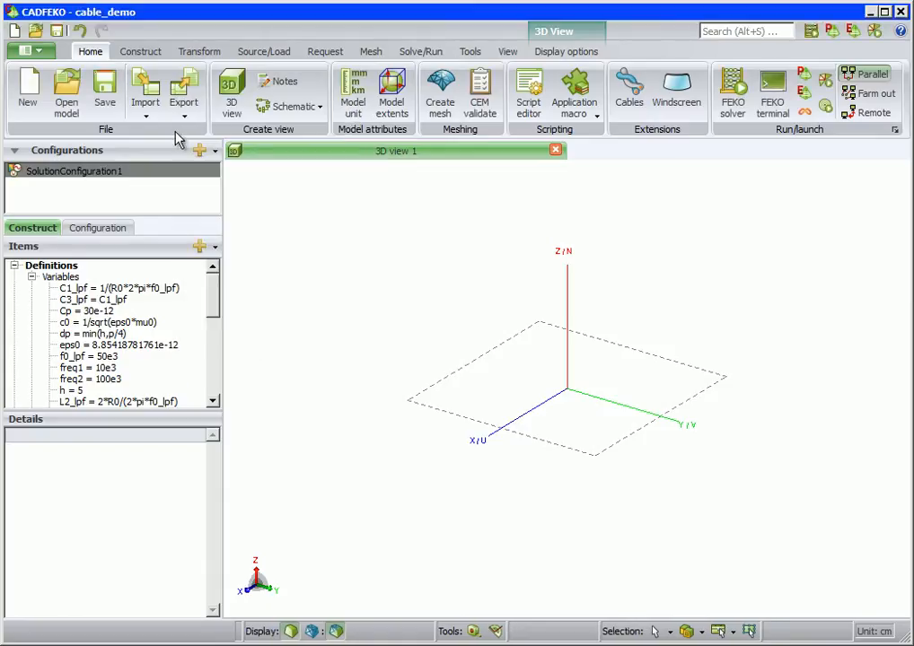
# Step: Add a perfect electric (PEC) ground plane at z=0 to the model
pyautogui.click(139, 50)
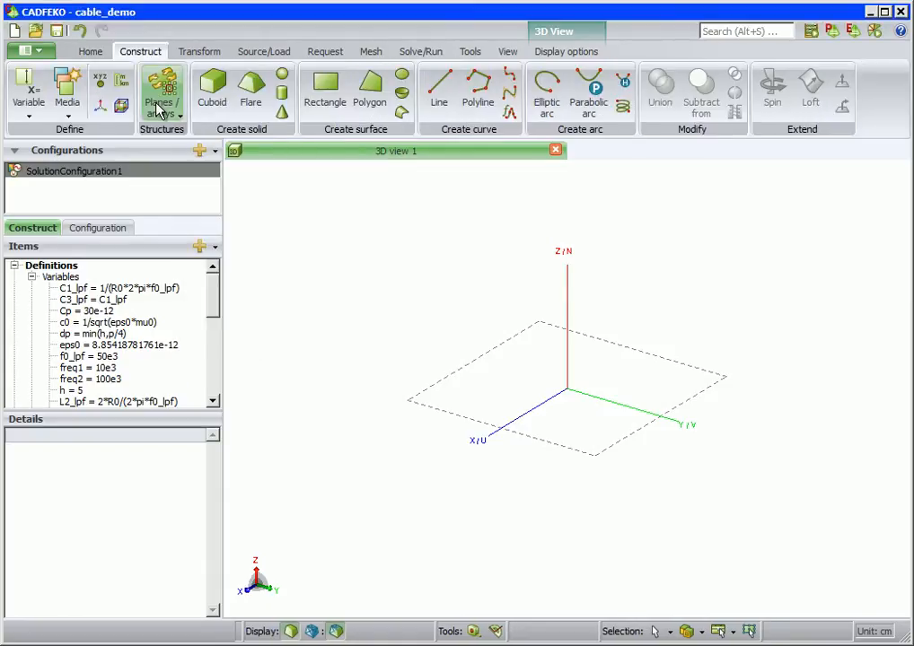
pyautogui.click(165, 90)
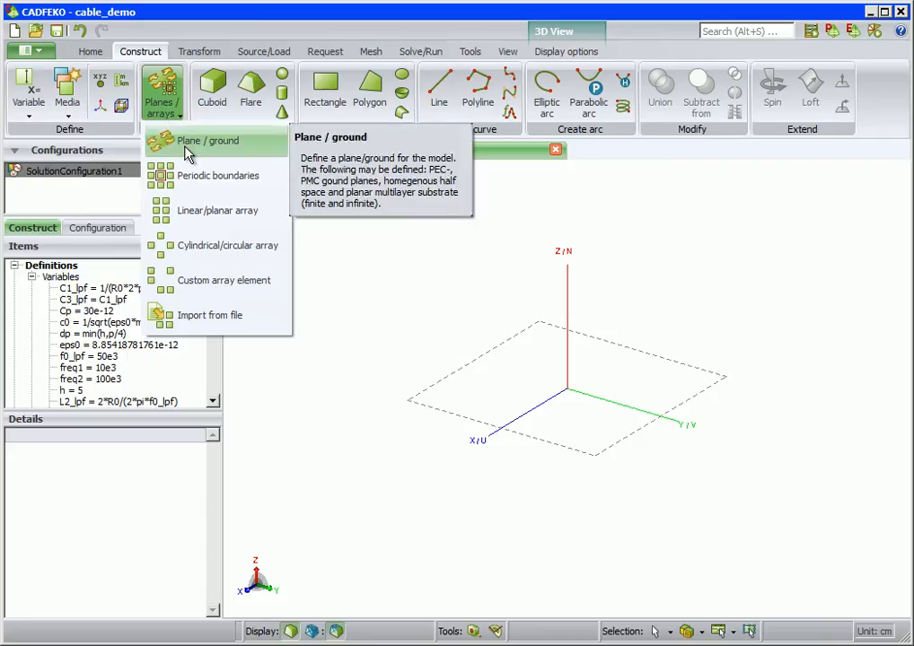
pyautogui.click(209, 141)
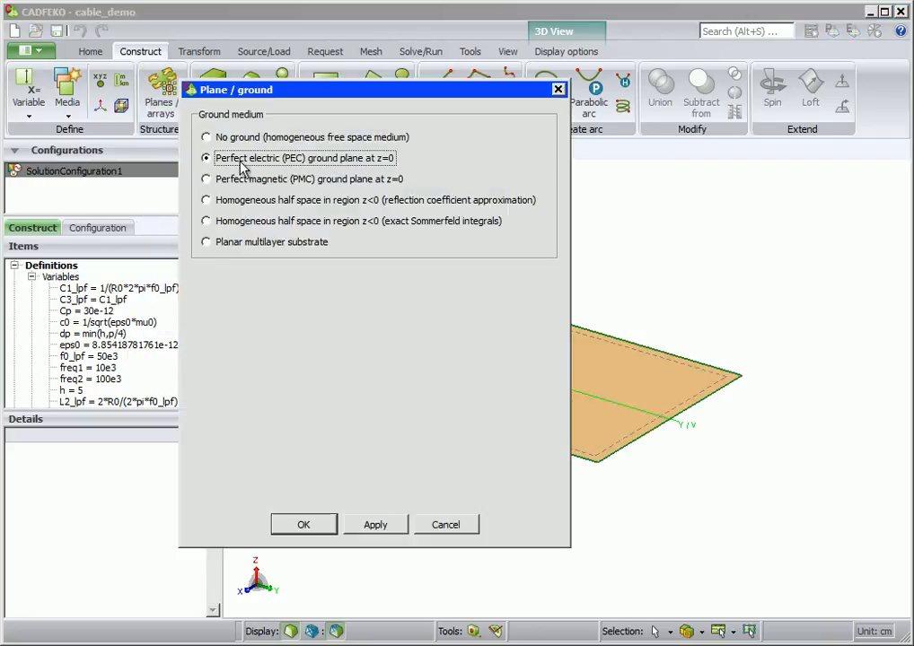
pyautogui.click(304, 524)
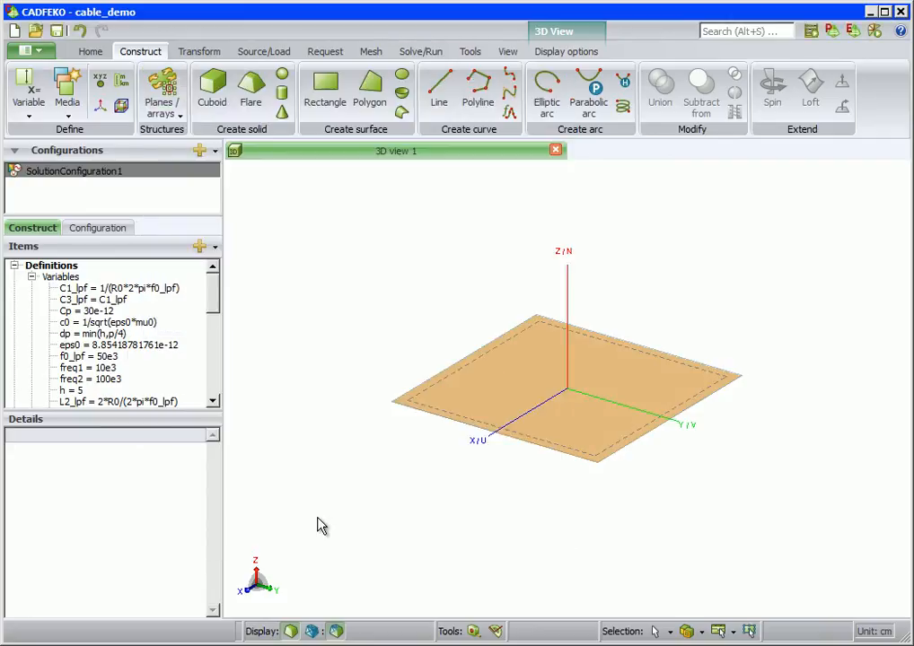
pyautogui.moveTo(235, 355)
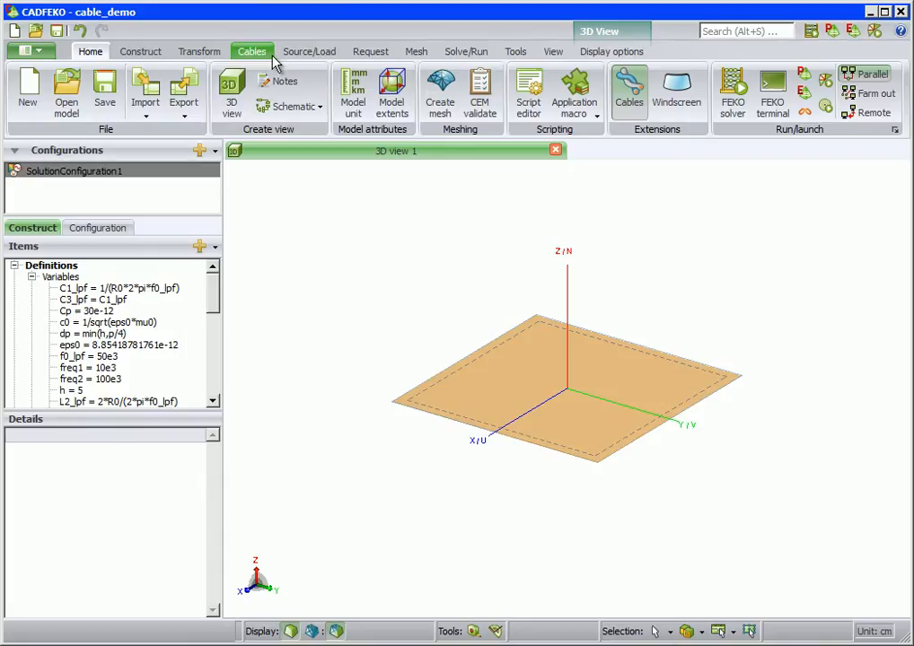
# Step: Create cable path CP1 with corners at named points A and B
pyautogui.click(252, 51)
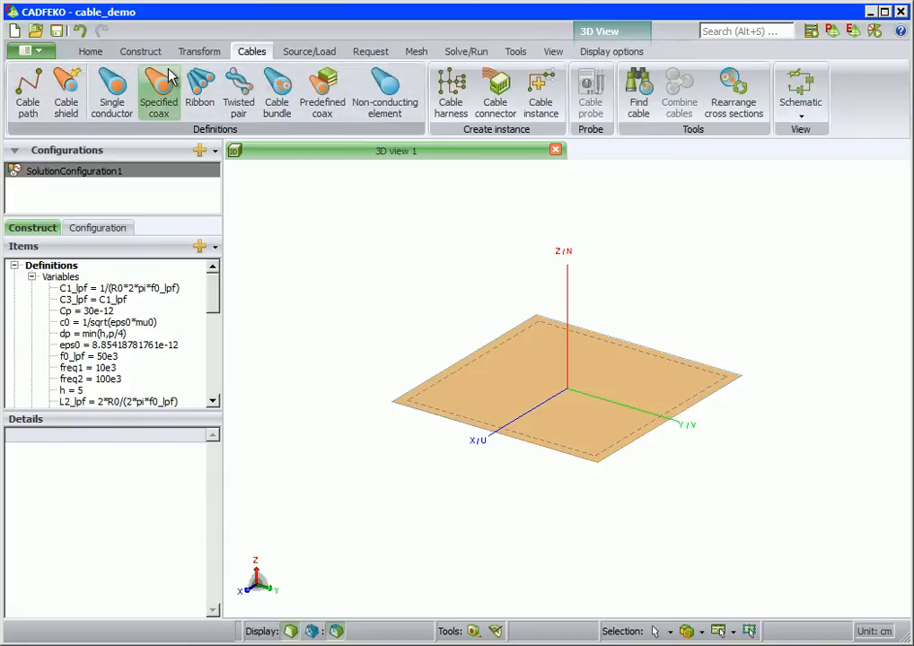
pyautogui.moveTo(30, 96)
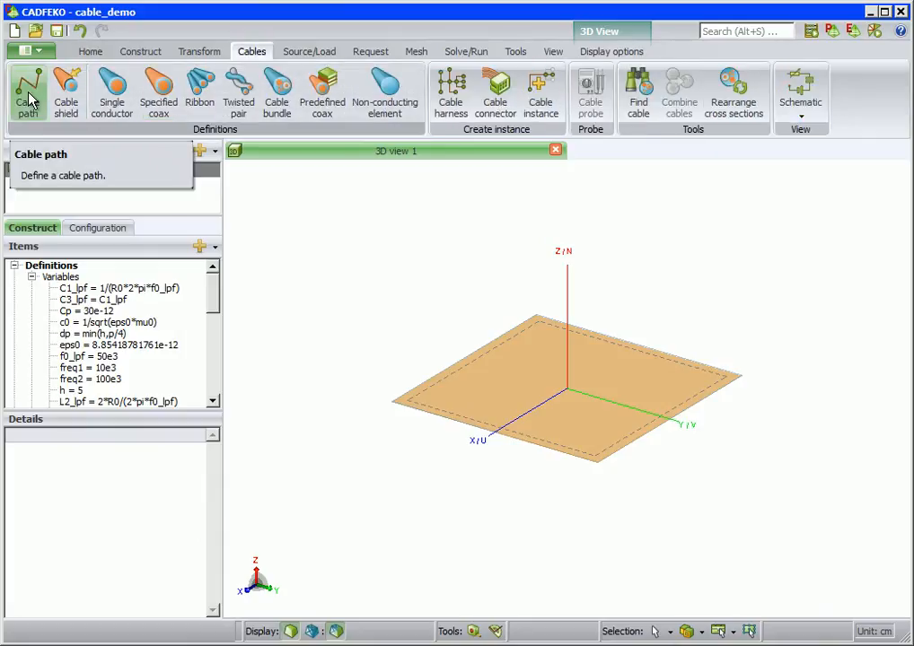
pyautogui.click(29, 86)
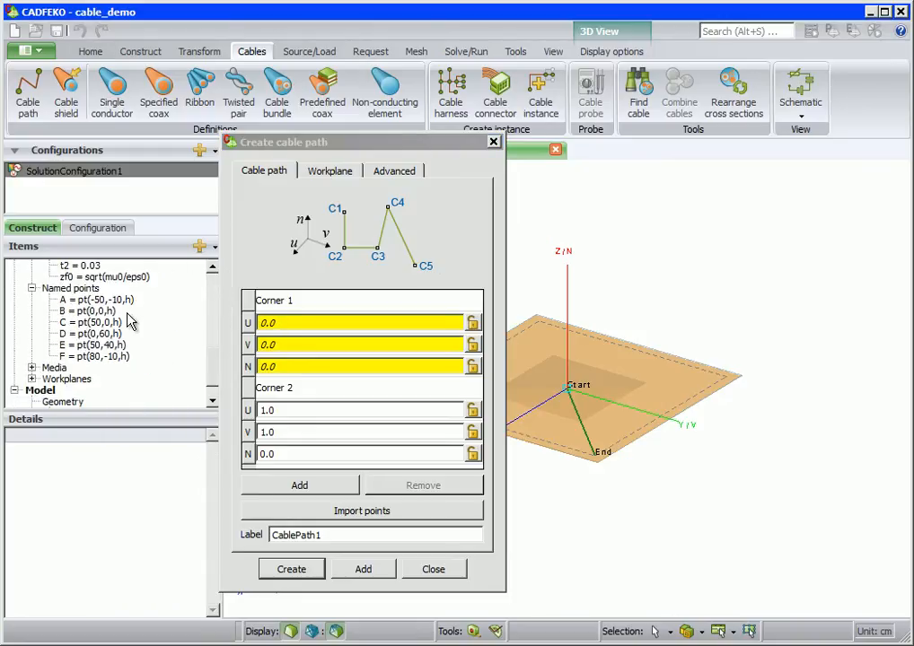
pyautogui.click(86, 299)
pyautogui.write('CP1')
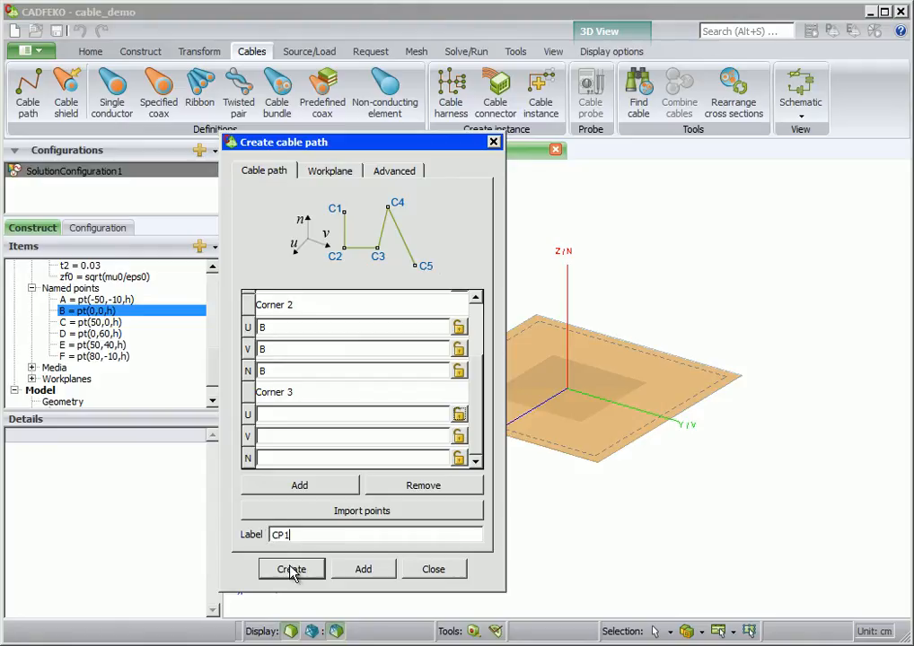
pyautogui.click(291, 569)
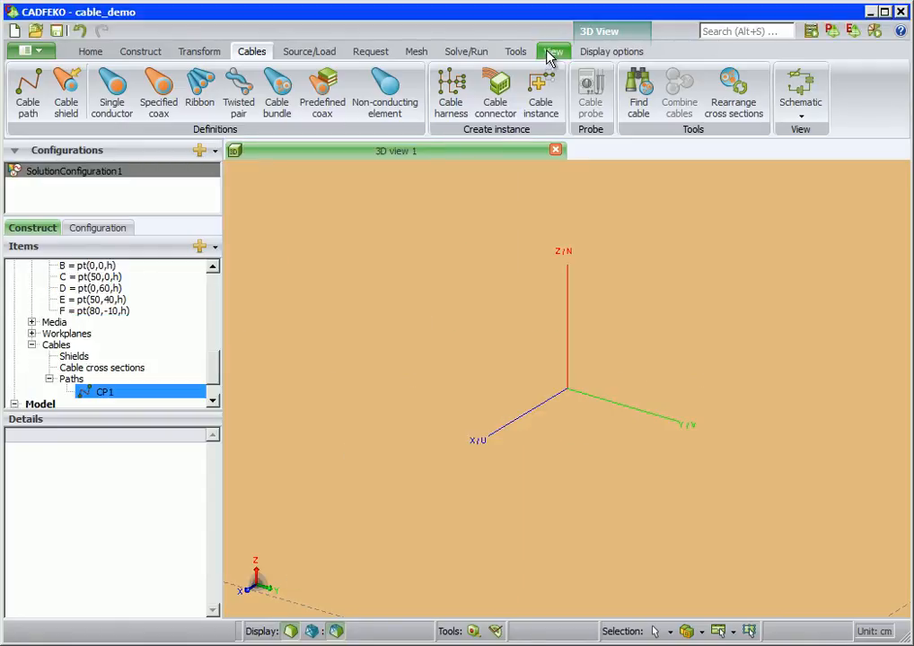
pyautogui.click(552, 51)
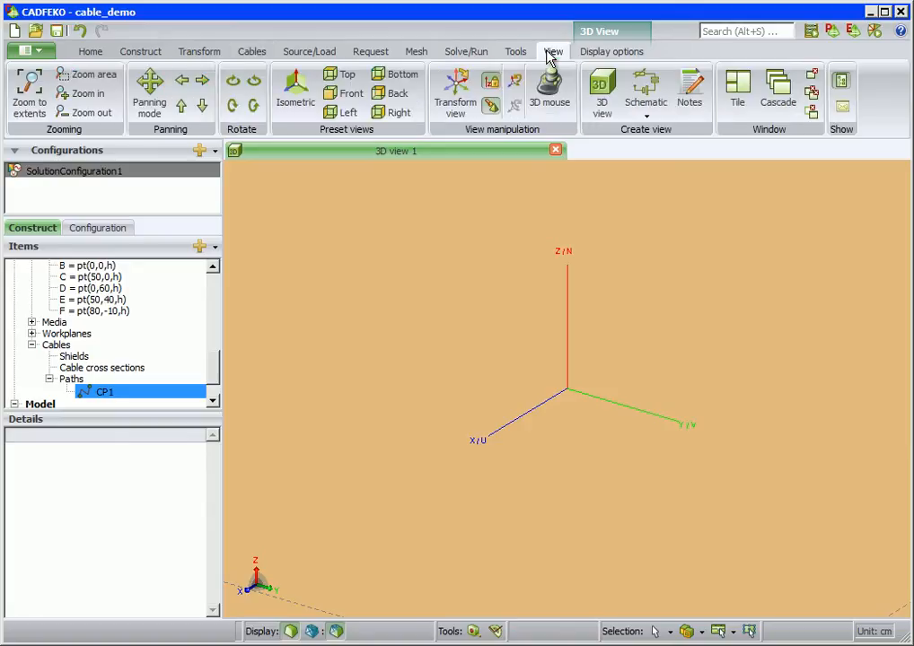
# Step: Zoom to extents so cable path CP1 shows over the ground plane
pyautogui.click(25, 85)
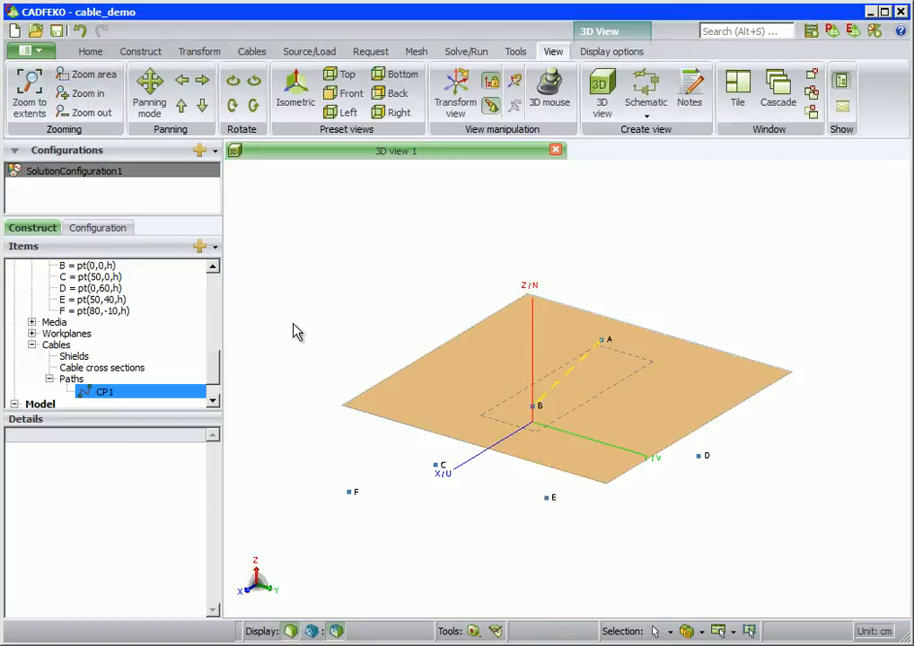
pyautogui.moveTo(546, 416)
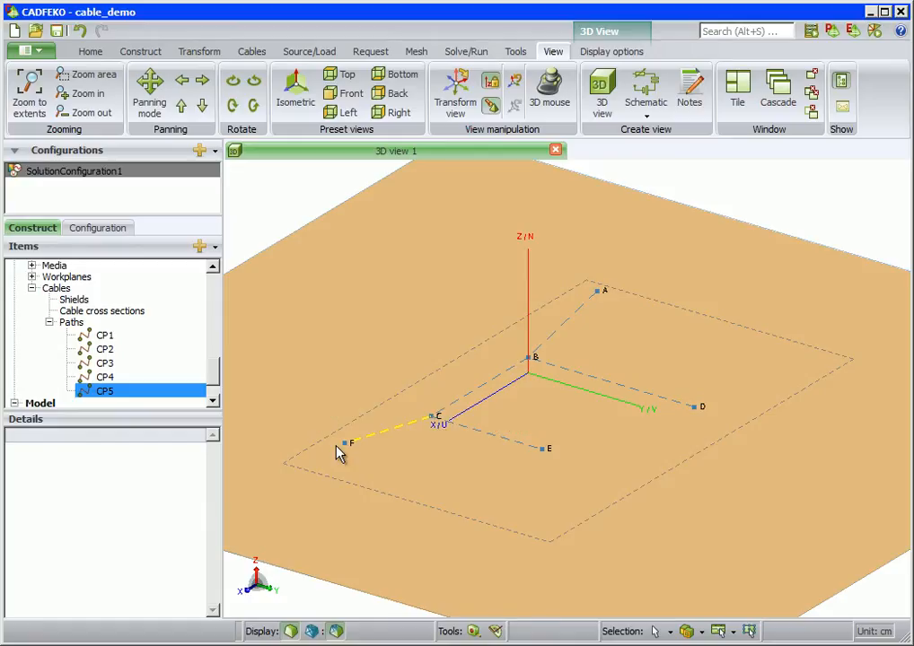
# Step: Create single-conductor cross section Wire_1 with core radius r1 and PET insulation t1
pyautogui.click(251, 51)
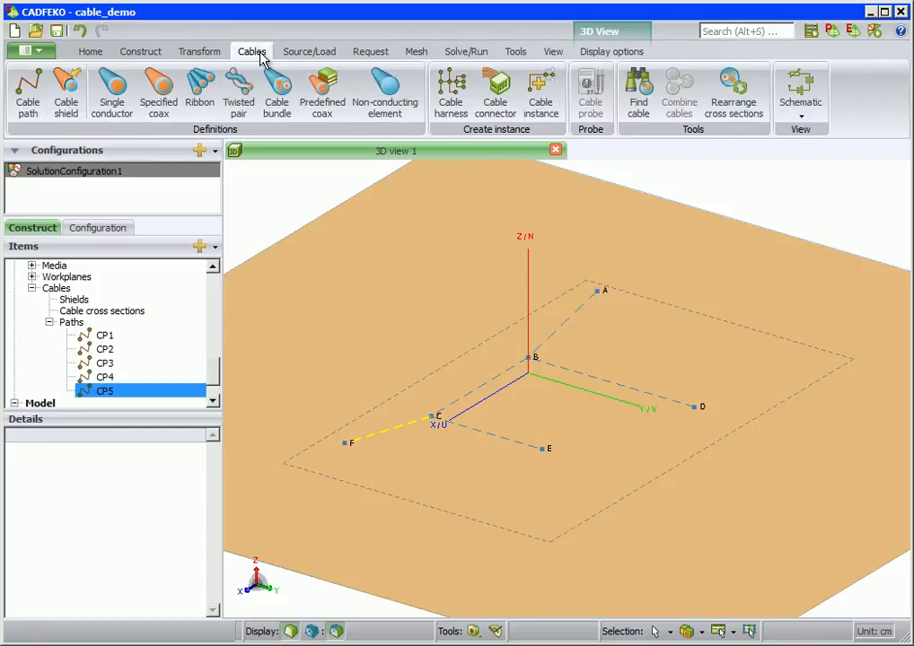
pyautogui.moveTo(111, 92)
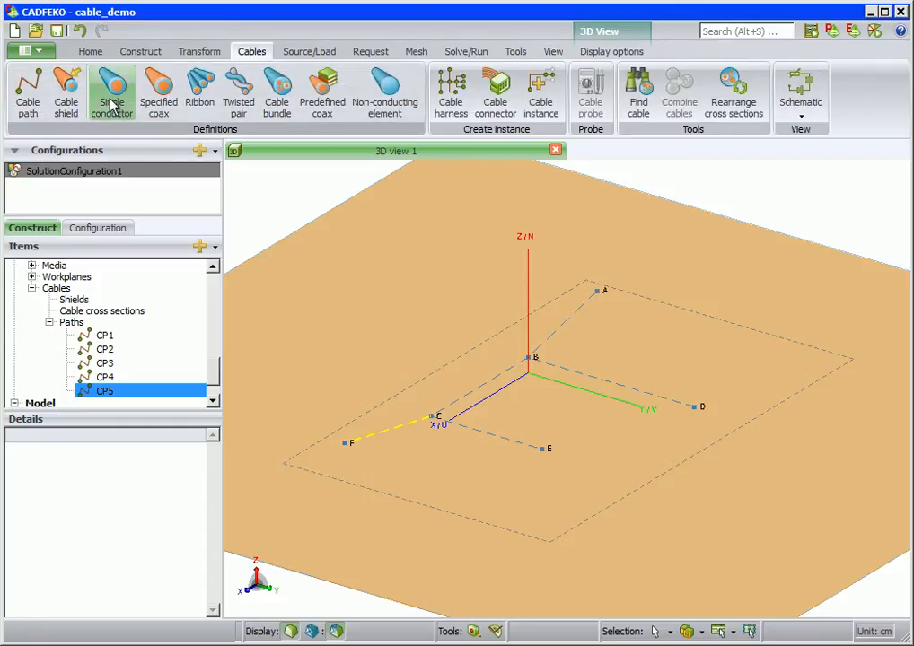
pyautogui.click(110, 86)
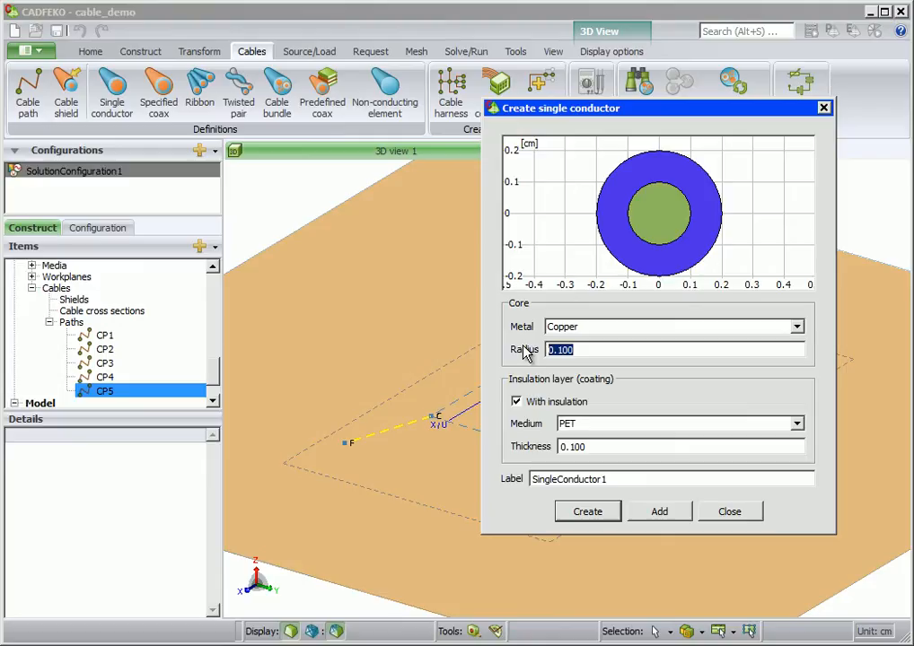
pyautogui.write('r1')
pyautogui.click(681, 446)
pyautogui.write('t1')
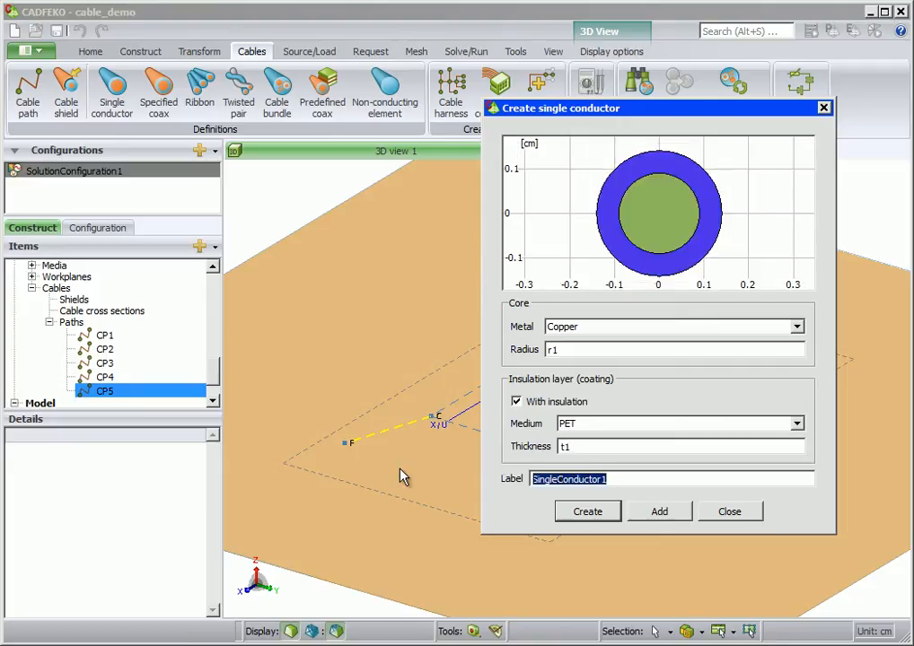
pyautogui.write('Wire_1')
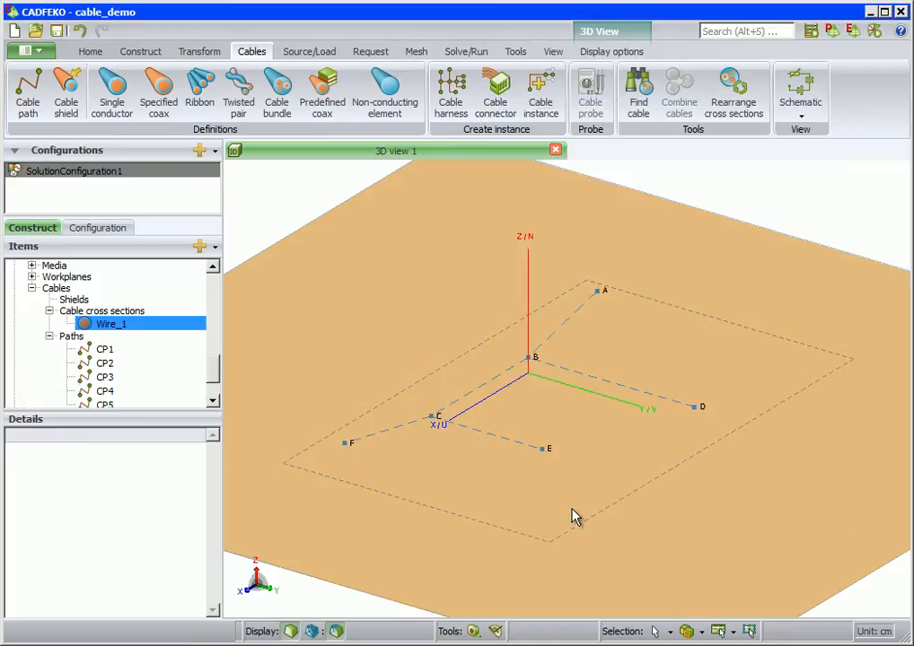
pyautogui.moveTo(152, 329)
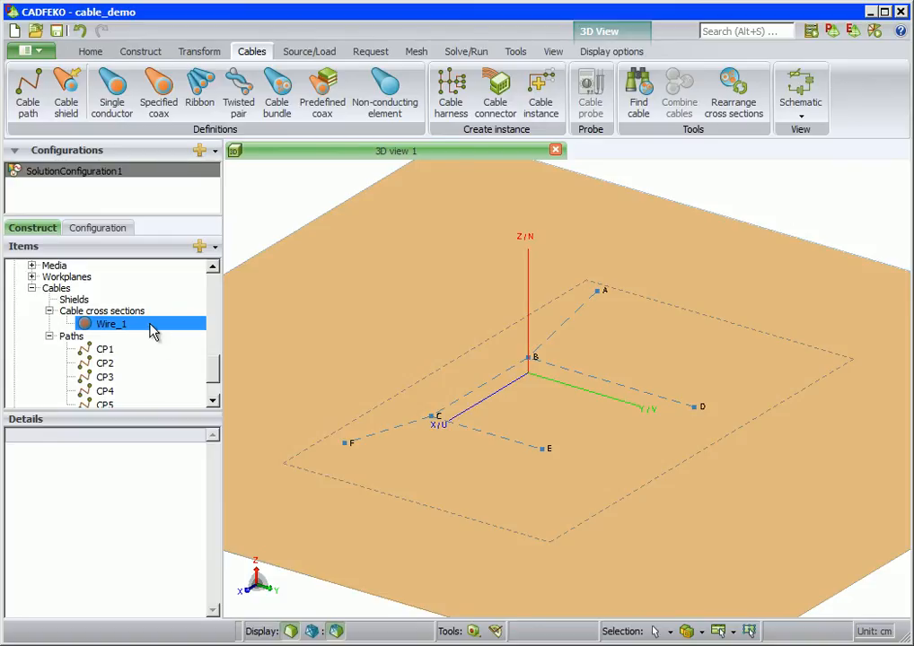
# Step: Define twisted-pair cross section TWP with copper cores of radius r2 and PET insulation
pyautogui.click(238, 93)
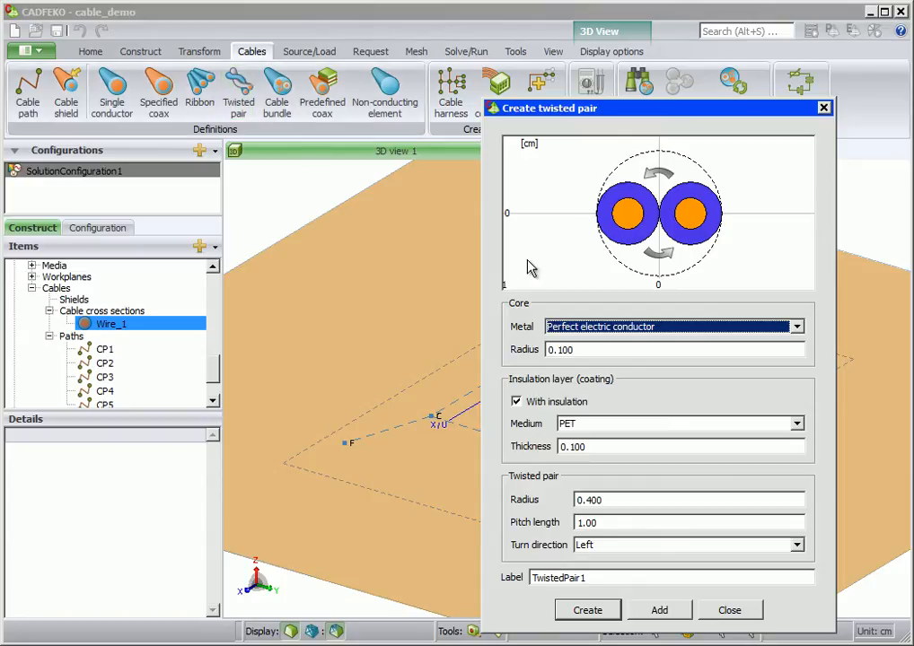
pyautogui.click(796, 327)
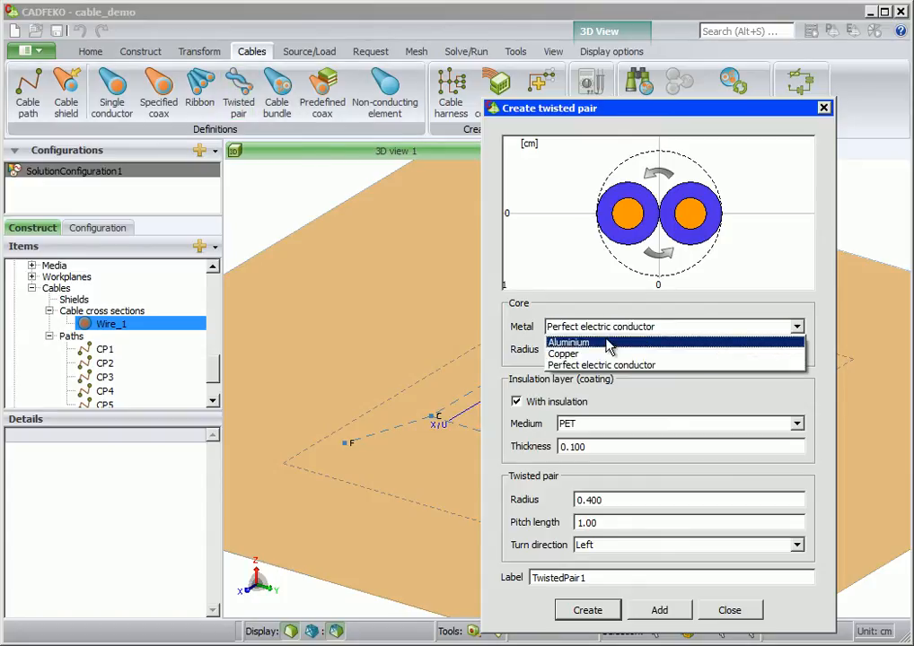
pyautogui.click(563, 354)
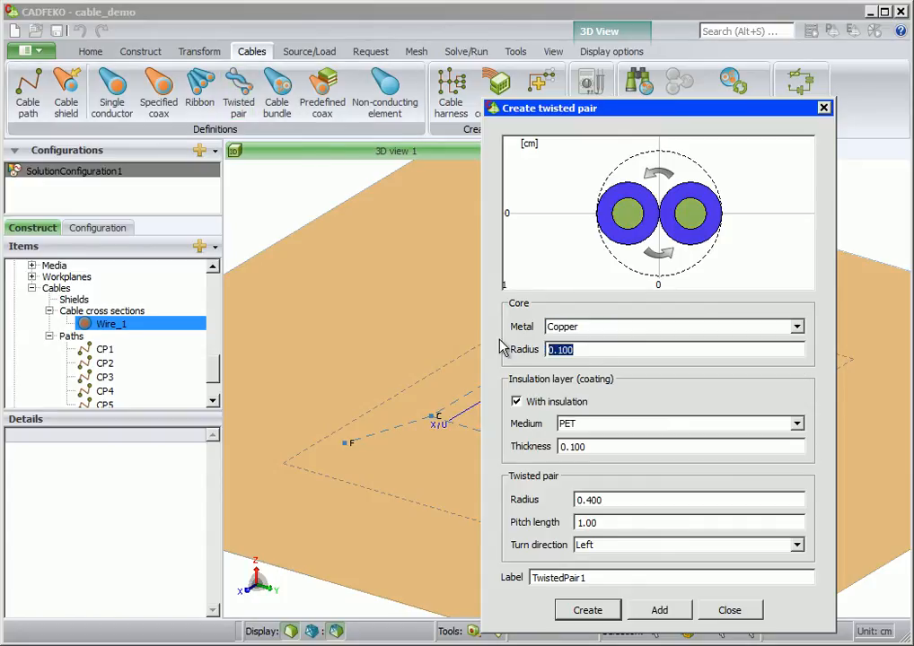
pyautogui.write('r2')
pyautogui.click(688, 500)
pyautogui.write('2*ro2')
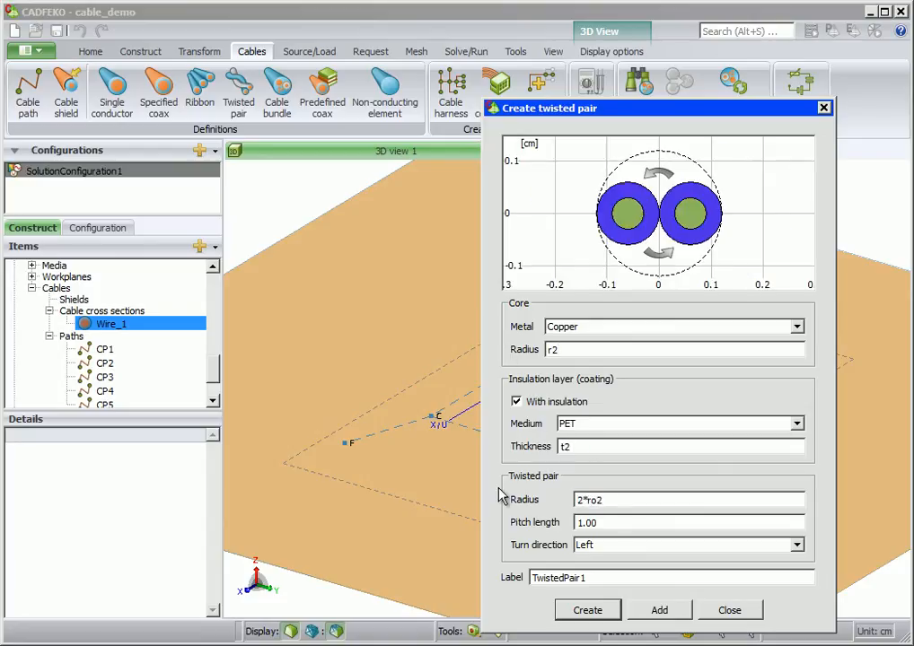
pyautogui.write('pl')
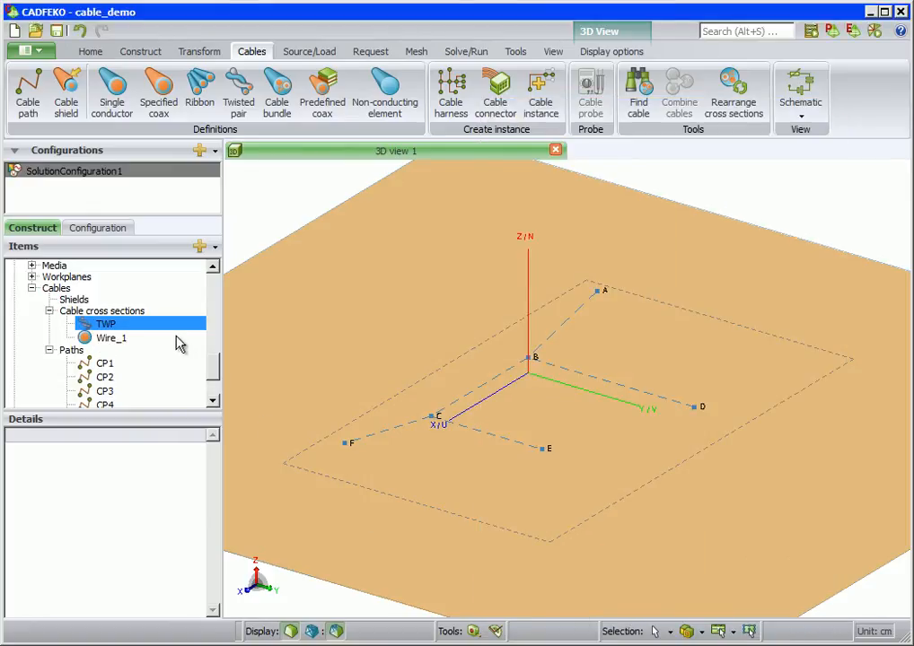
pyautogui.moveTo(254, 286)
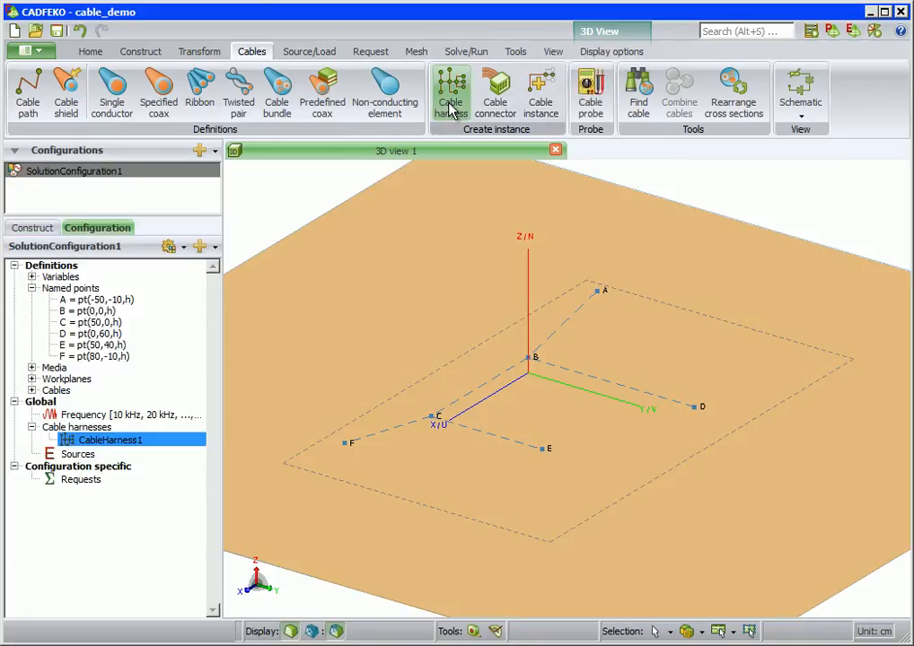
pyautogui.moveTo(153, 441)
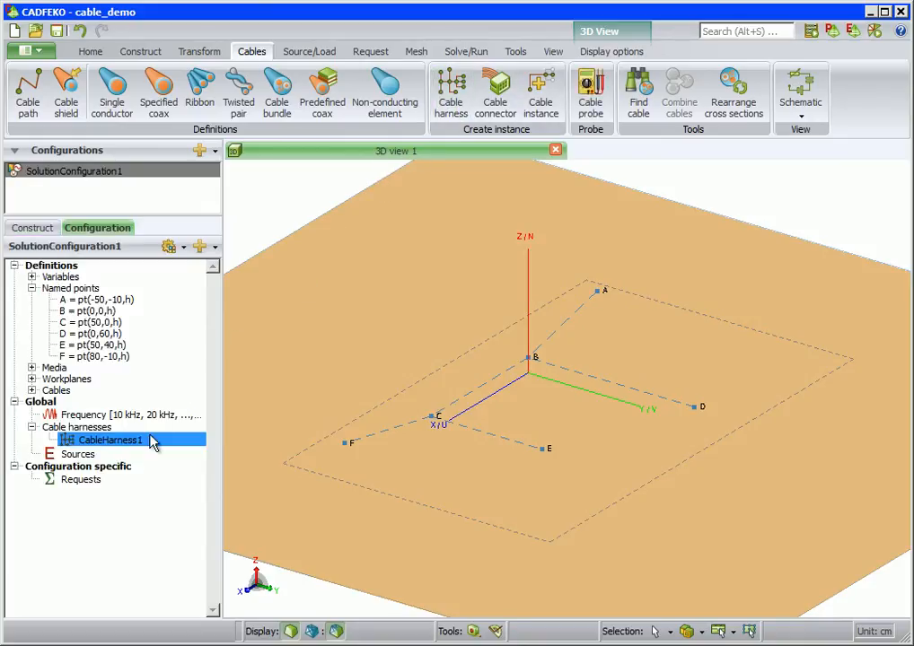
# Step: Rename cable harness CableHarness1 to H1
pyautogui.rightClick(110, 440)
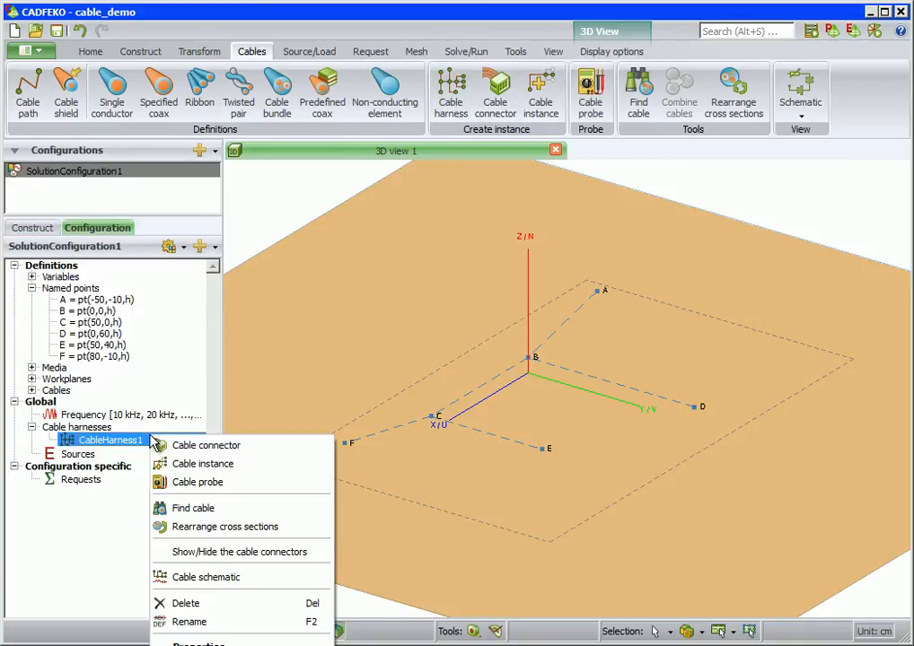
pyautogui.moveTo(197, 622)
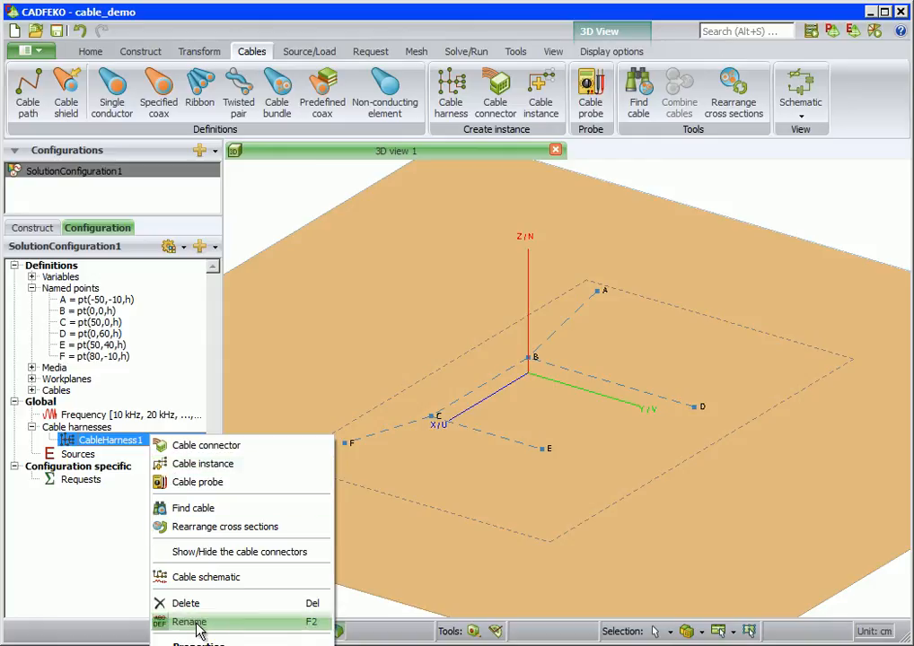
pyautogui.click(184, 620)
pyautogui.write('H1')
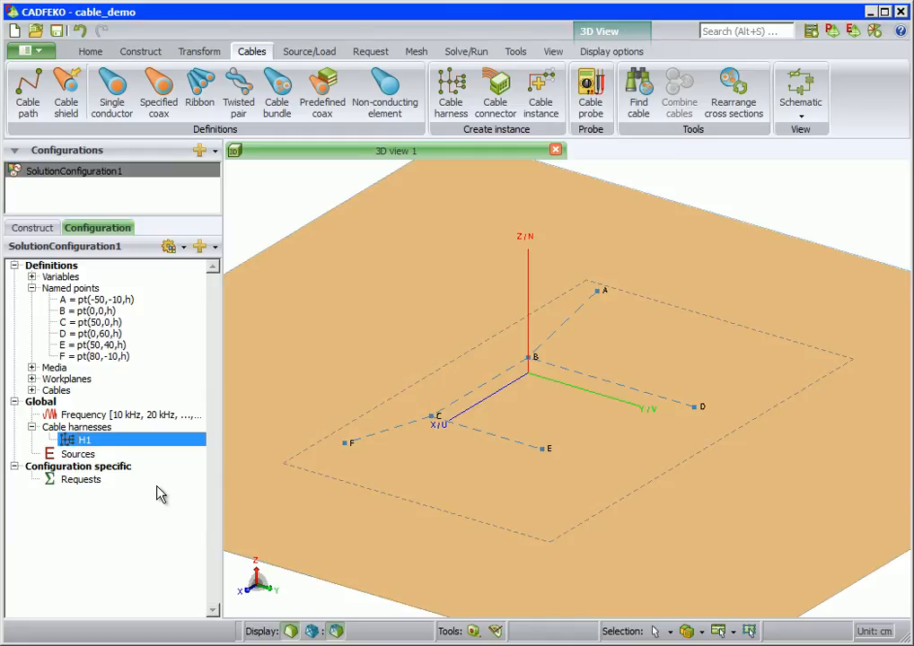
pyautogui.moveTo(496, 92)
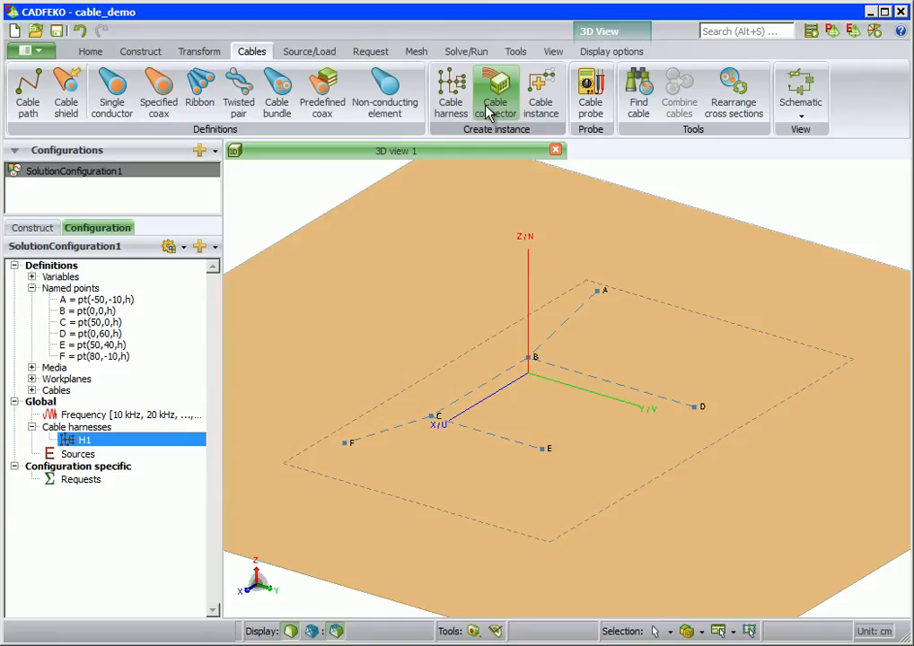
# Step: Create connector P1 at CP1.Start with a single pin named pw
pyautogui.click(495, 90)
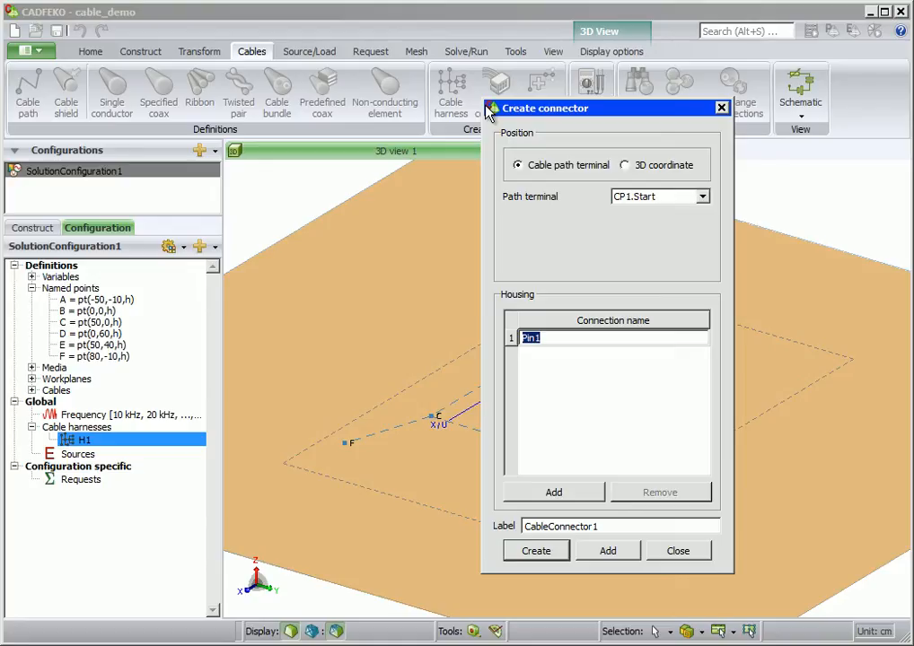
pyautogui.moveTo(518, 169)
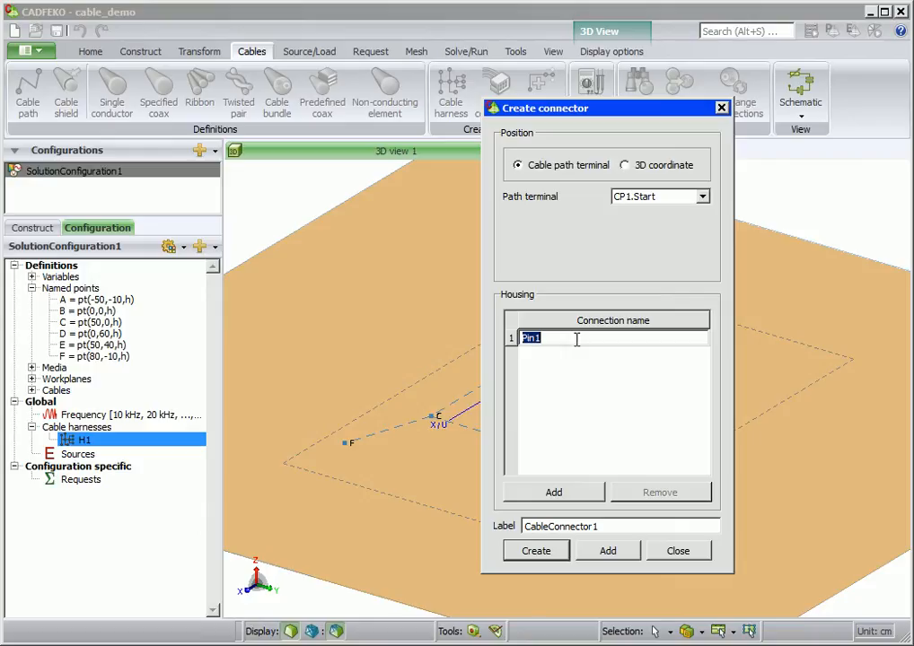
pyautogui.write('pw')
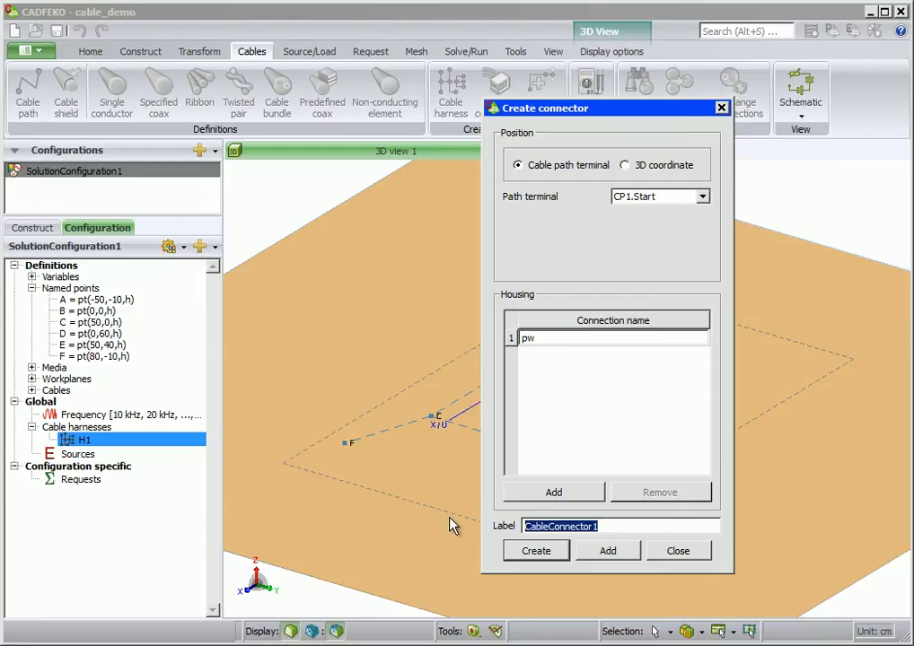
pyautogui.write('P1')
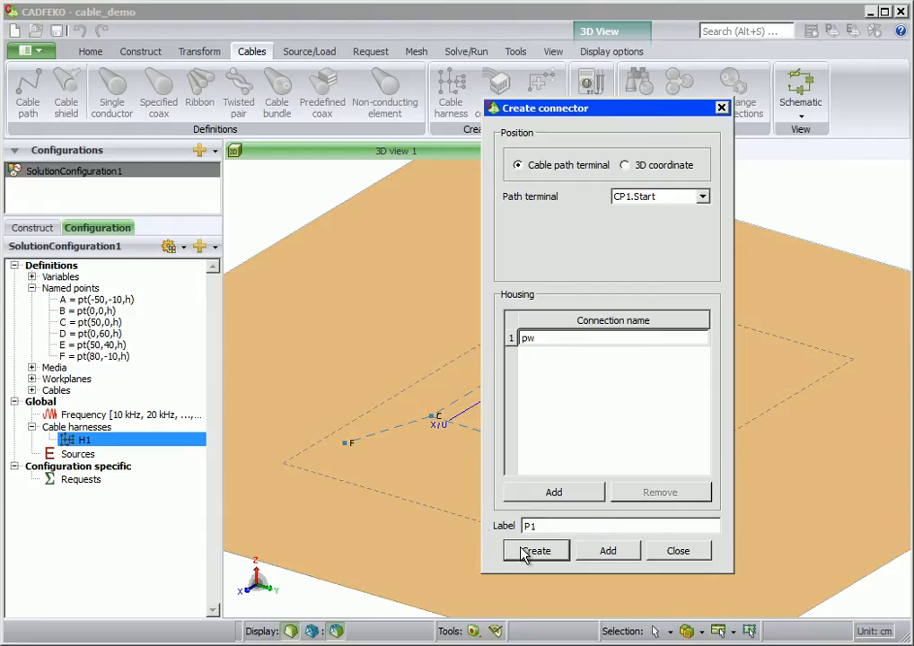
pyautogui.click(536, 551)
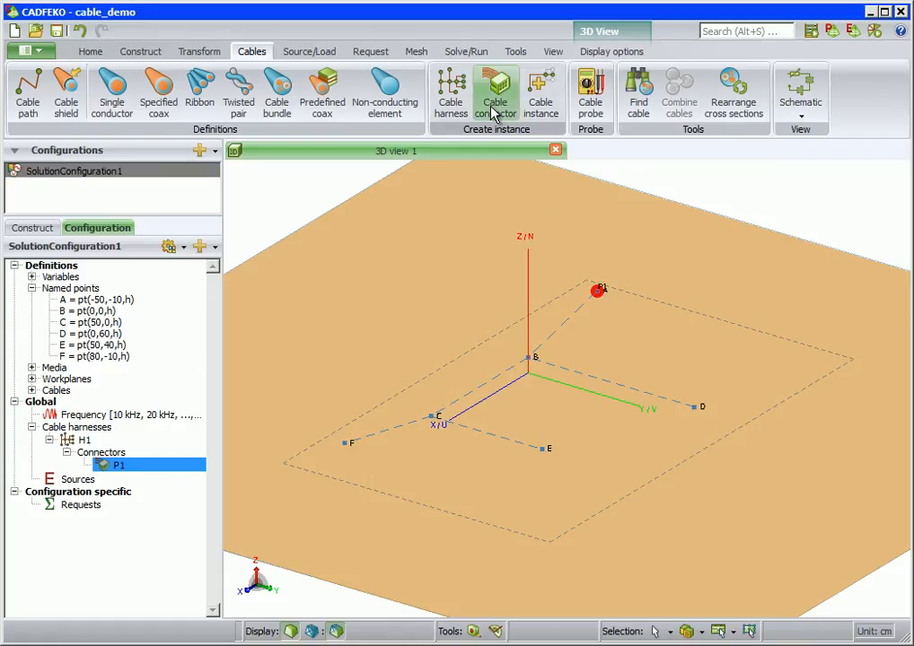
# Step: Begin connector P2 at CP5.End with a single pin named pw
pyautogui.click(496, 92)
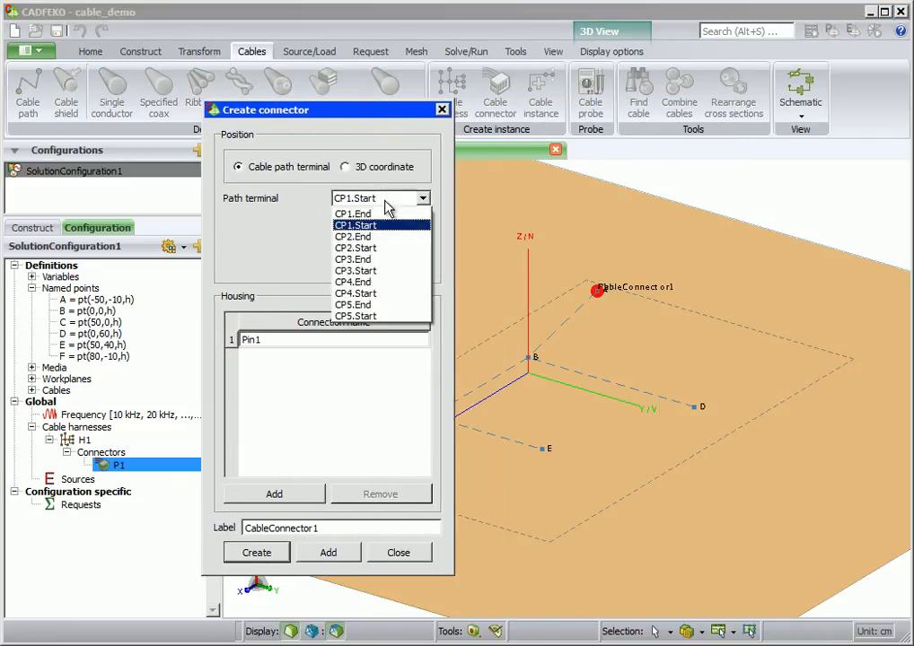
pyautogui.moveTo(355, 305)
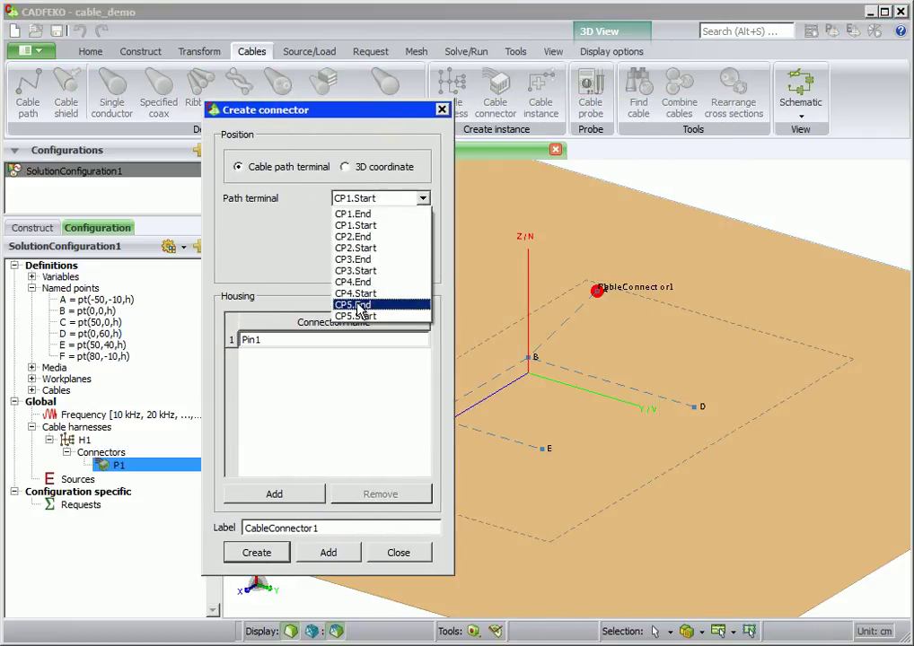
pyautogui.click(356, 305)
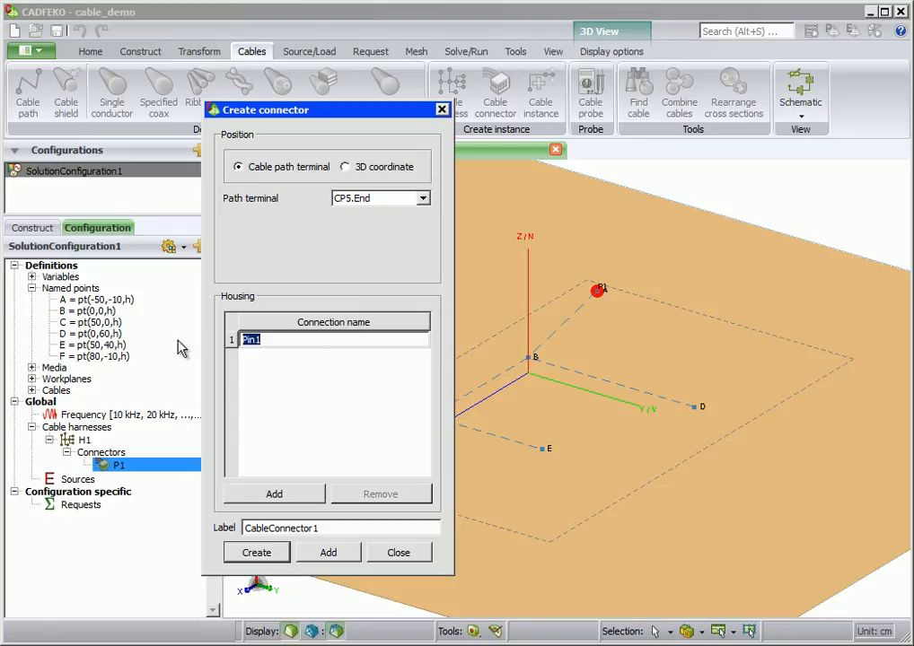
pyautogui.write('pw')
pyautogui.click(340, 527)
pyautogui.write('P')
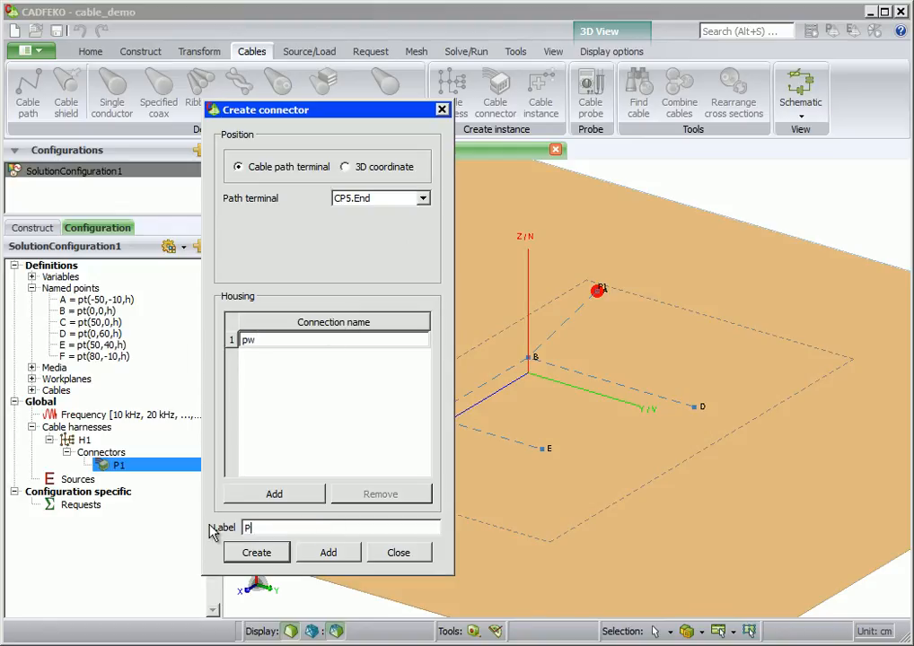
pyautogui.write('2')
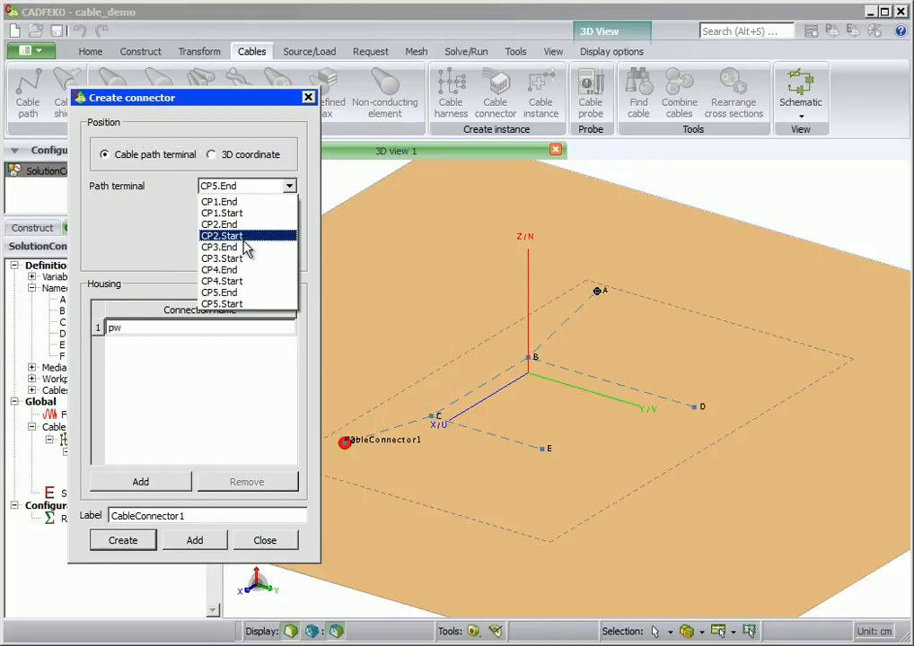
# Step: Add connector S1 at CP2.Start with pins twp1 and twp2
pyautogui.click(221, 235)
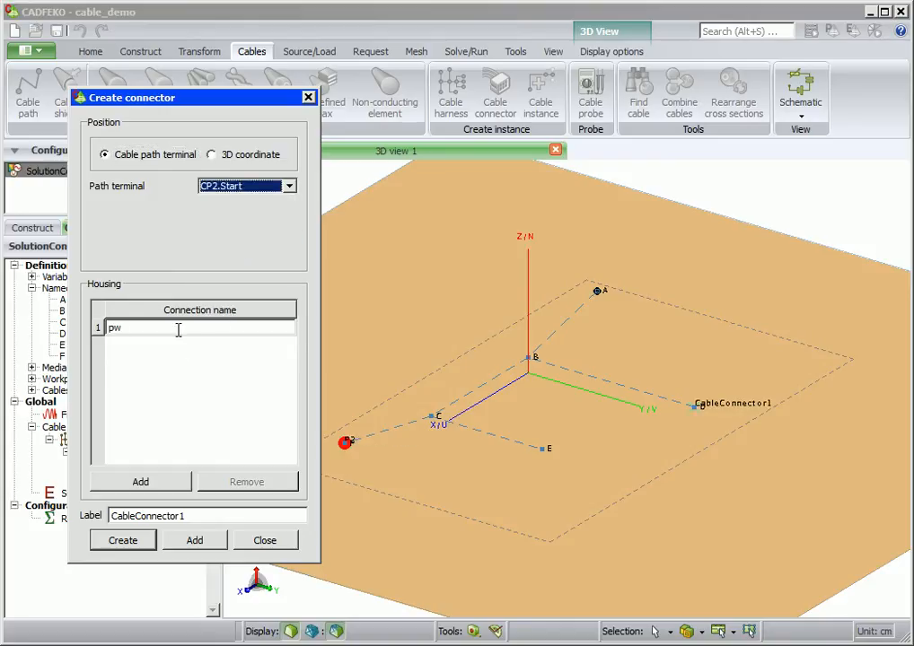
pyautogui.write('twp1')
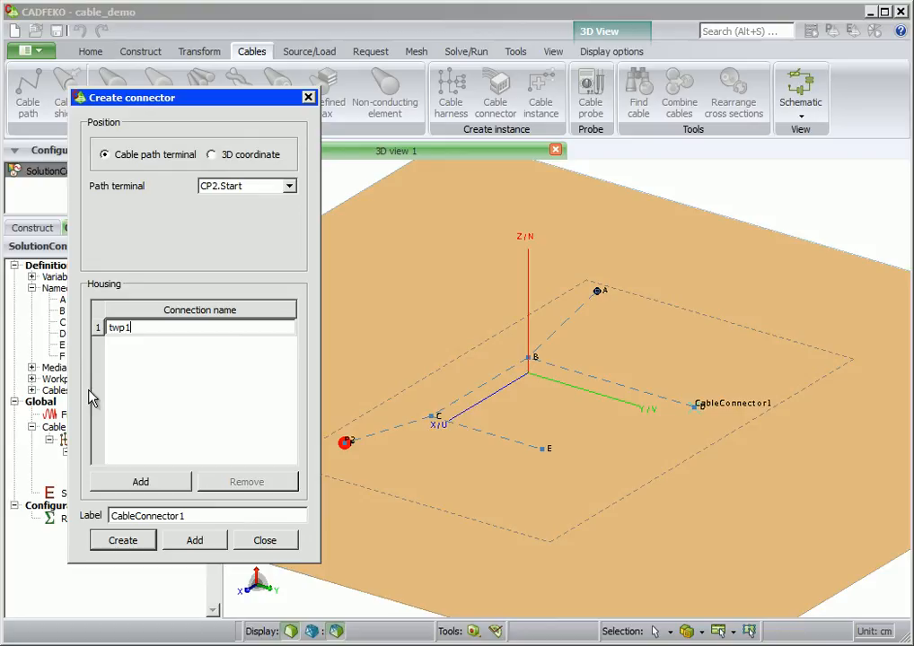
pyautogui.click(140, 481)
pyautogui.write('S')
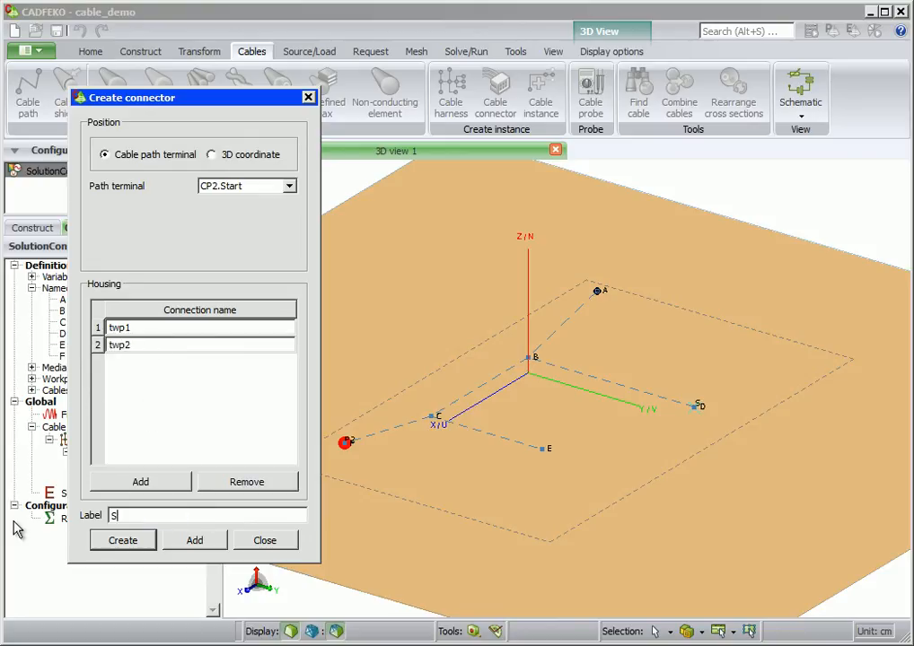
pyautogui.write('1')
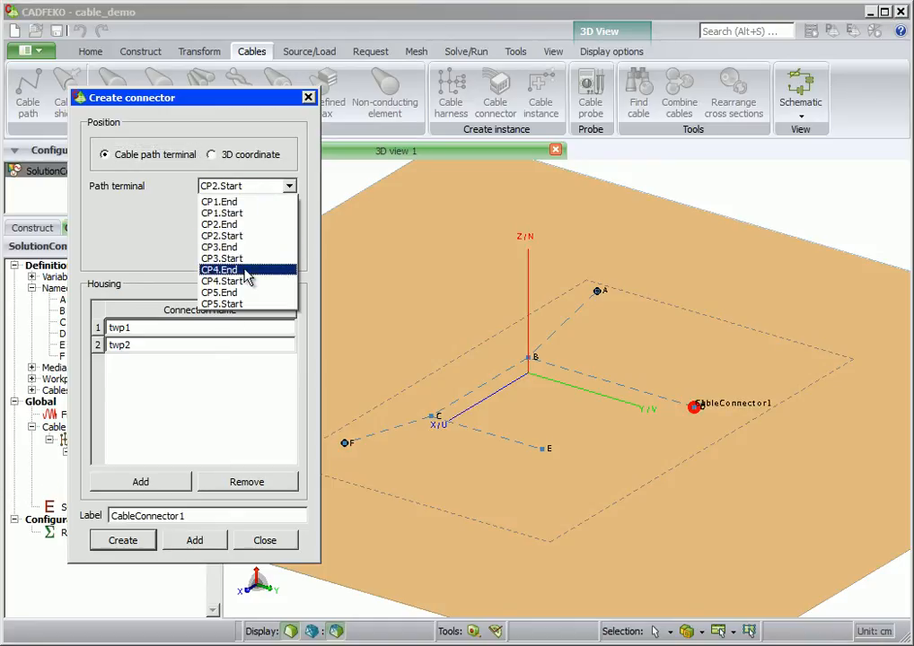
# Step: Create connector S2 at CP4.End
pyautogui.click(220, 269)
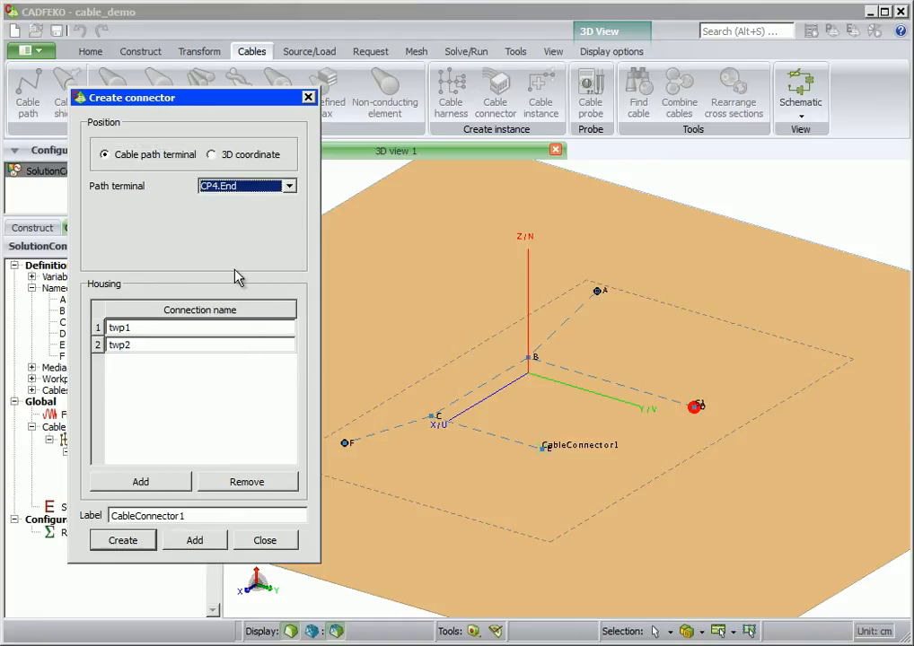
pyautogui.moveTo(159, 378)
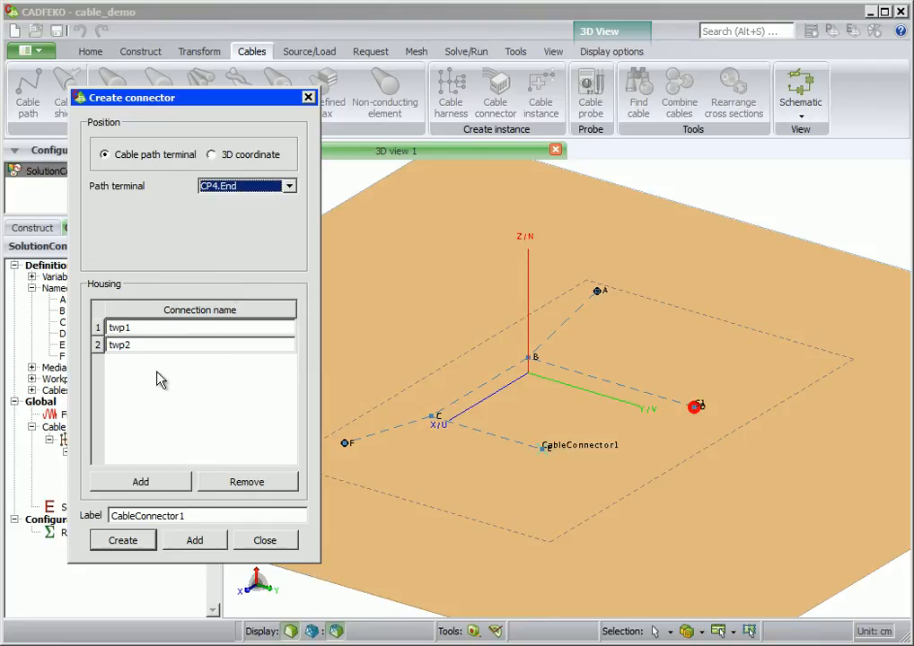
pyautogui.write('S2')
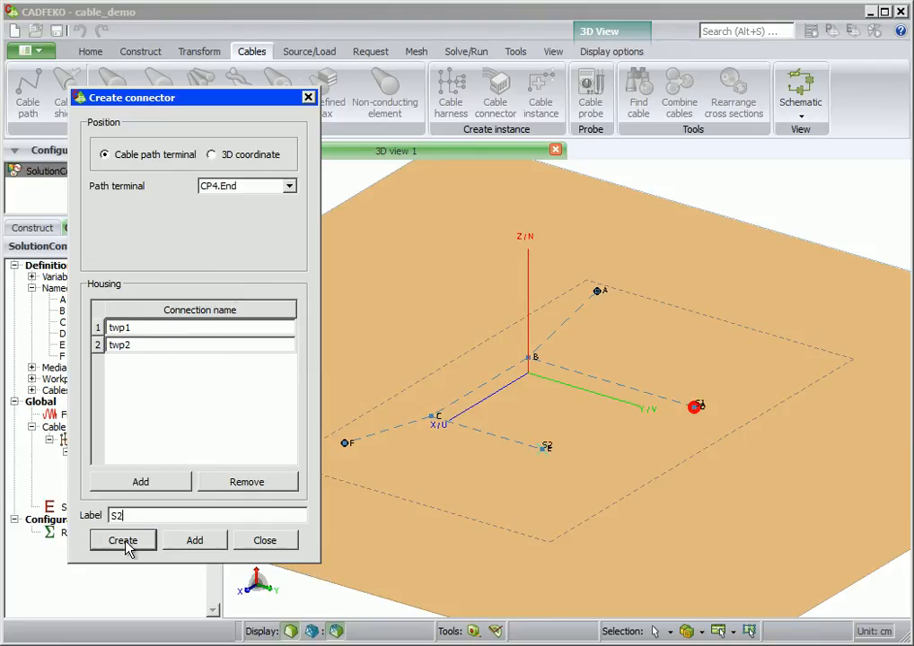
pyautogui.click(122, 540)
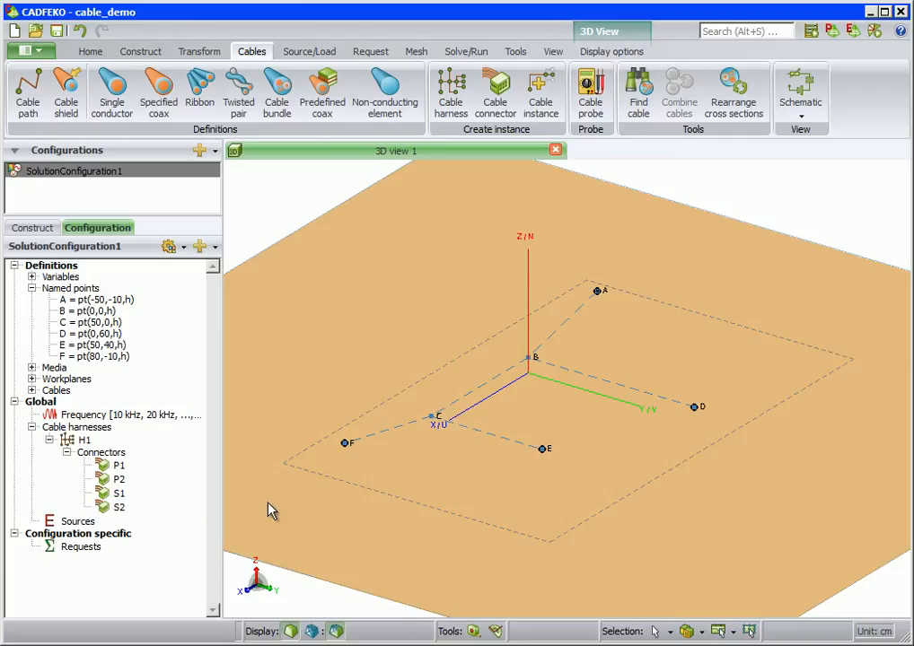
pyautogui.moveTo(724, 412)
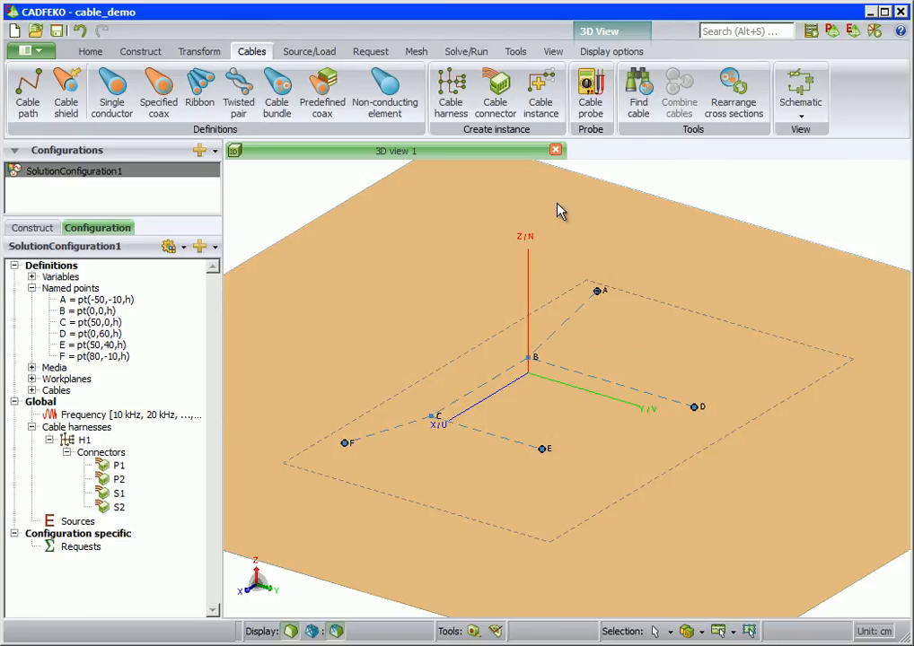
pyautogui.click(540, 90)
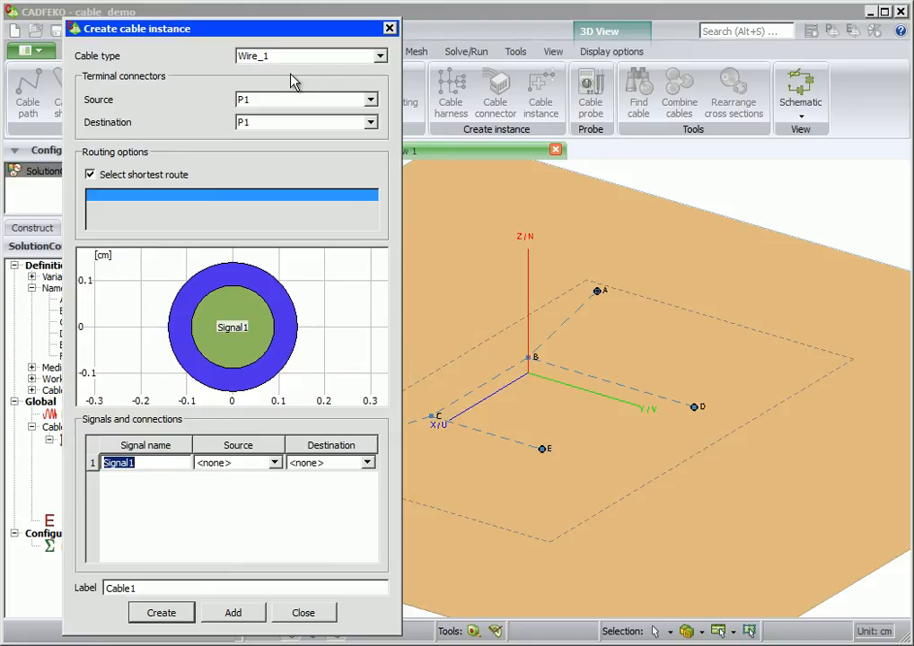
# Step: Add Wire_1 cable instance P from P1 to P2, with signal pw at both ends
pyautogui.click(370, 122)
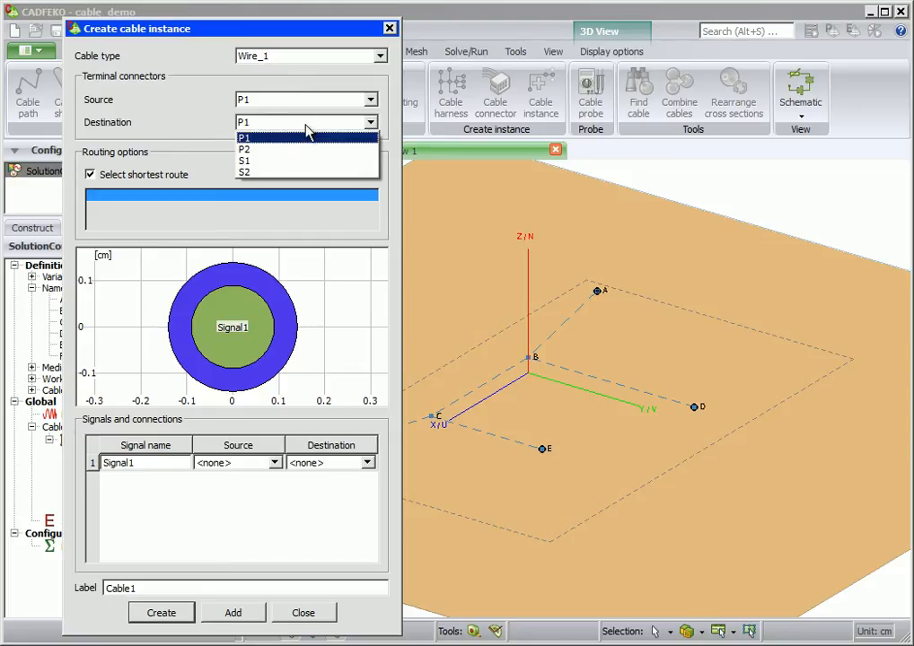
pyautogui.click(244, 148)
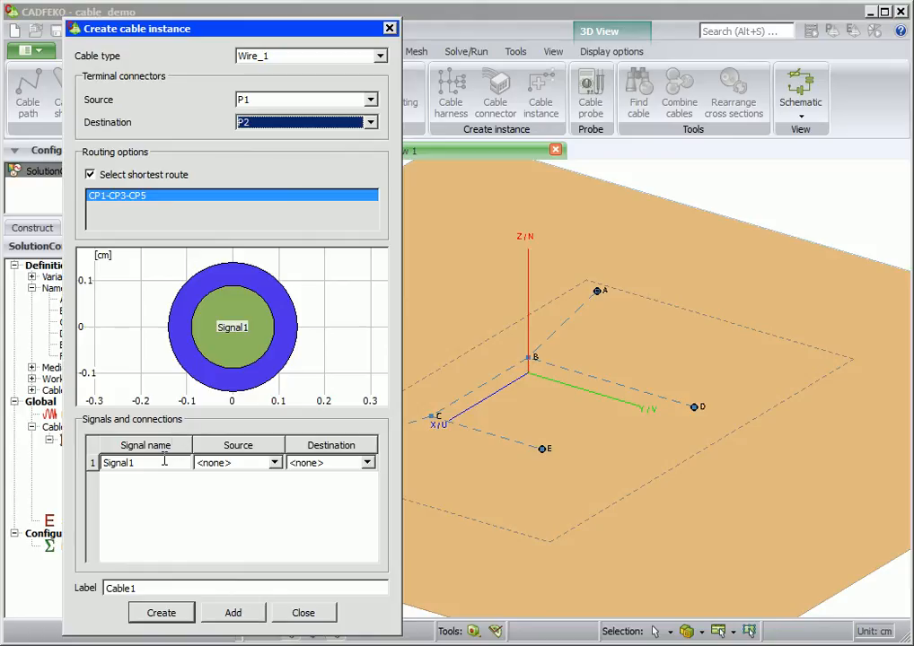
pyautogui.write('pw')
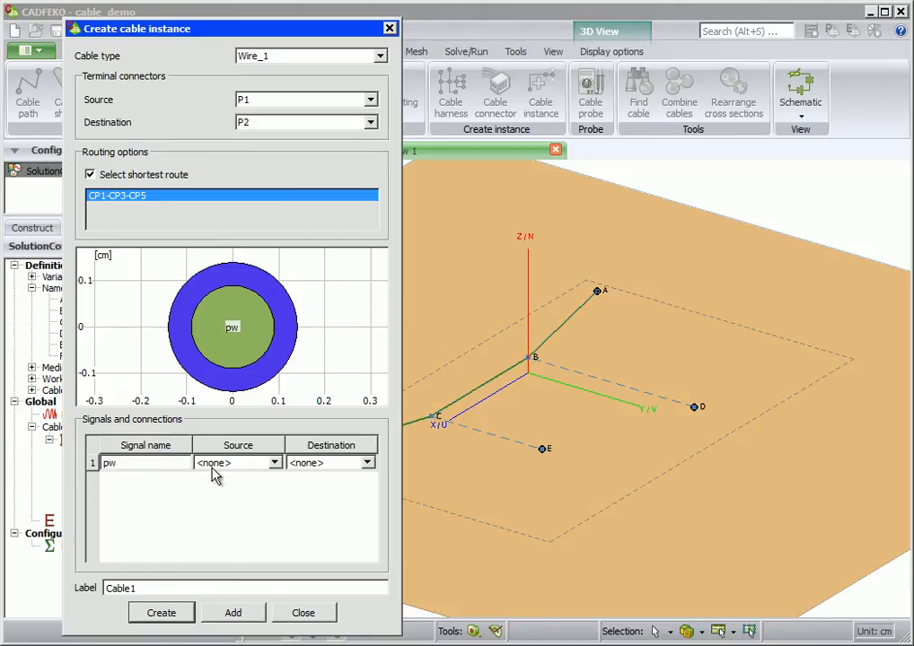
pyautogui.click(237, 463)
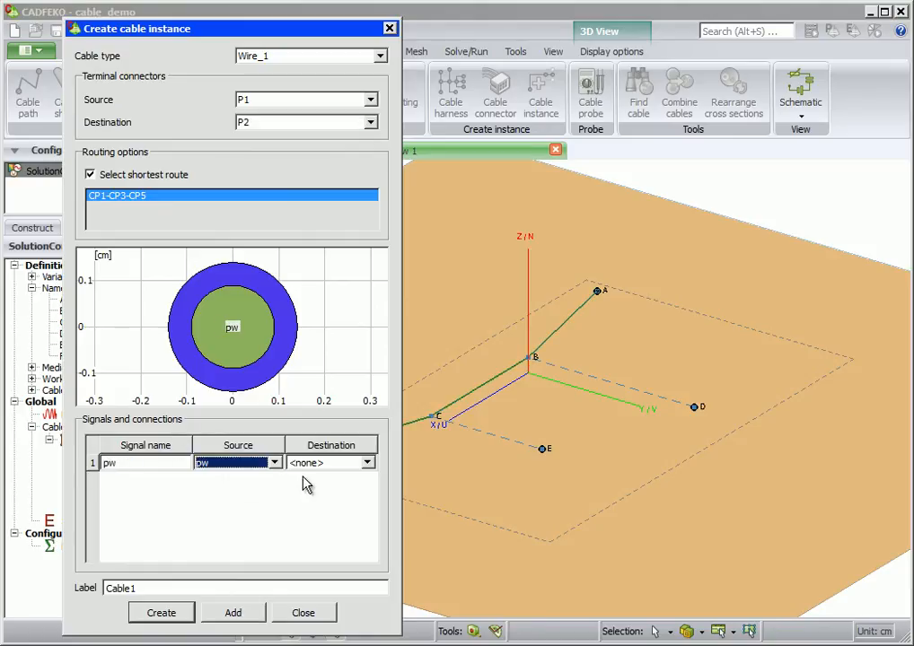
pyautogui.click(330, 462)
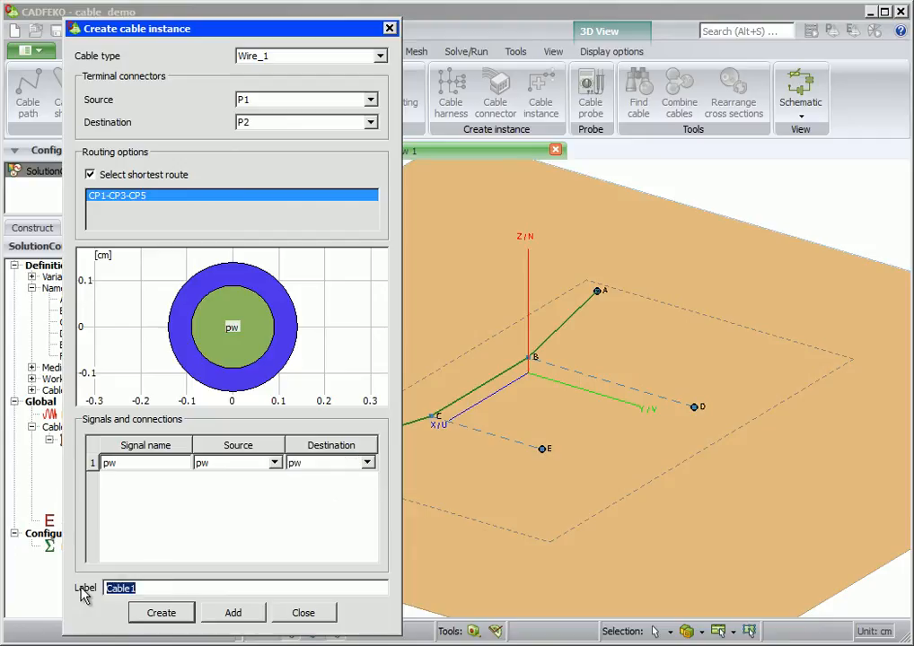
pyautogui.write('P')
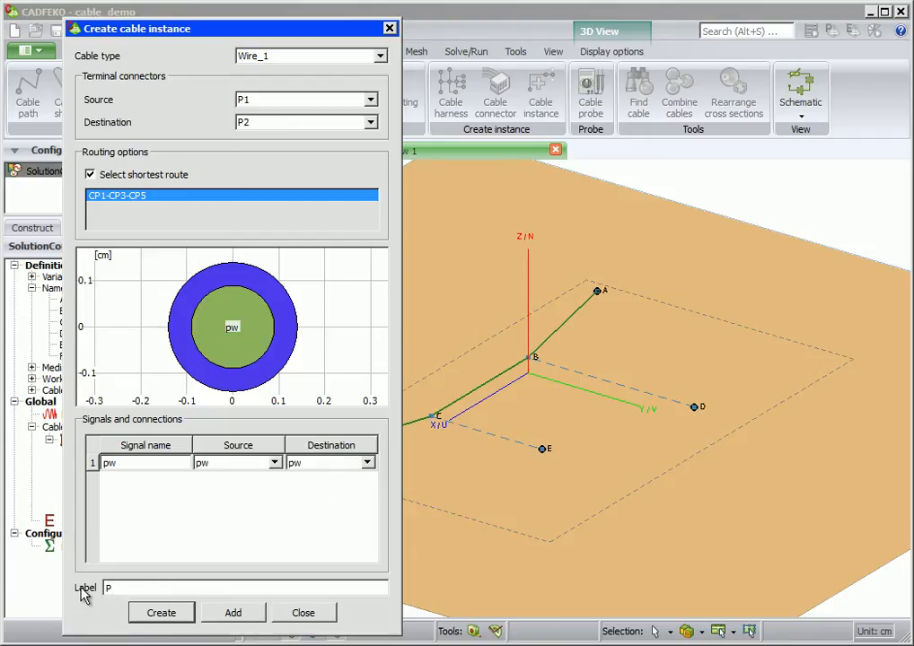
pyautogui.moveTo(208, 614)
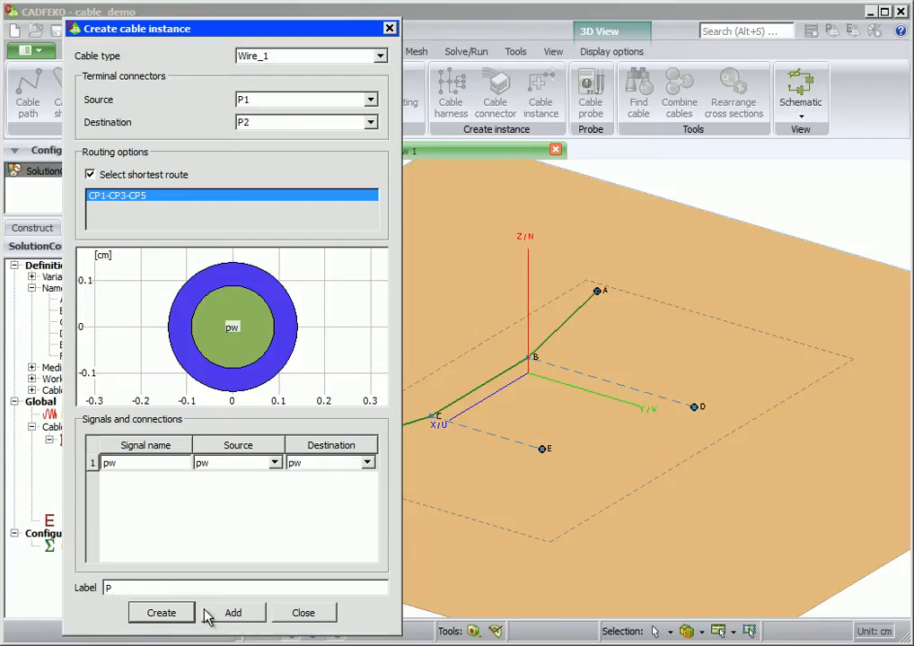
pyautogui.click(233, 612)
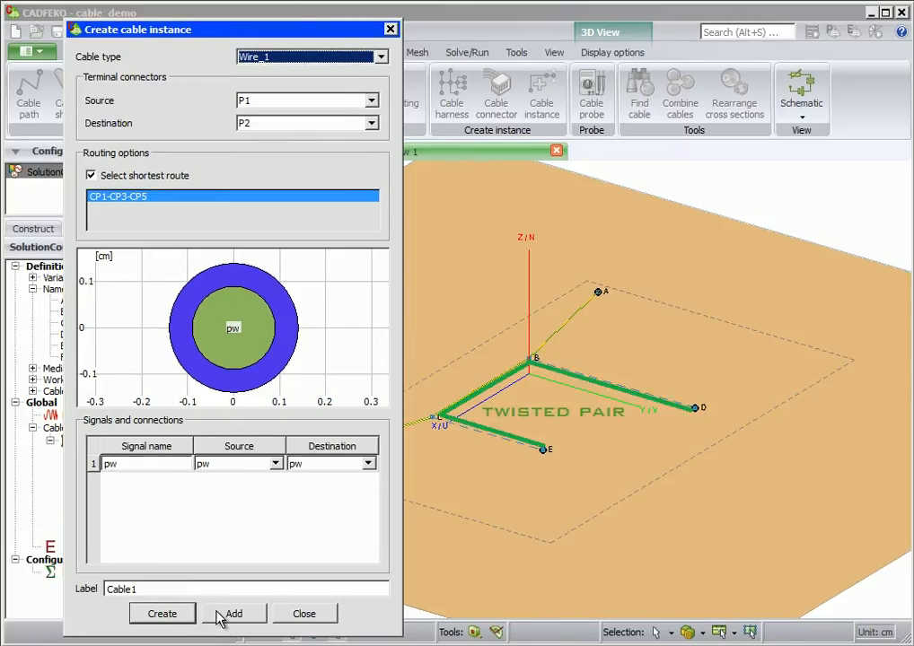
# Step: Create TWP instance S from S1 to S2, naming signal twp1 and connecting both signals
pyautogui.click(233, 613)
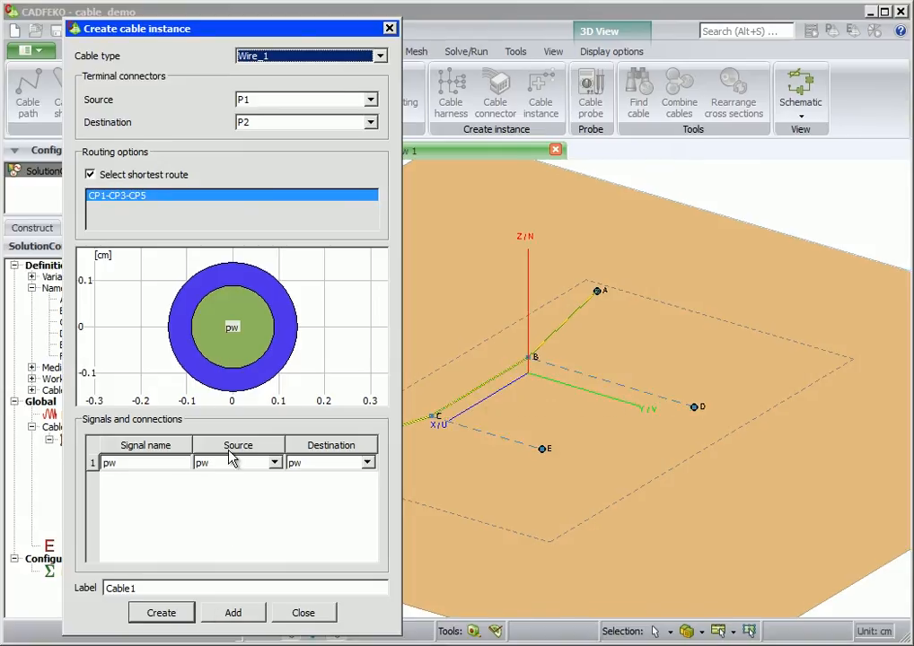
pyautogui.click(376, 55)
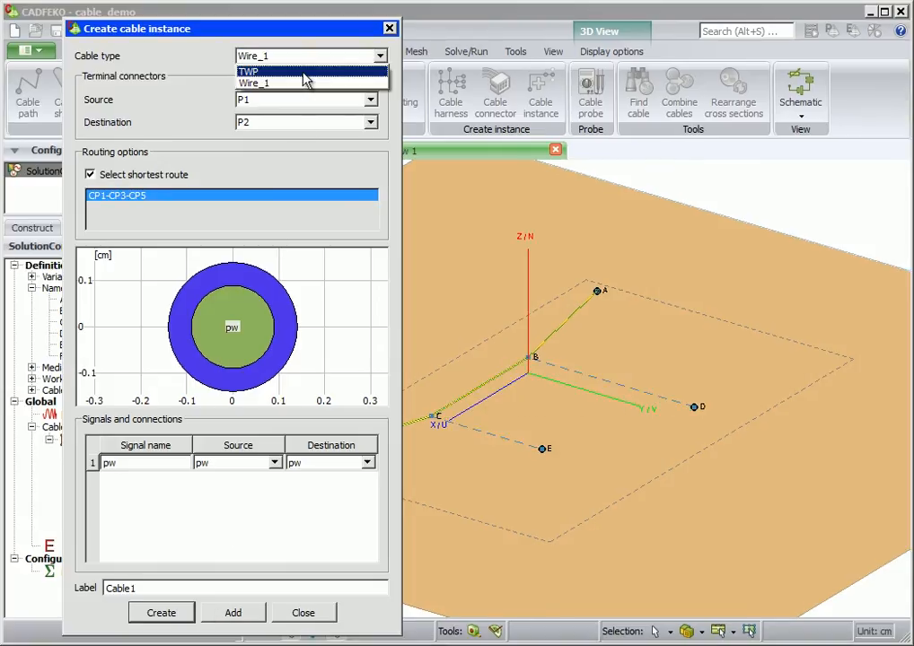
pyautogui.click(247, 71)
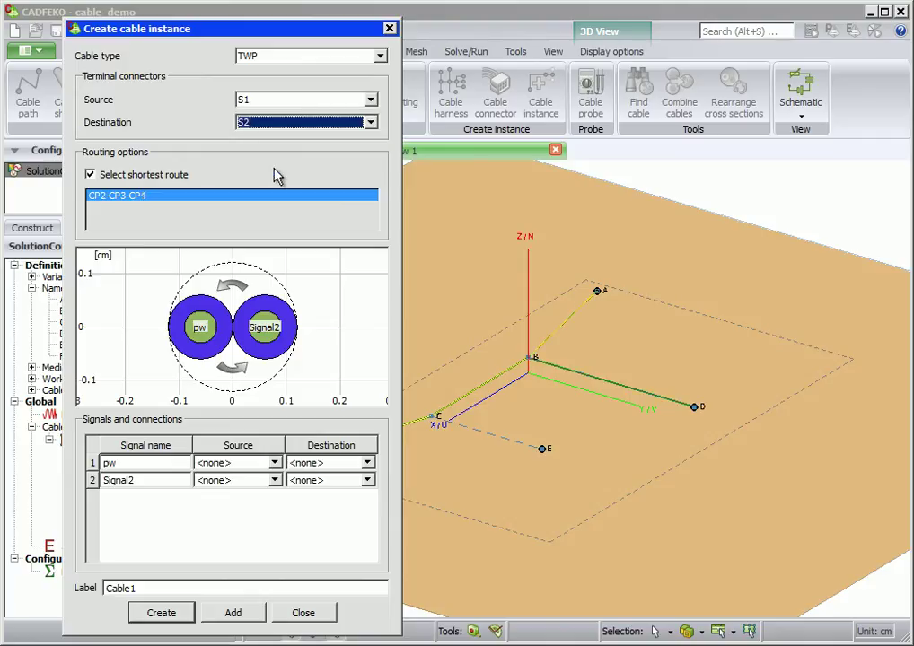
pyautogui.moveTo(226, 320)
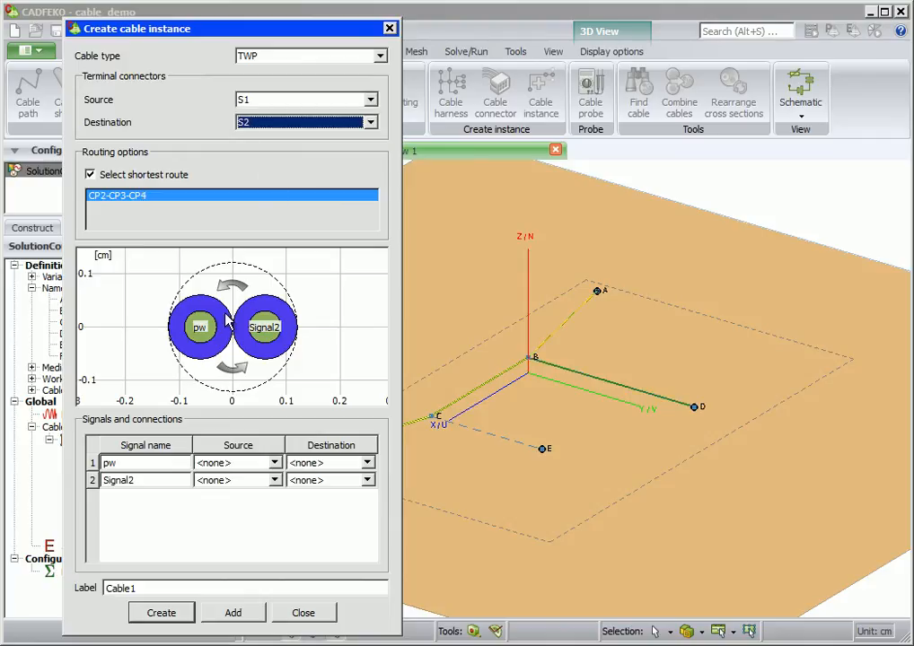
pyautogui.doubleClick(134, 462)
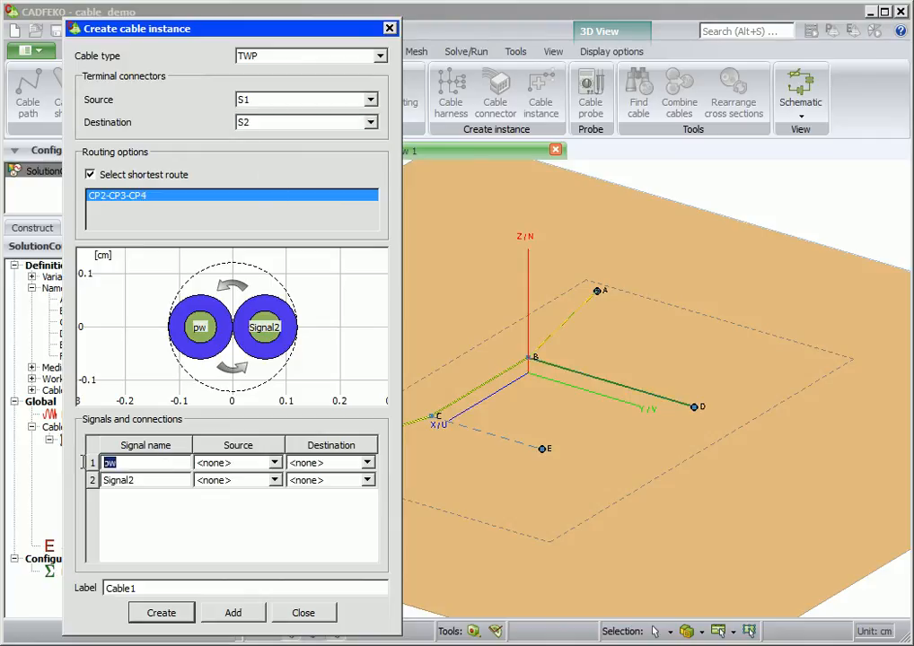
pyautogui.write('twp1')
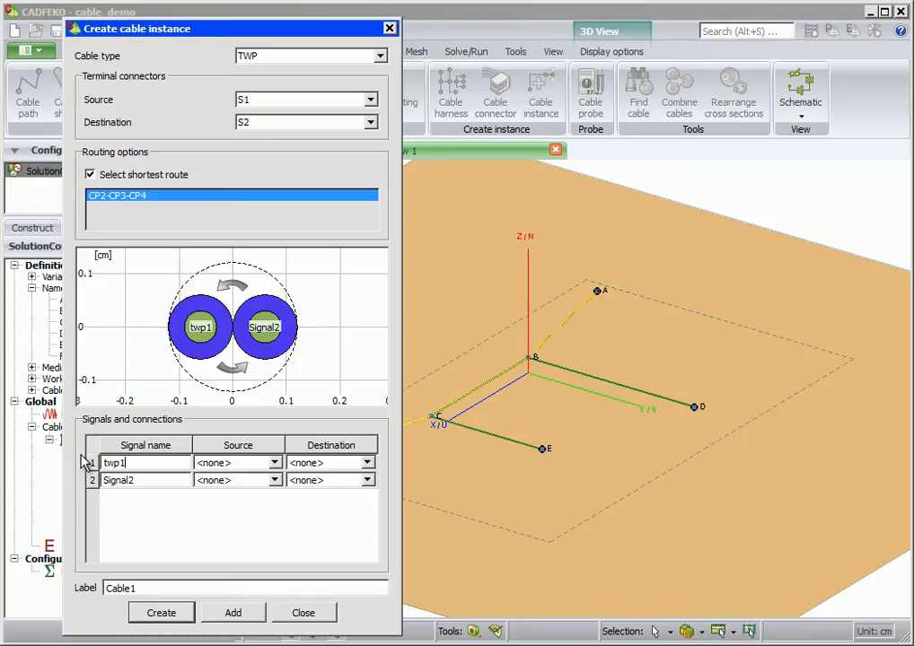
pyautogui.click(238, 462)
pyautogui.write('twp2')
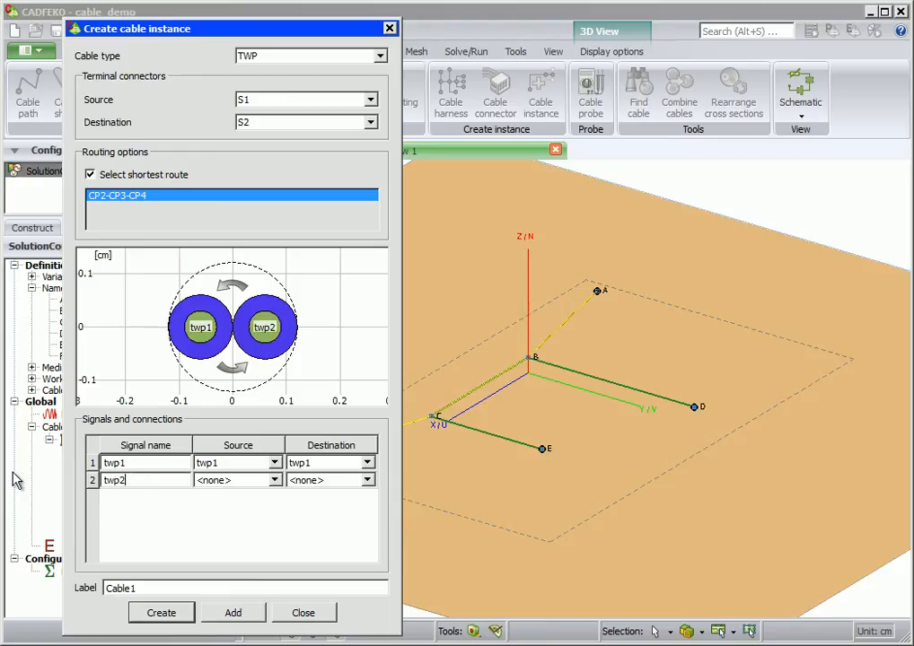
pyautogui.click(231, 480)
pyautogui.write('S')
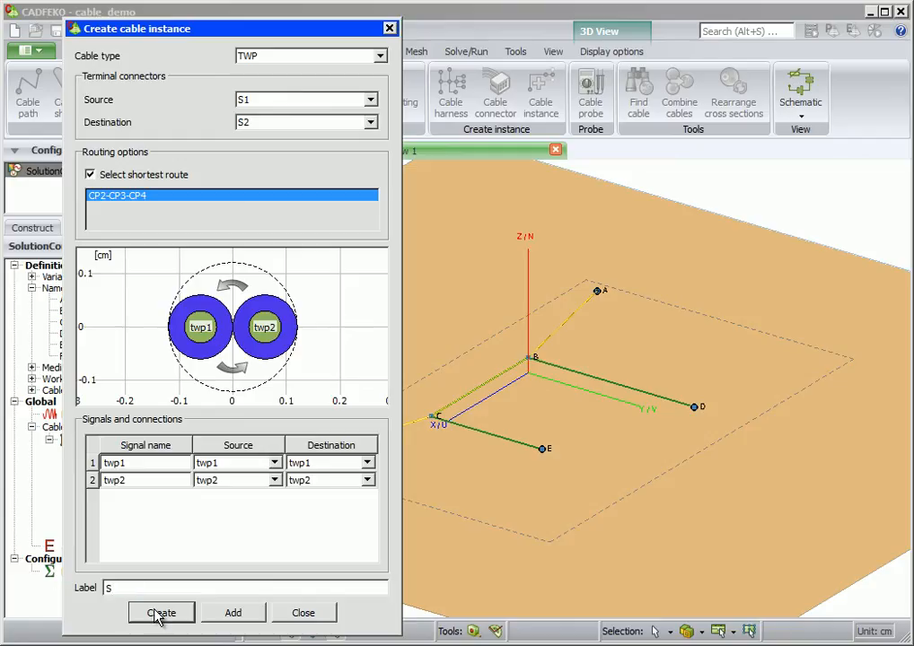
pyautogui.click(160, 612)
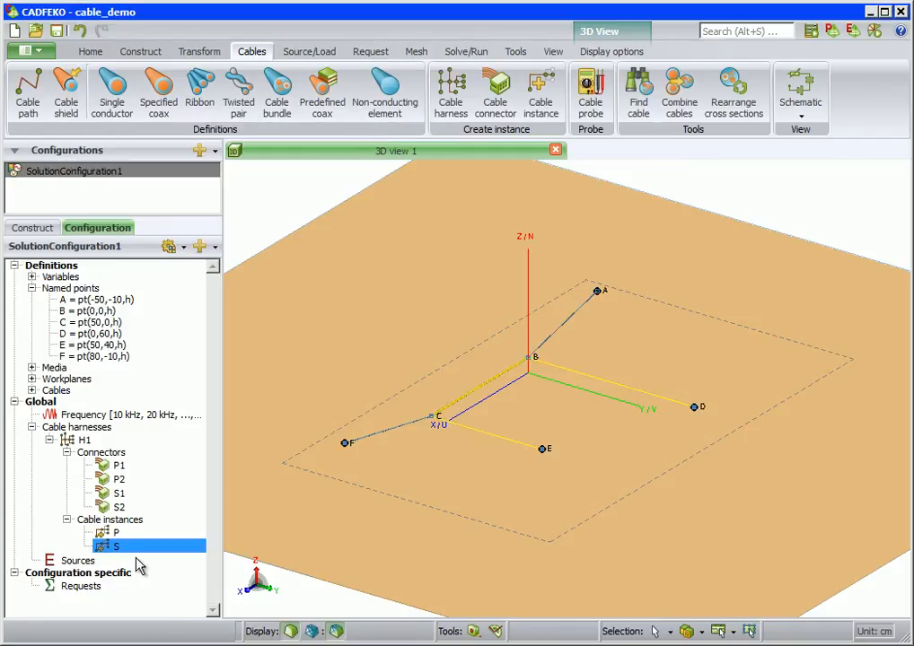
pyautogui.moveTo(674, 418)
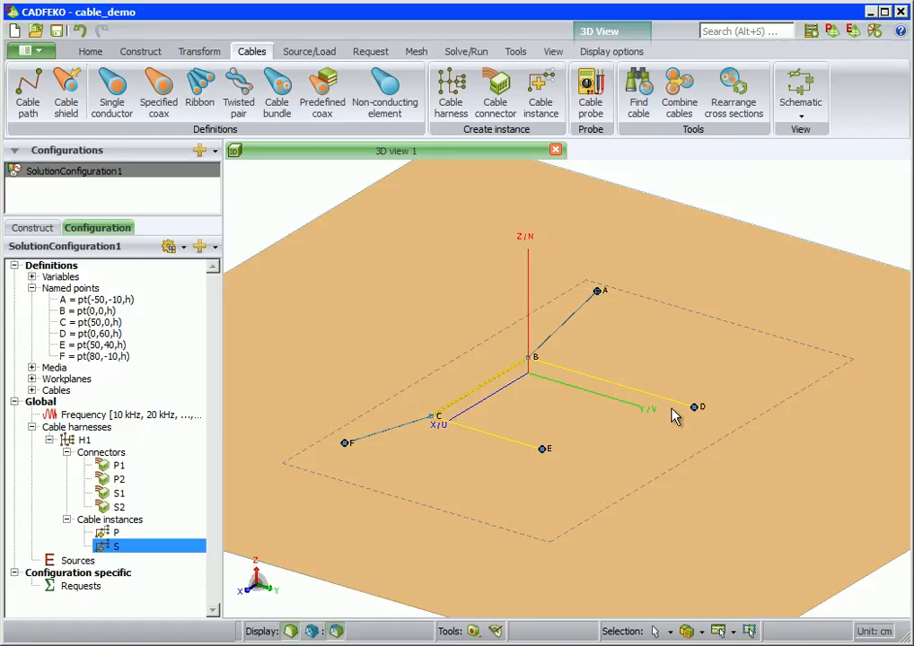
pyautogui.moveTo(481, 399)
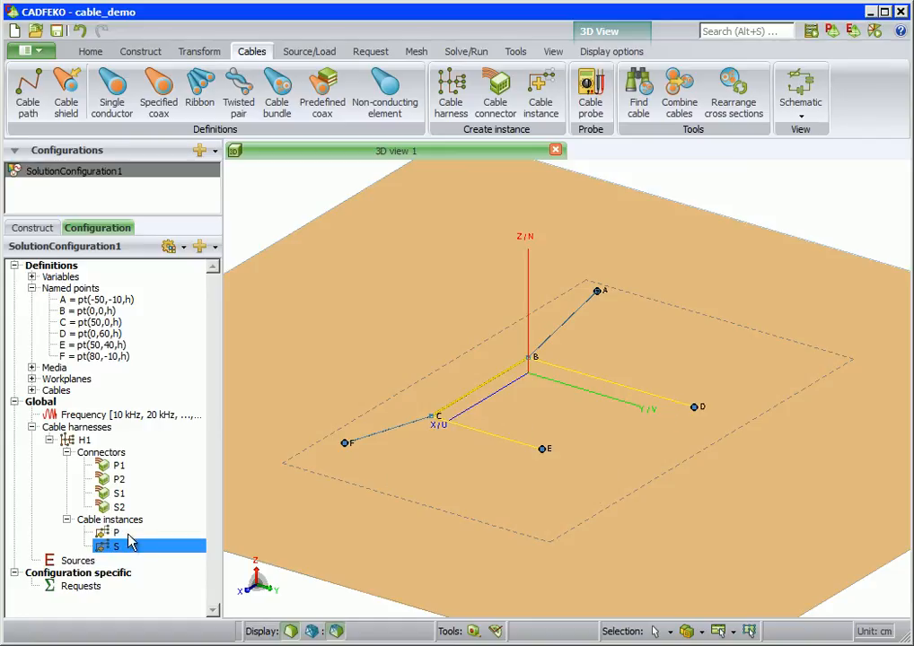
pyautogui.click(117, 533)
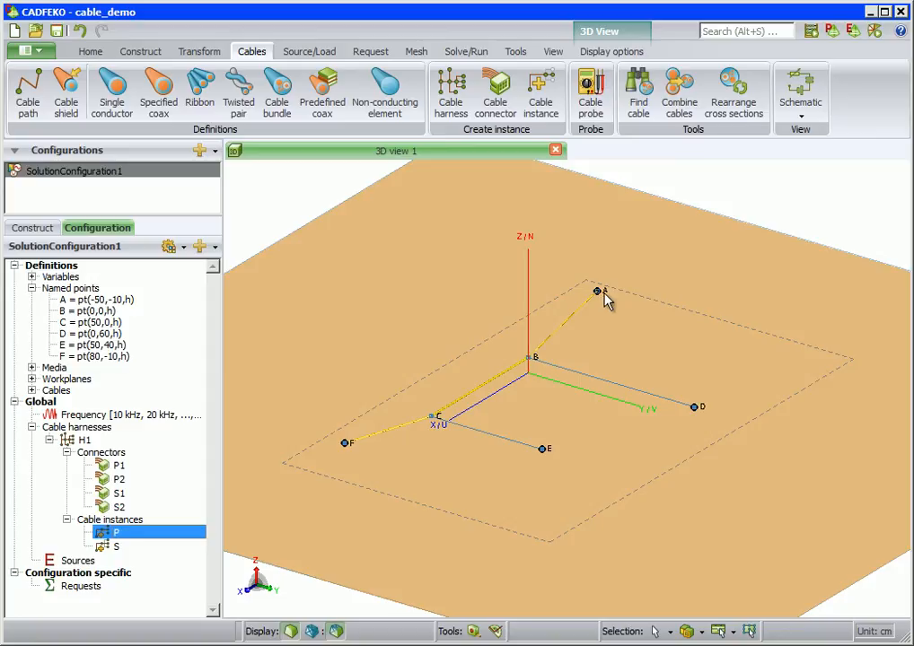
pyautogui.moveTo(597, 314)
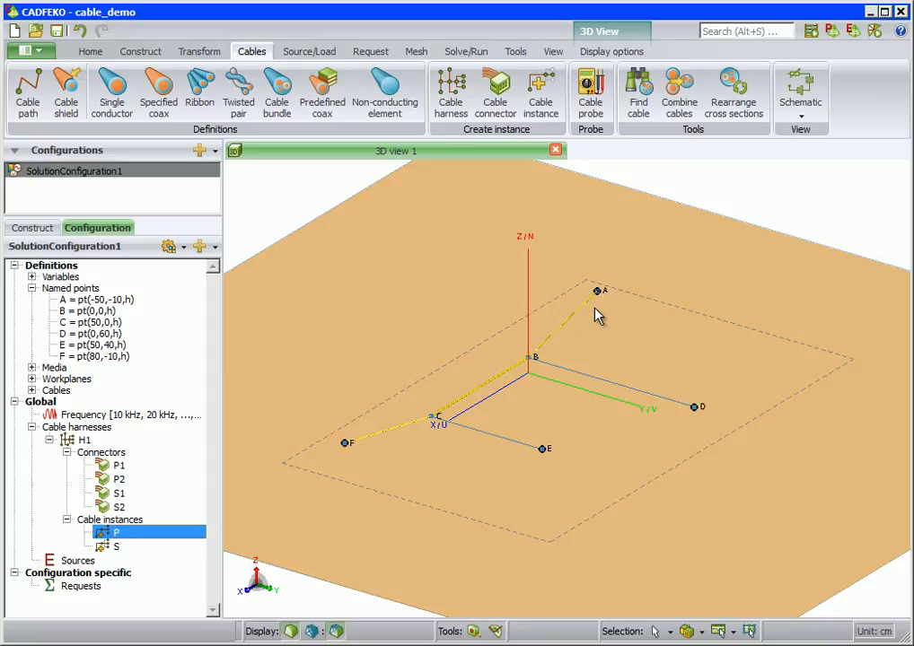
pyautogui.moveTo(362, 456)
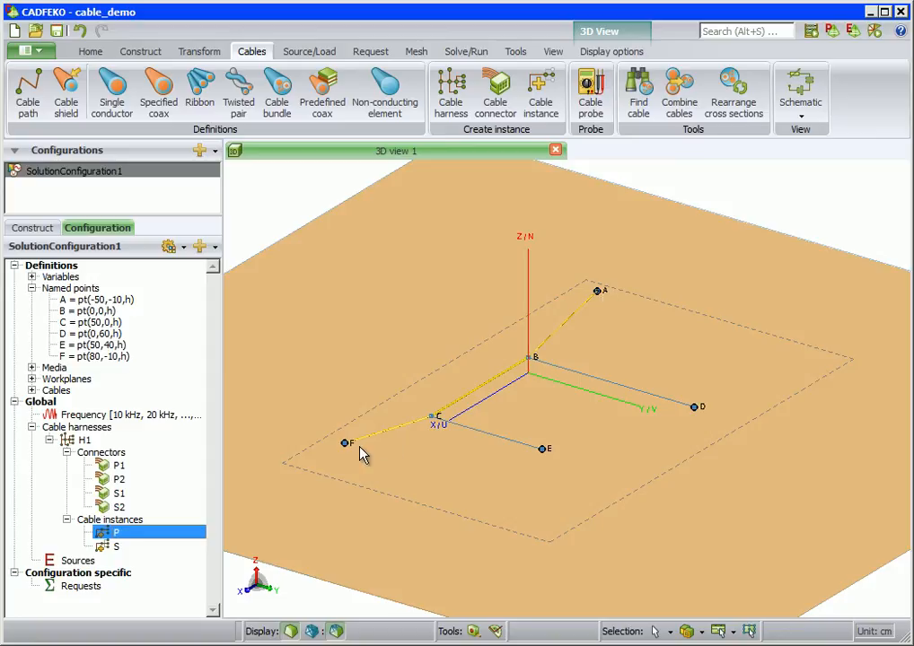
# Step: Open Cable schematic from harness H1's context menu in the tree
pyautogui.rightClick(81, 440)
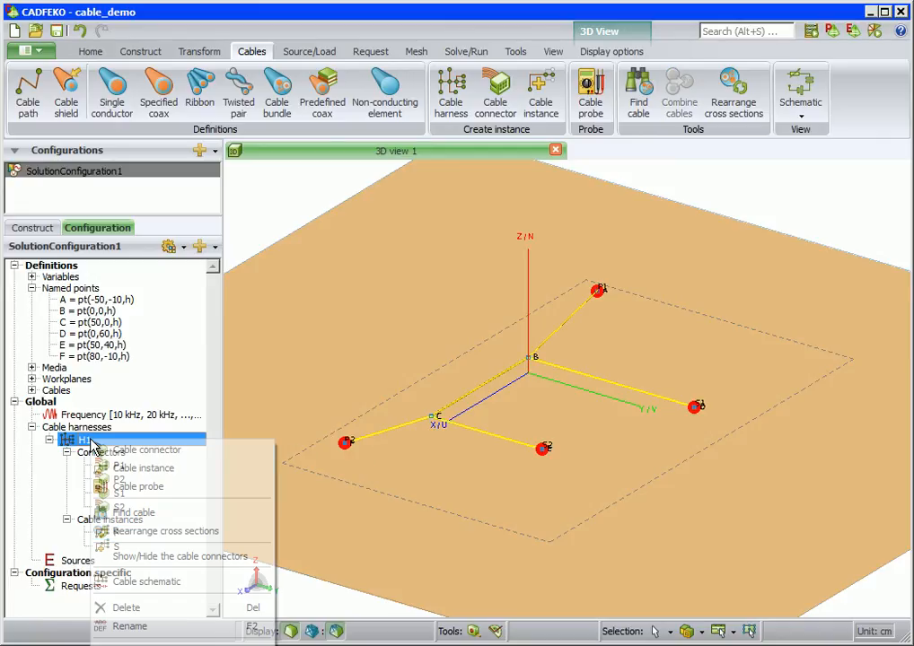
pyautogui.moveTo(156, 575)
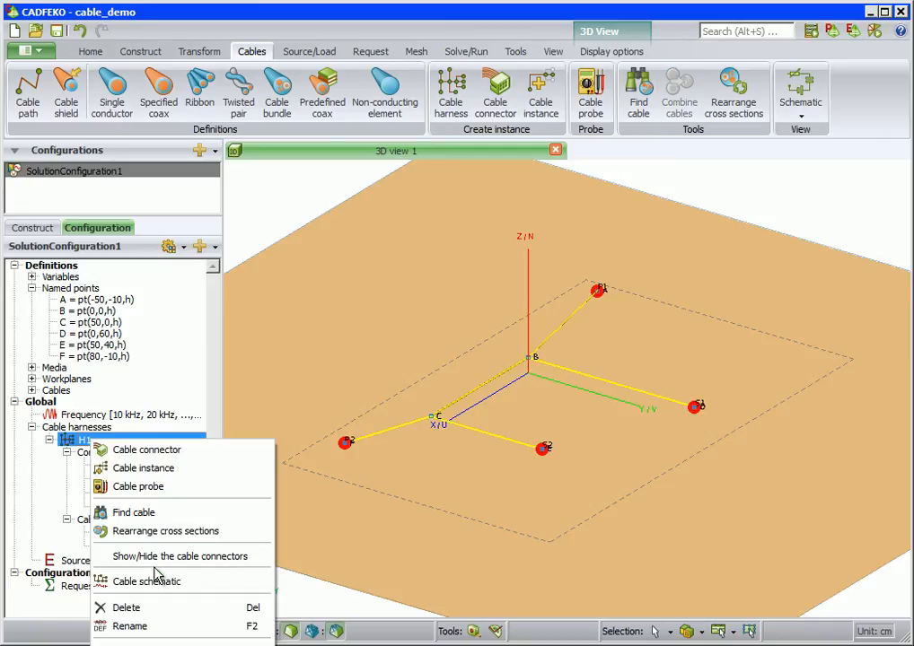
pyautogui.moveTo(161, 582)
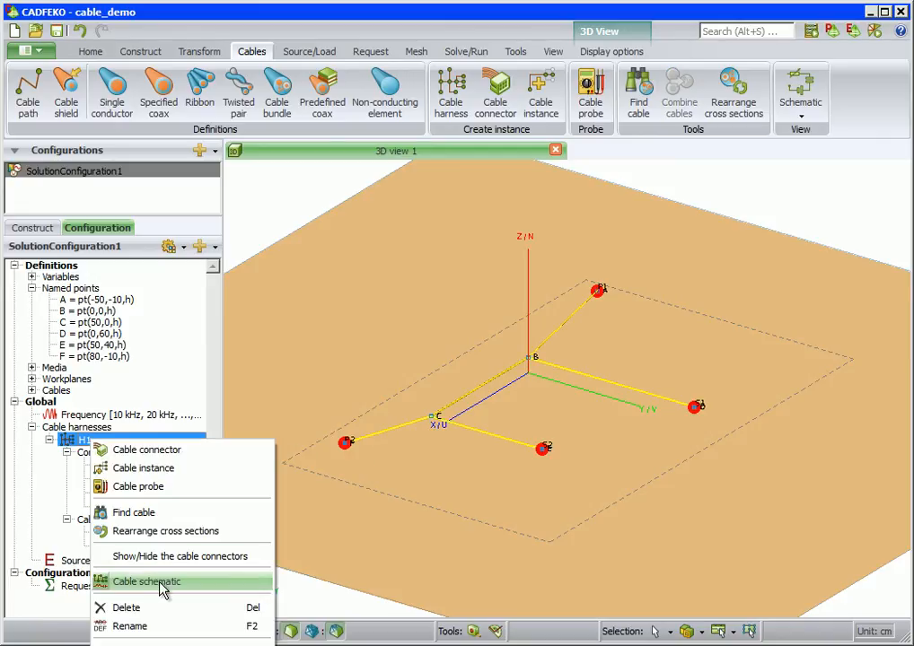
pyautogui.click(146, 582)
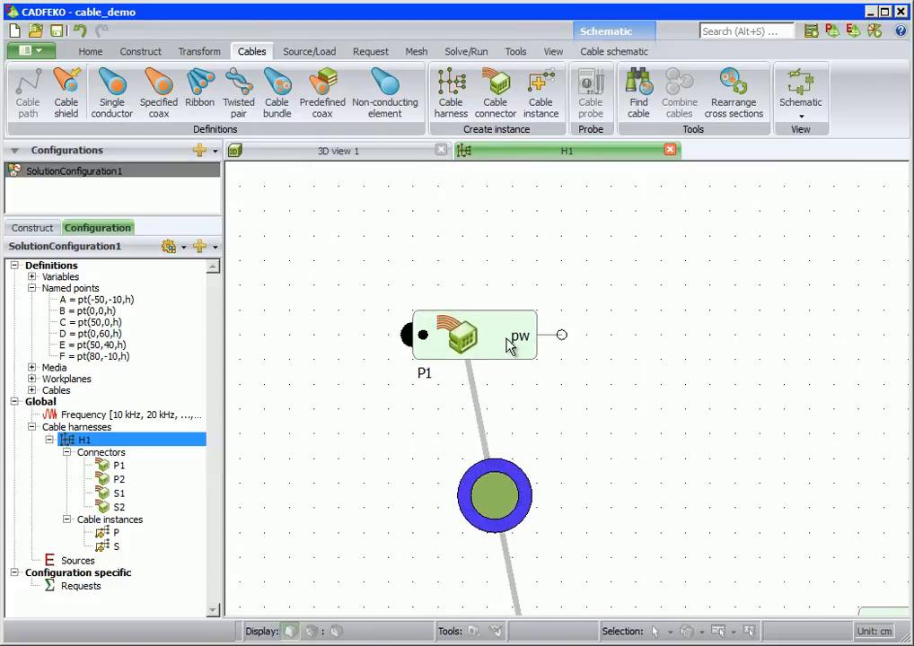
# Step: Insert a voltage source, rename it Vp, and move it right of connector P1
pyautogui.click(612, 51)
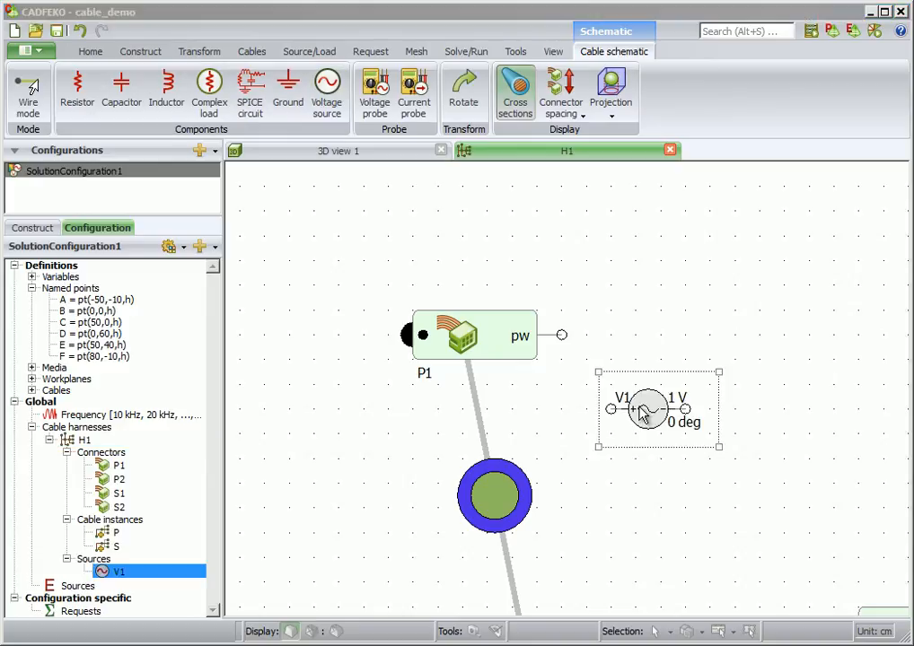
pyautogui.doubleClick(649, 409)
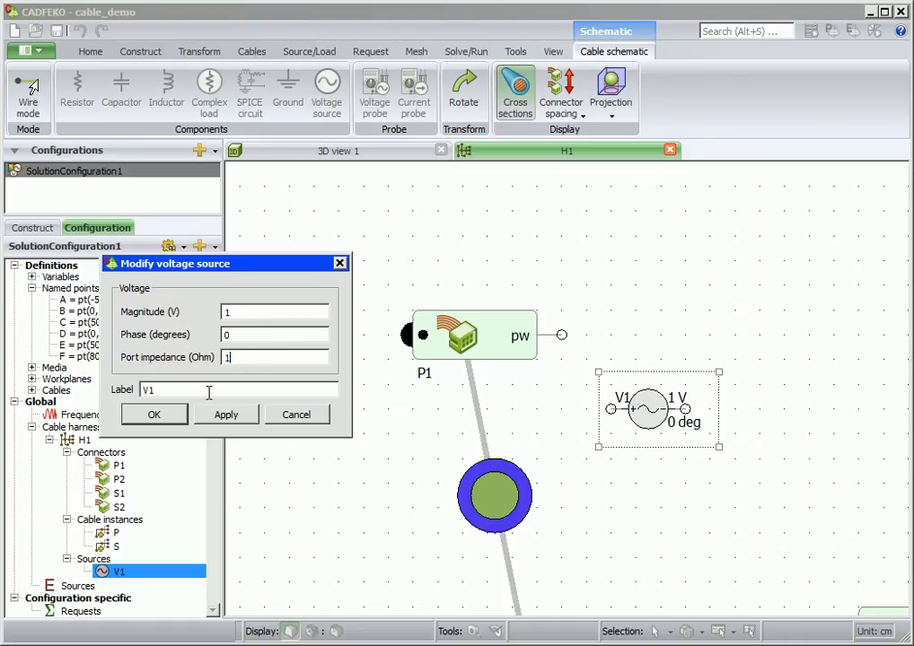
pyautogui.write('p')
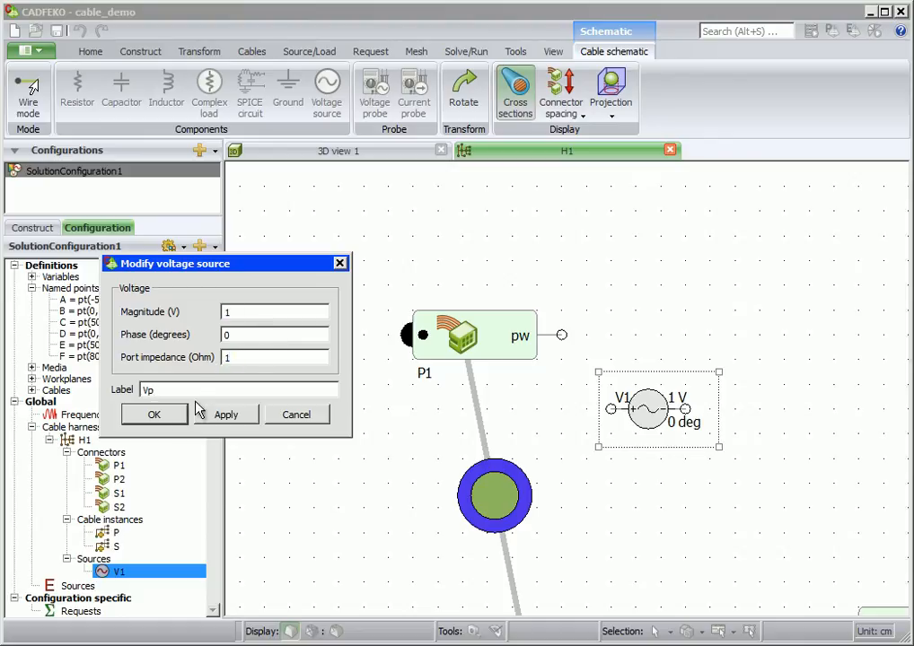
pyautogui.click(153, 414)
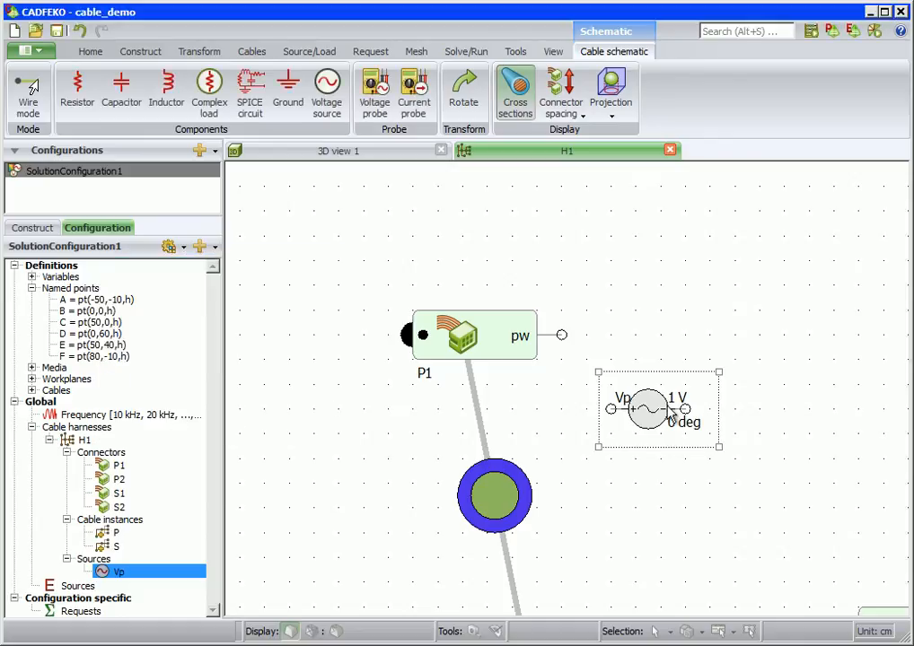
pyautogui.moveTo(648, 409); pyautogui.dragTo(745, 334)
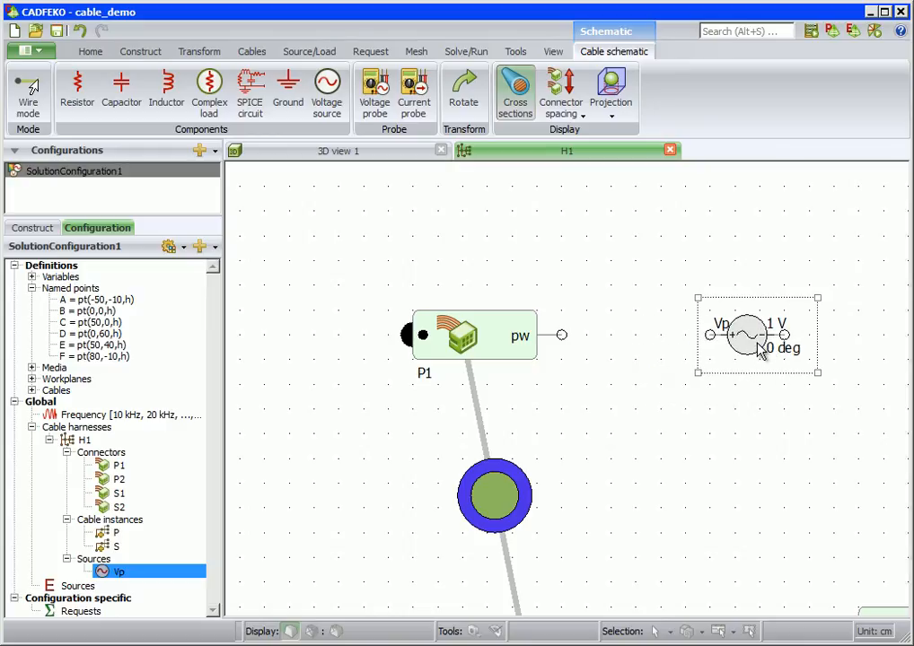
# Step: Place a 1 Ohm resistor P1_pw between P1 and Vp, probing voltage and current
pyautogui.click(77, 85)
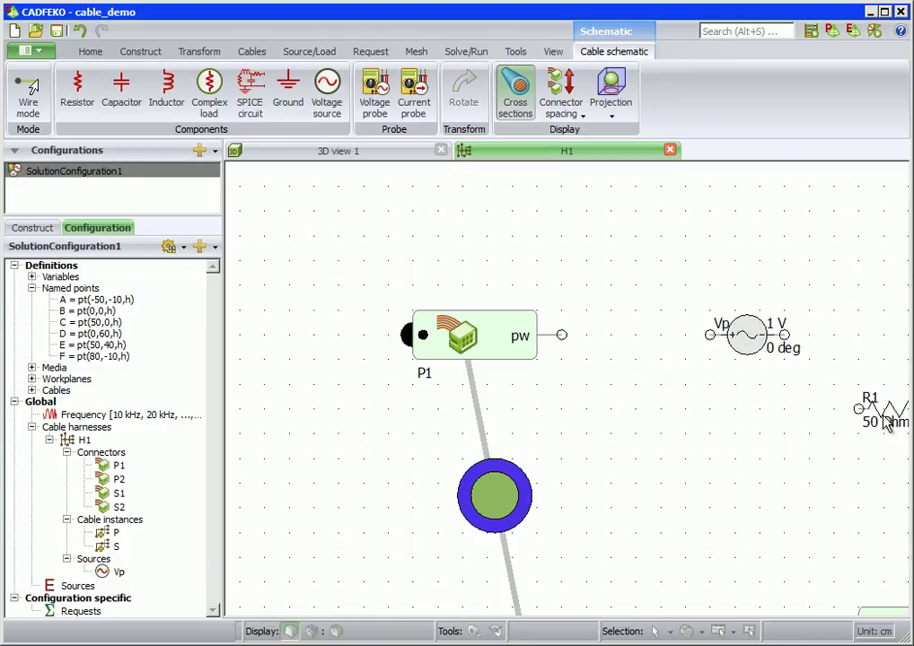
pyautogui.doubleClick(886, 418)
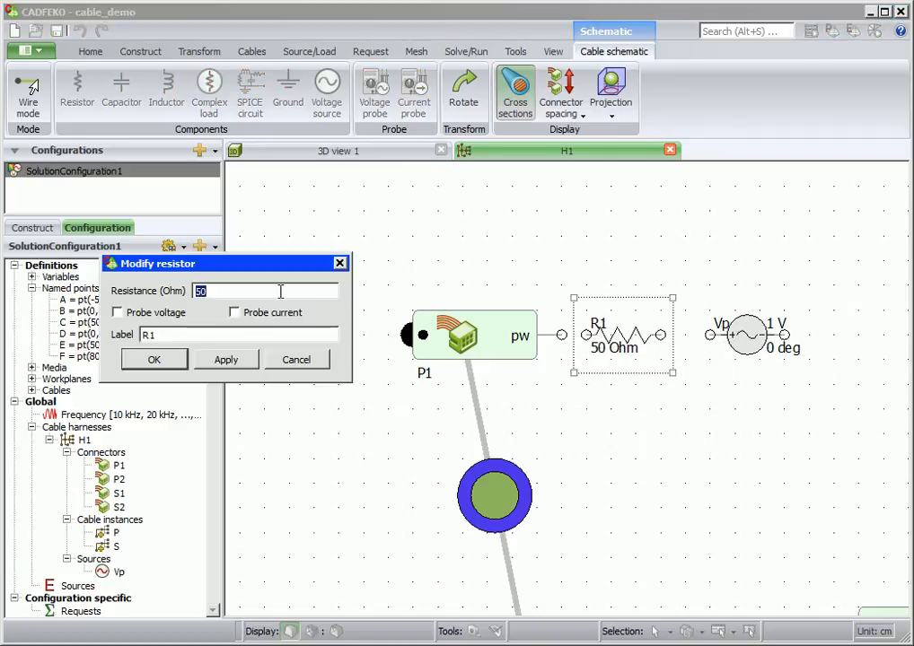
pyautogui.click(117, 312)
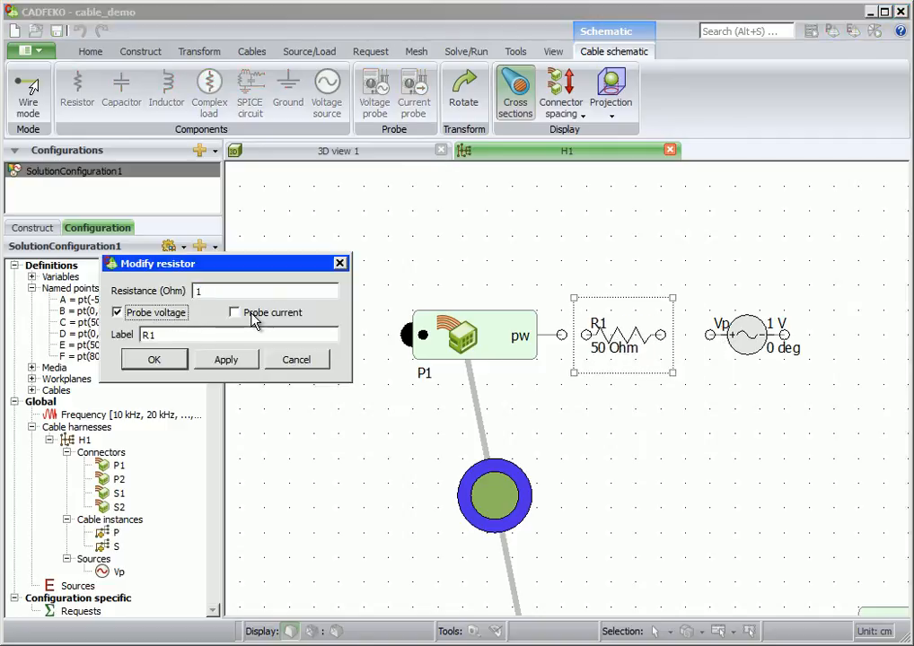
pyautogui.click(234, 313)
pyautogui.write('P1_pw')
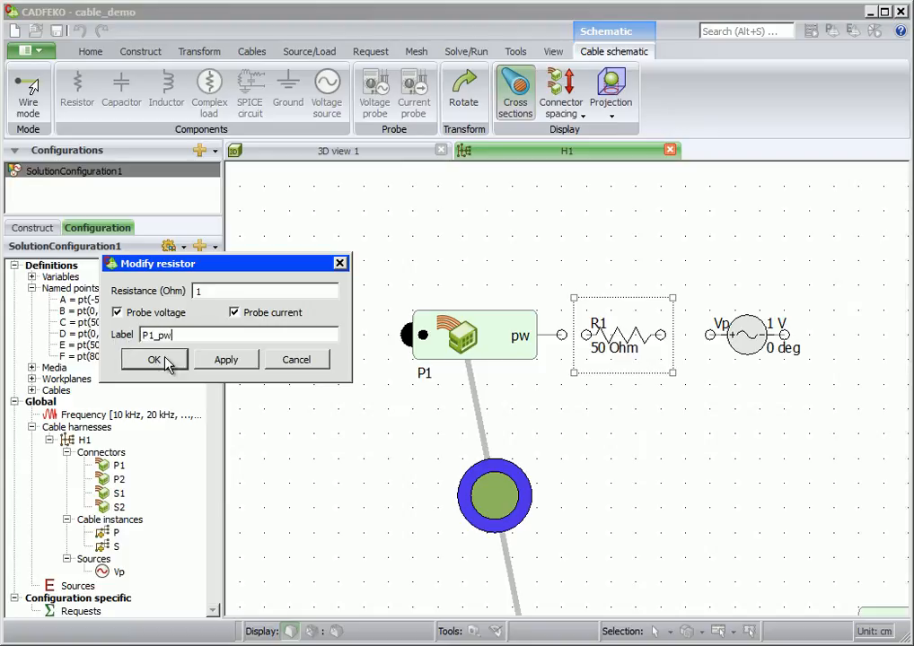
pyautogui.click(154, 359)
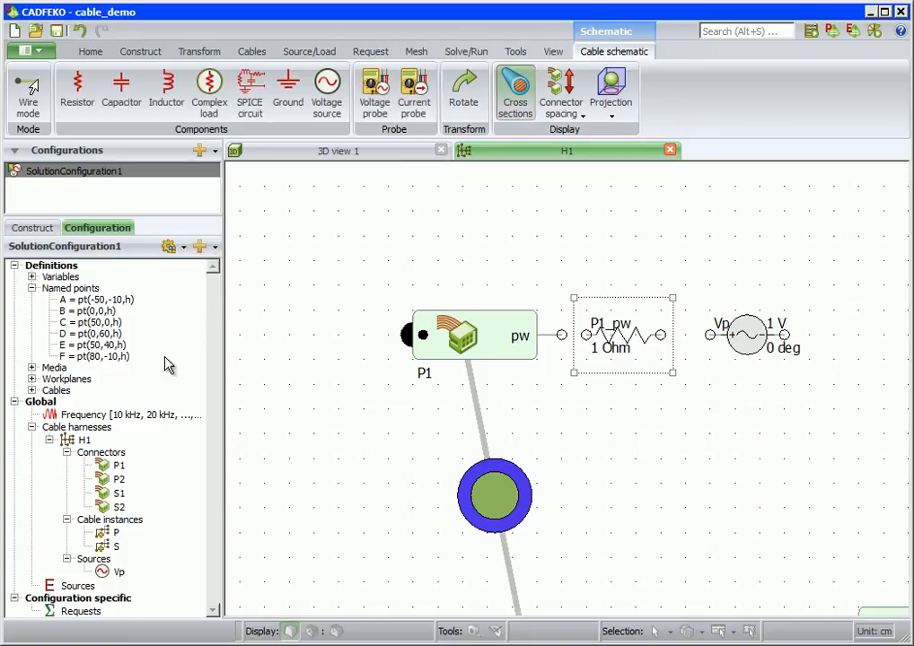
pyautogui.moveTo(249, 92)
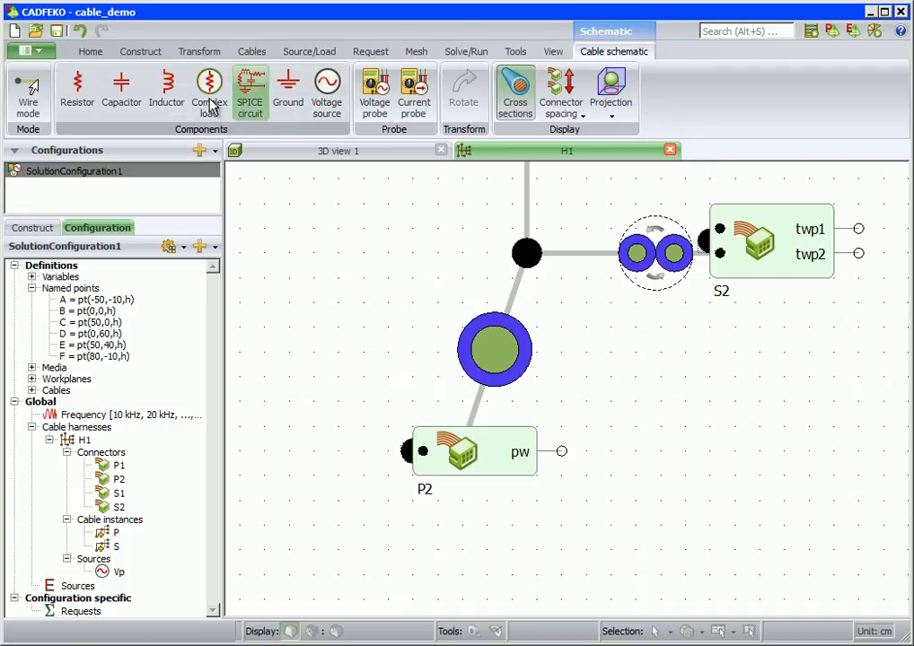
# Step: Place inductor L1 near P2, keeping inductance 1e-6
pyautogui.click(167, 86)
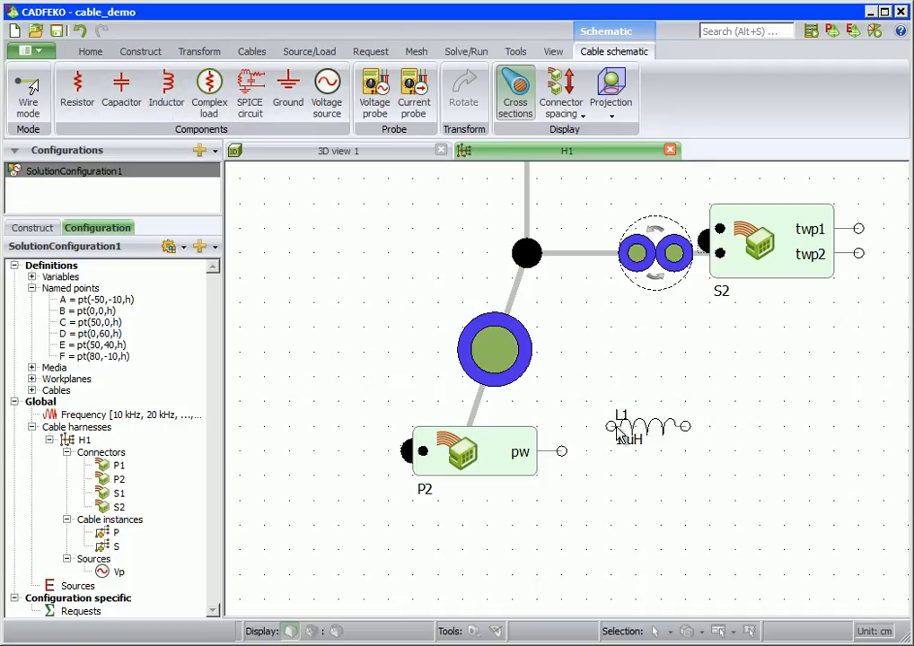
pyautogui.doubleClick(646, 428)
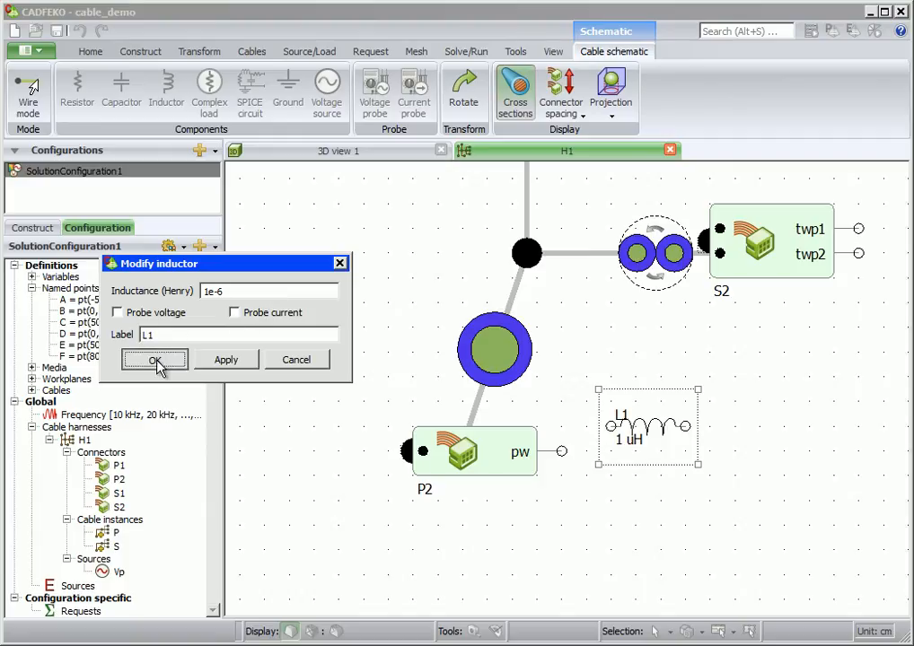
pyautogui.click(155, 359)
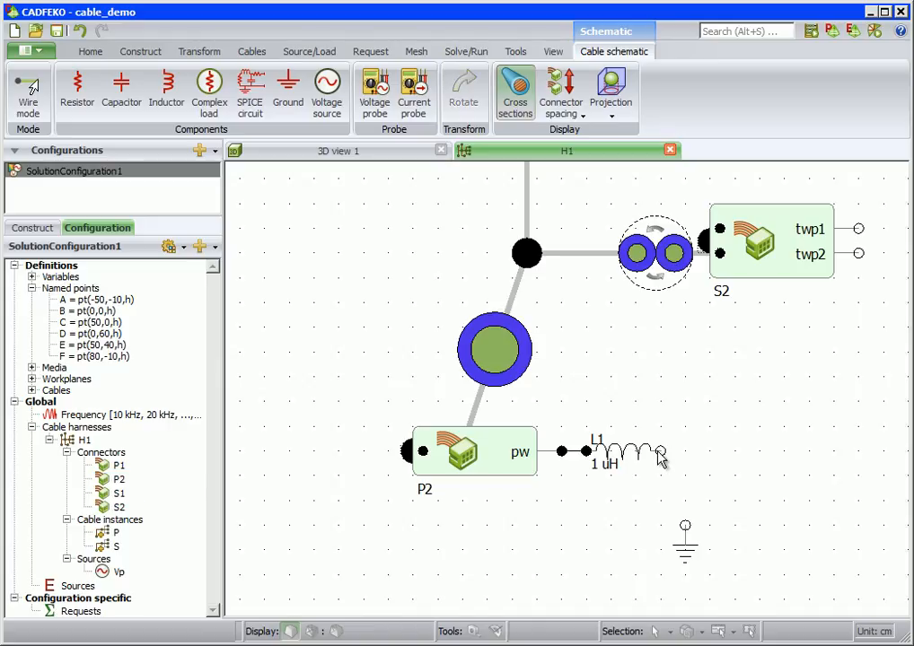
# Step: Pan to S1 and add resistor S1_twp1_twp2 across twp1 and twp2
pyautogui.moveTo(661, 451); pyautogui.dragTo(685, 525)
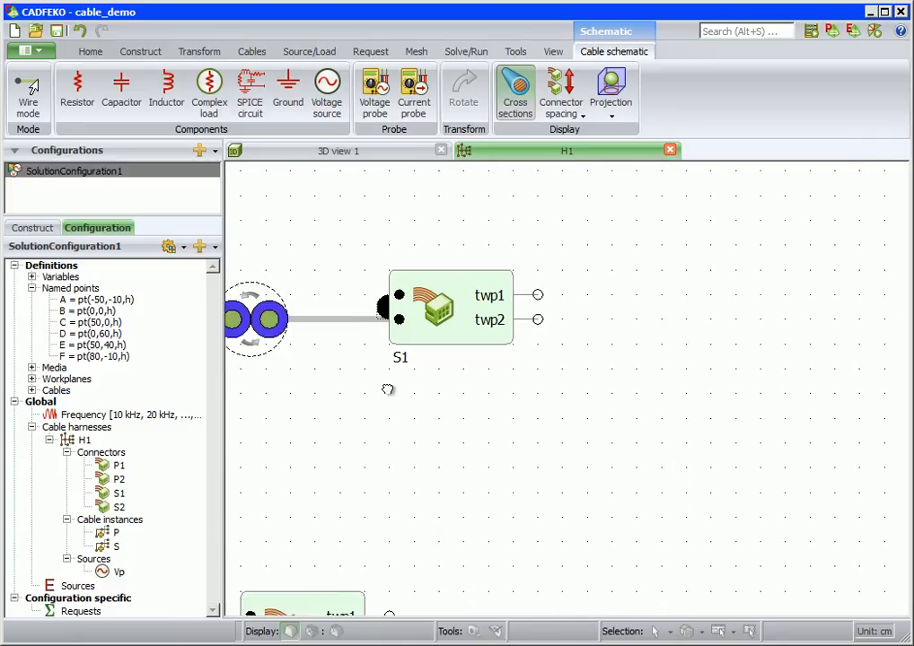
pyautogui.click(78, 85)
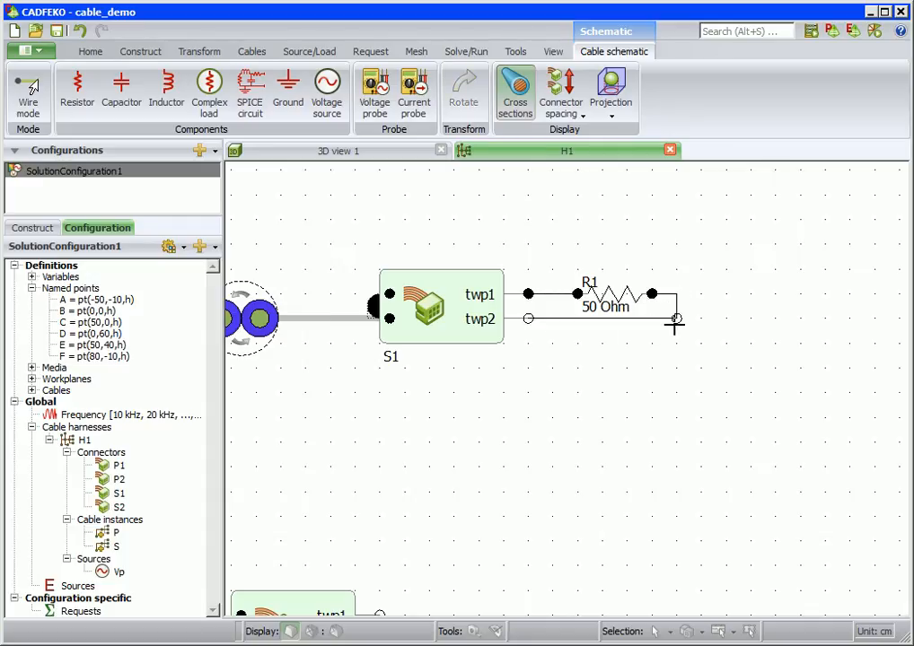
pyautogui.doubleClick(612, 293)
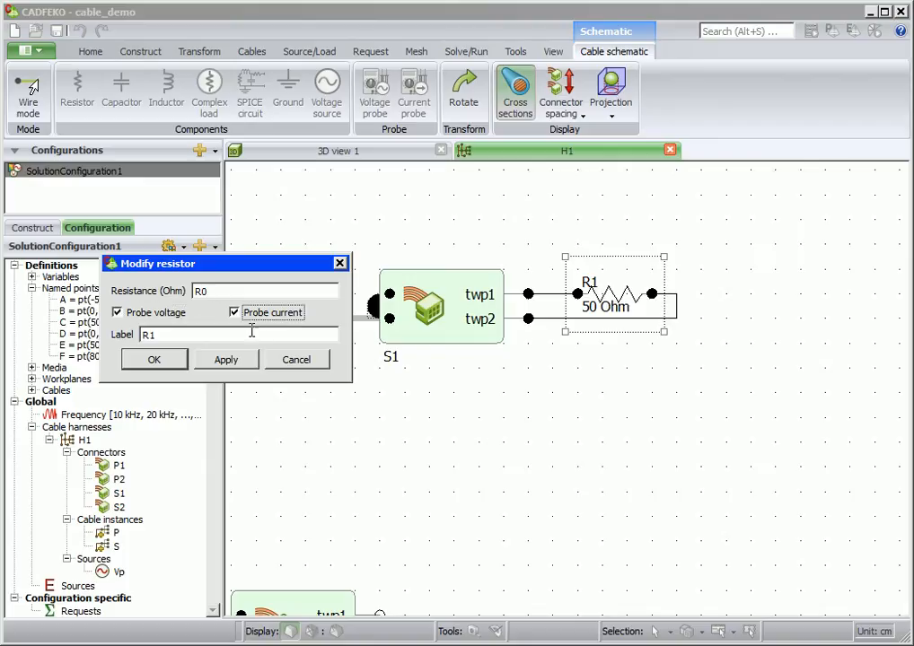
pyautogui.write('S1_twp1_twp2')
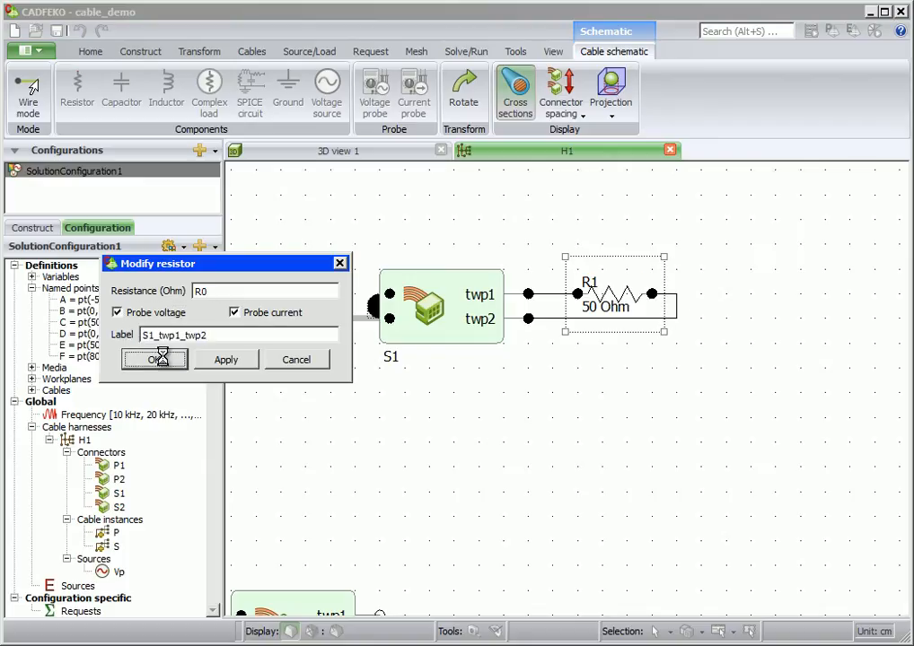
pyautogui.click(155, 359)
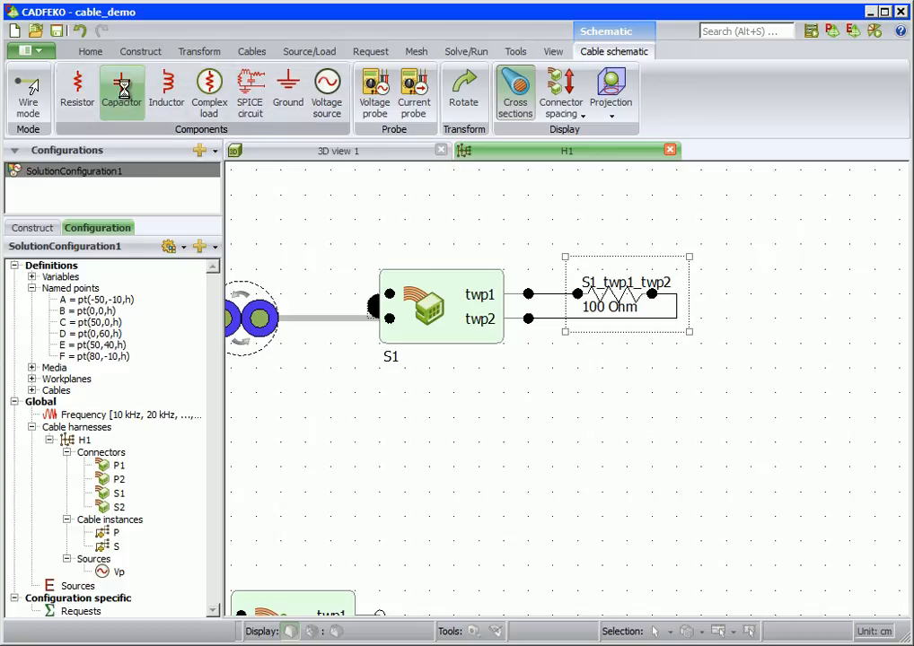
# Step: Rotate the capacitor upright, set capacitance Cp, and enable voltage and current probes
pyautogui.rightClick(608, 421)
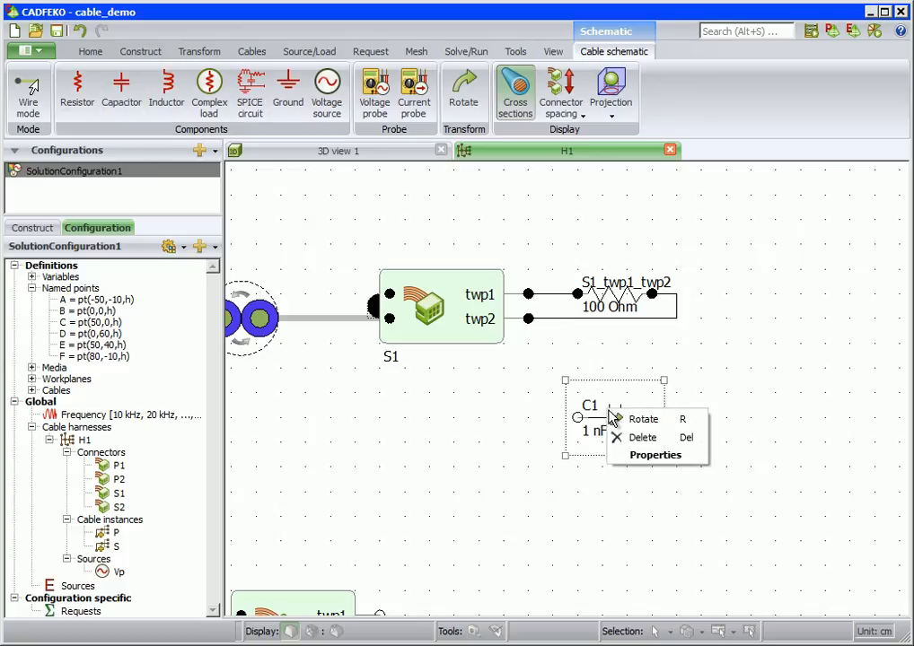
pyautogui.moveTo(643, 419)
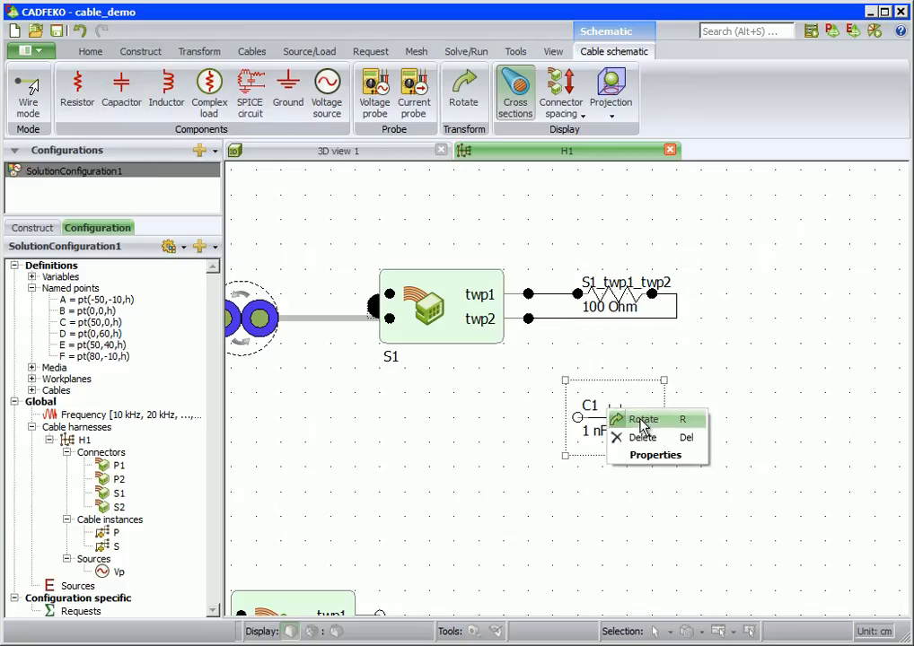
pyautogui.click(657, 454)
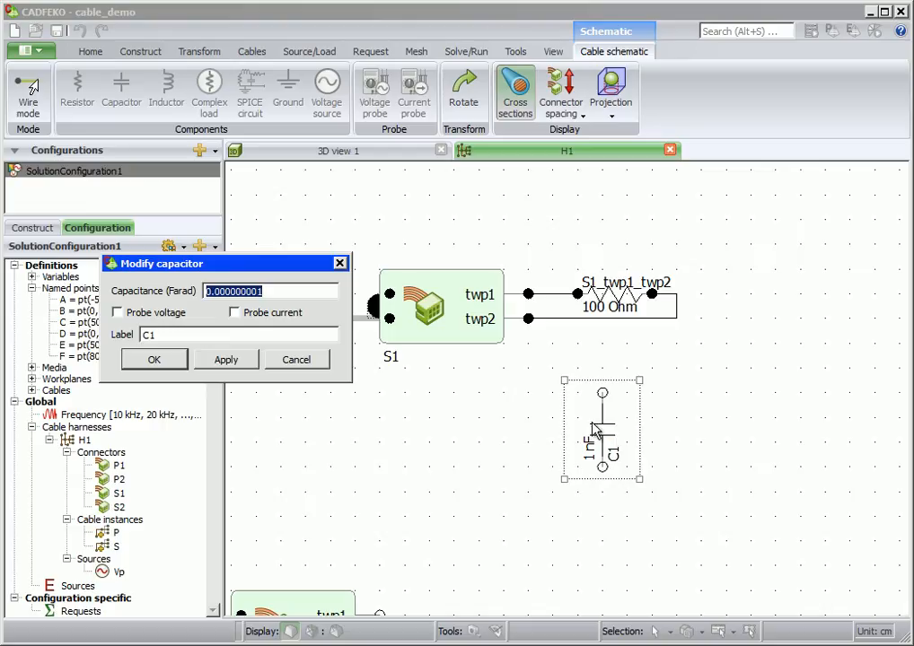
pyautogui.write('Cp')
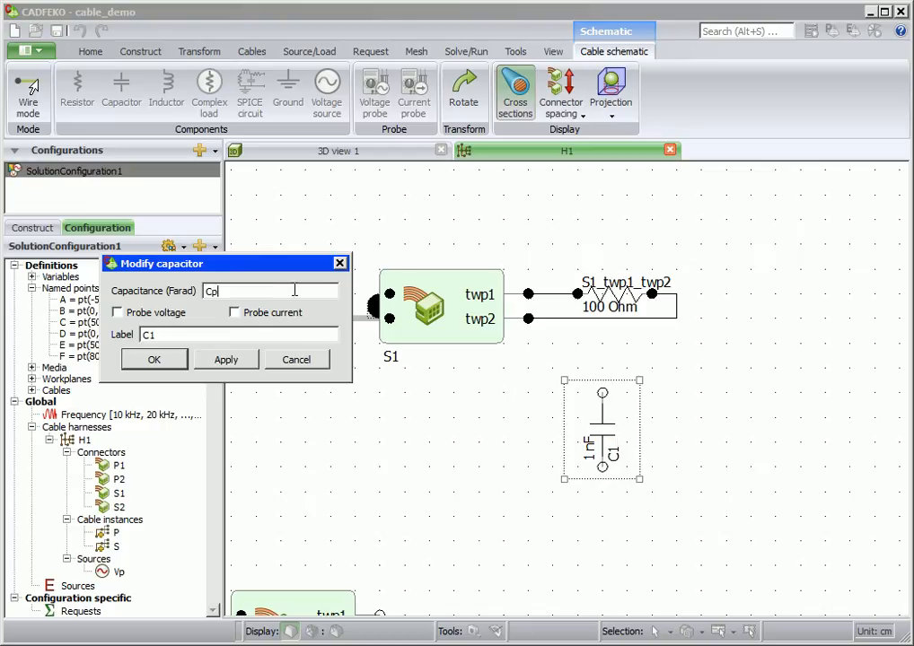
pyautogui.click(117, 313)
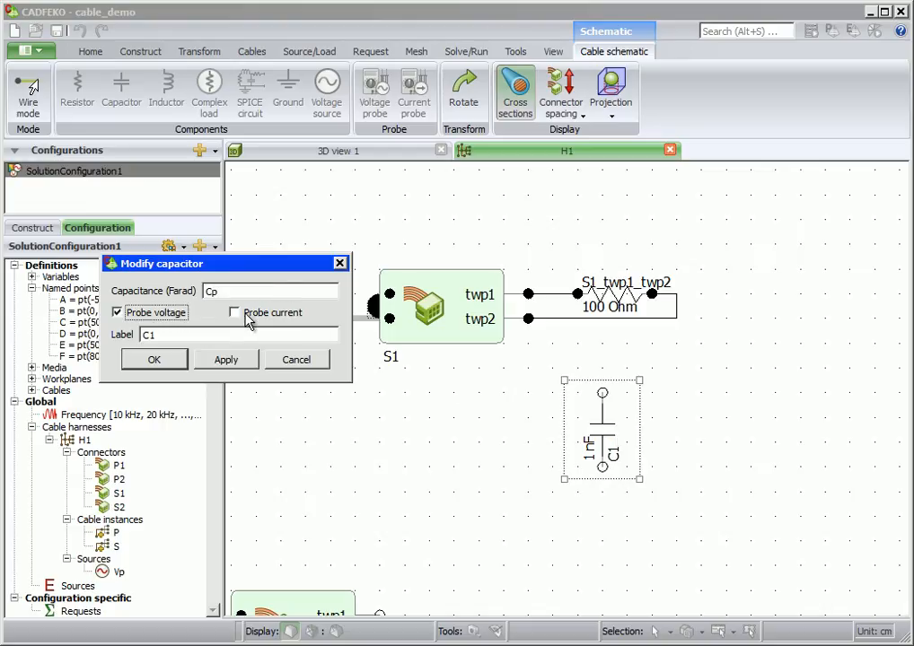
pyautogui.click(234, 312)
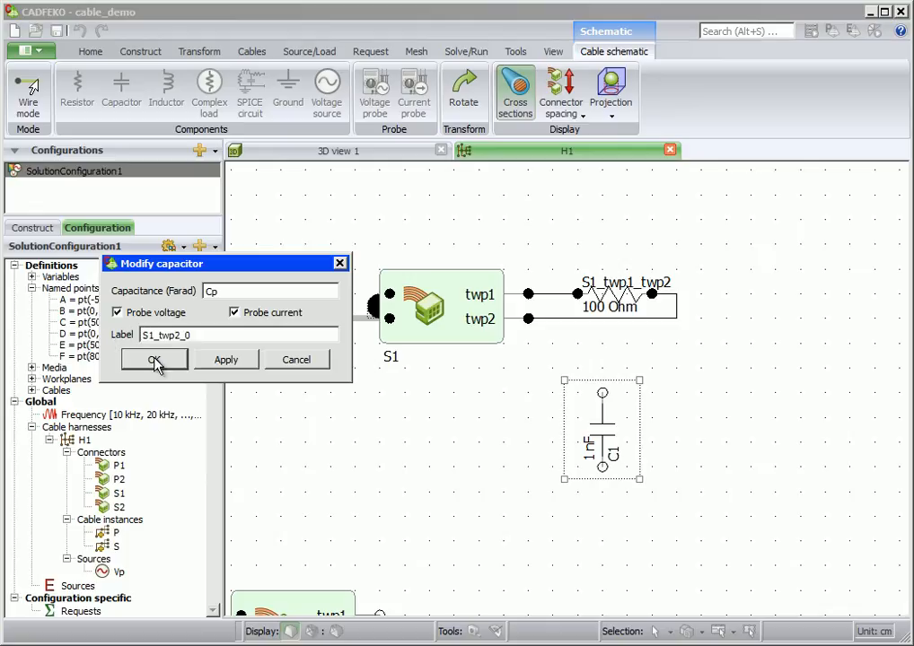
pyautogui.click(152, 360)
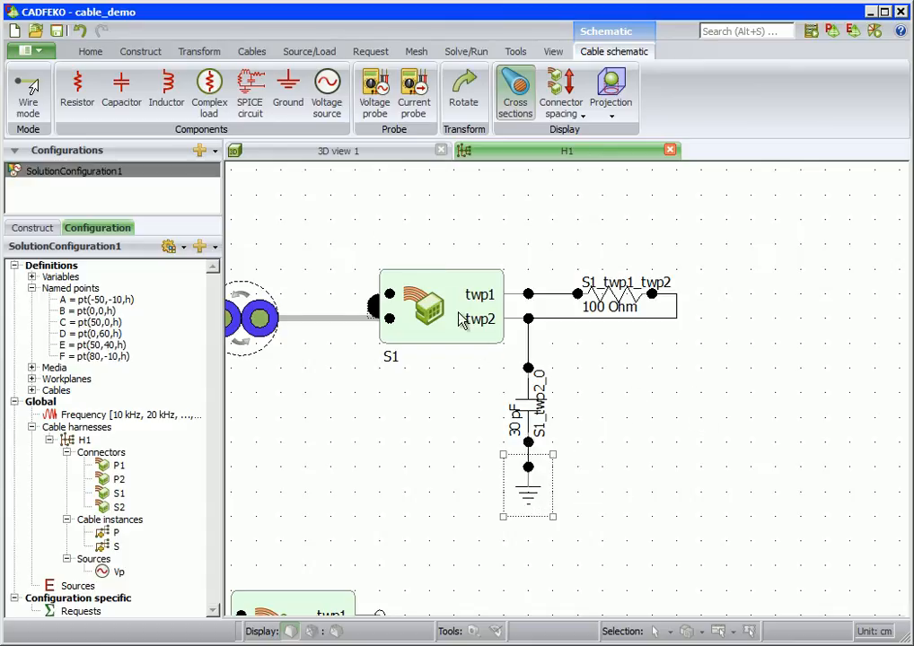
# Step: Create a manual SPICE circuit replacing the template with '.SUBCKT LPF3 1 2 3'
pyautogui.click(250, 90)
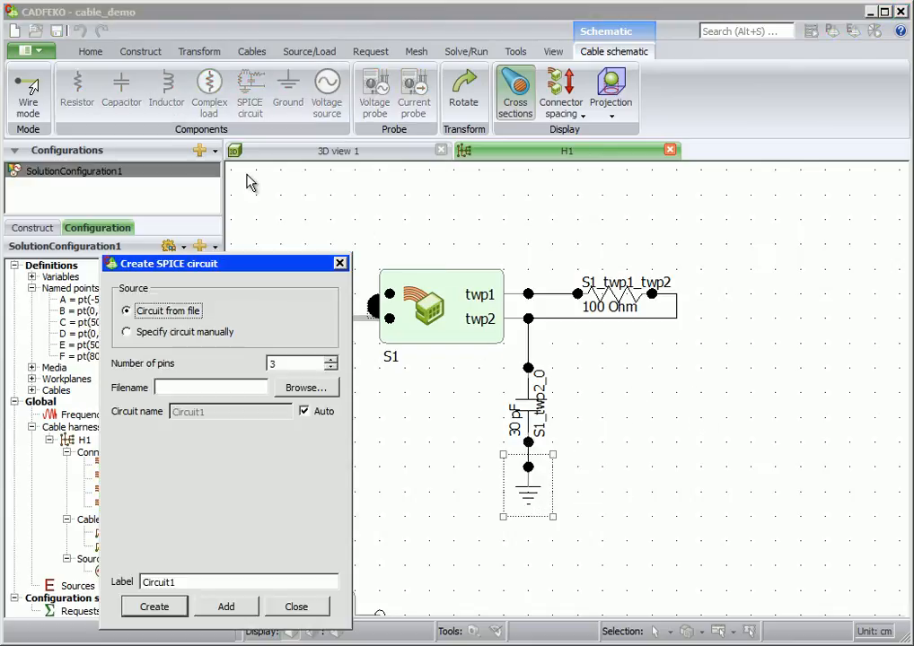
pyautogui.moveTo(254, 339)
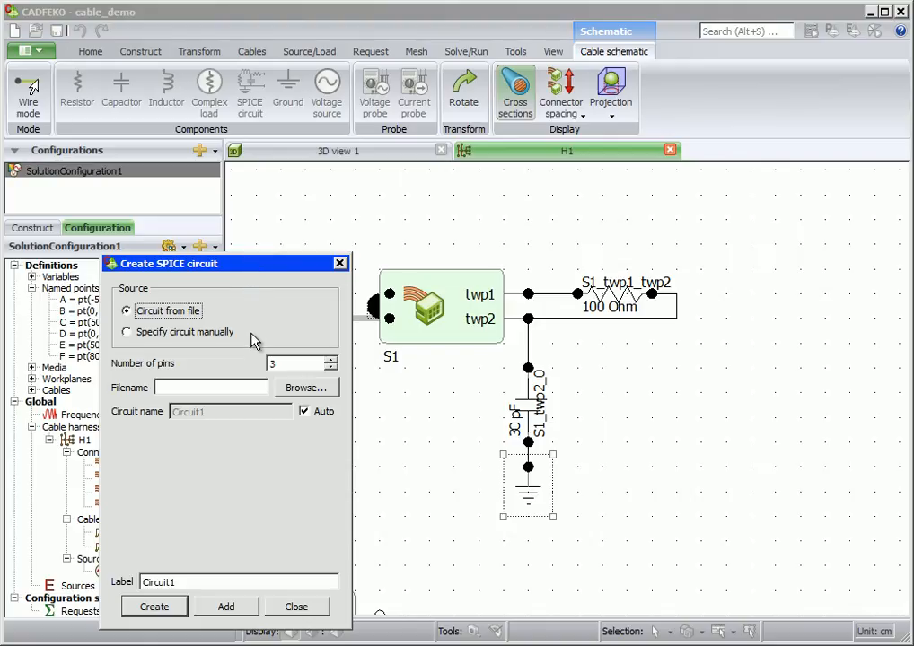
pyautogui.click(127, 332)
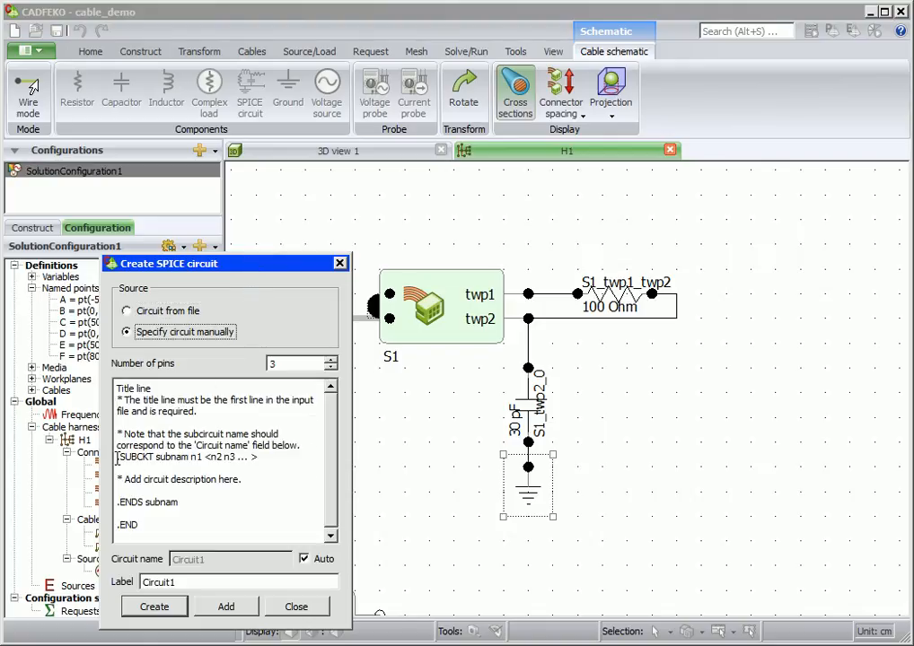
pyautogui.moveTo(118, 457); pyautogui.dragTo(180, 502)
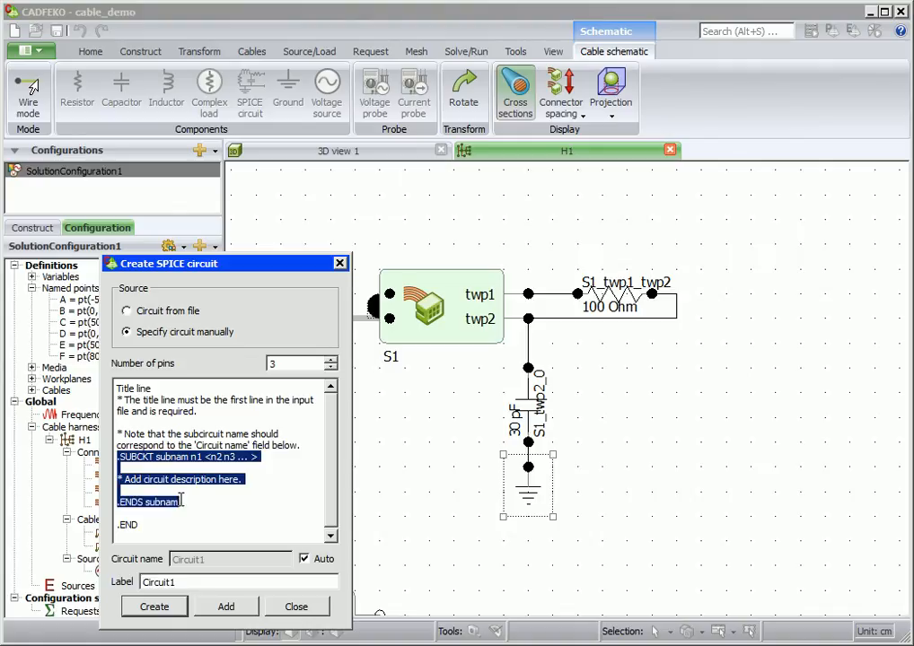
pyautogui.write('.SUBCKT LPF3 1 2 3')
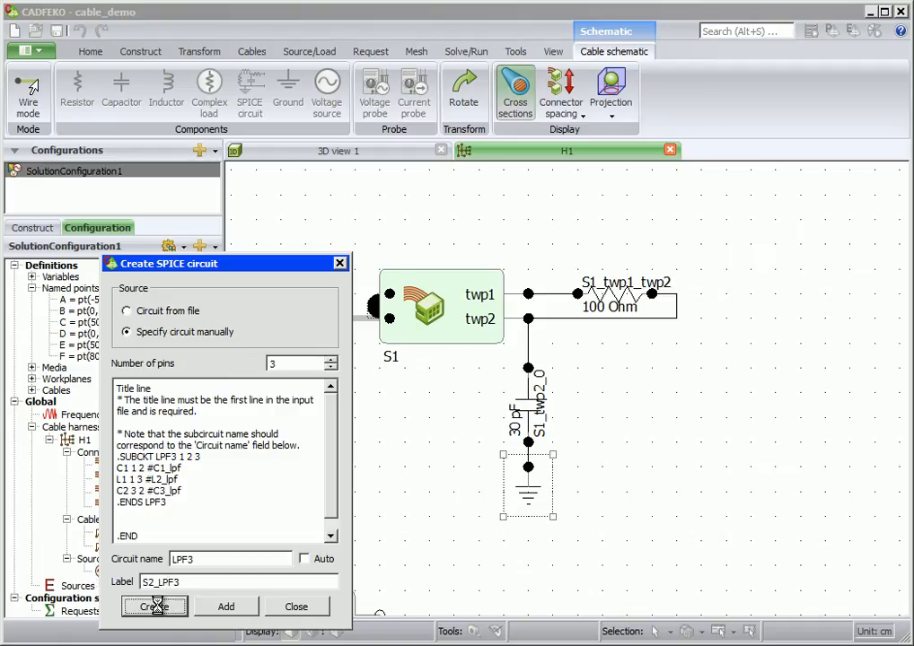
pyautogui.click(154, 606)
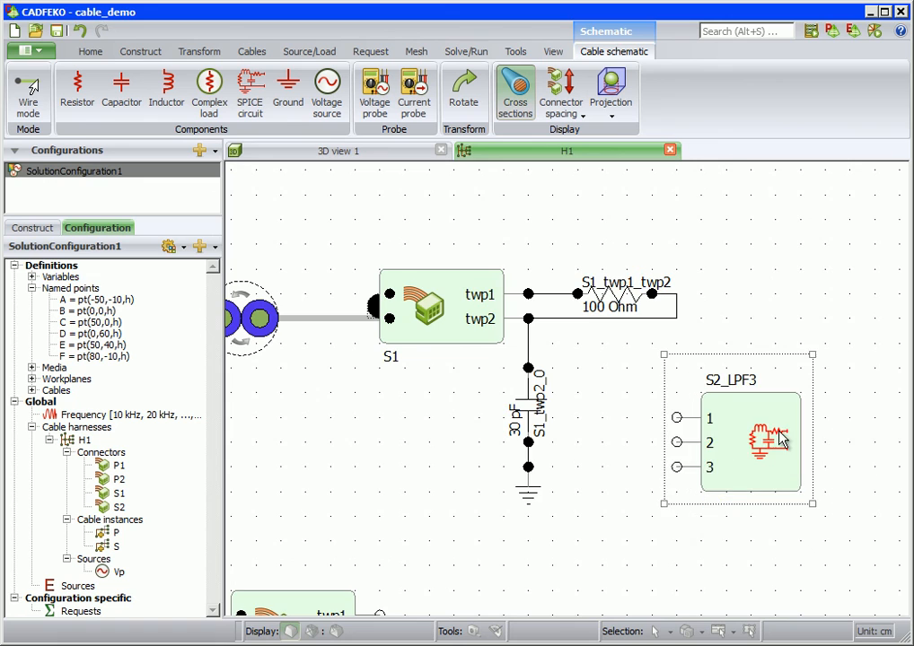
# Step: Scroll the H1 schematic to view connector S2's terminations
pyautogui.scroll(-3)
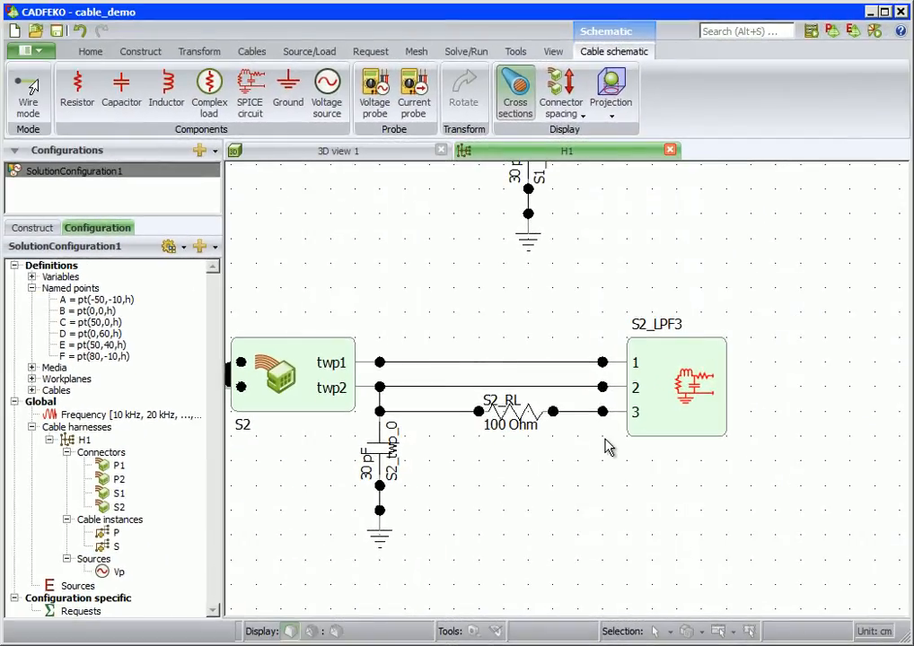
pyautogui.moveTo(408, 411)
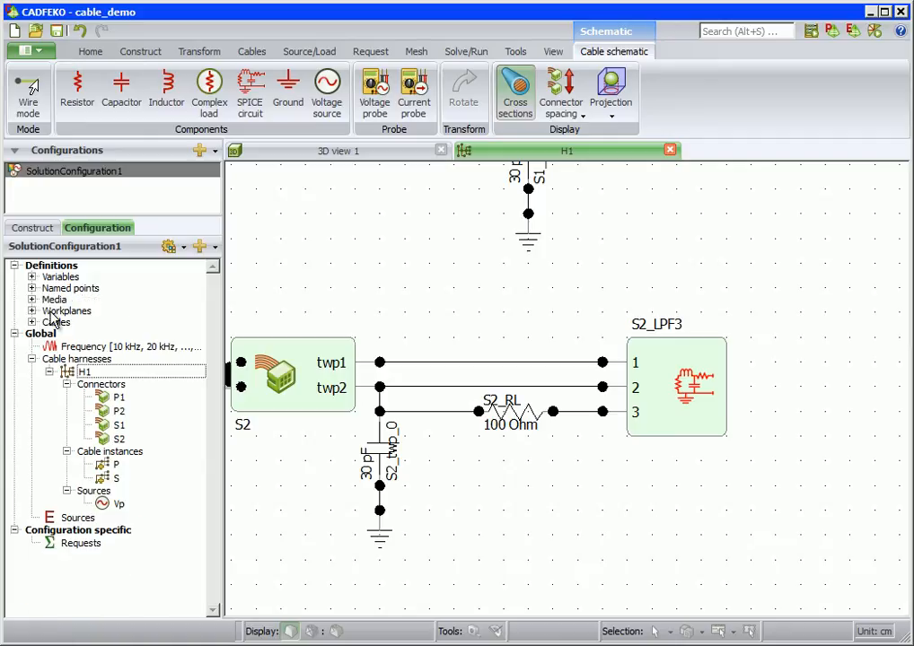
# Step: Set harness H1's coupling to Radiating, keeping the MTL solution method
pyautogui.rightClick(85, 370)
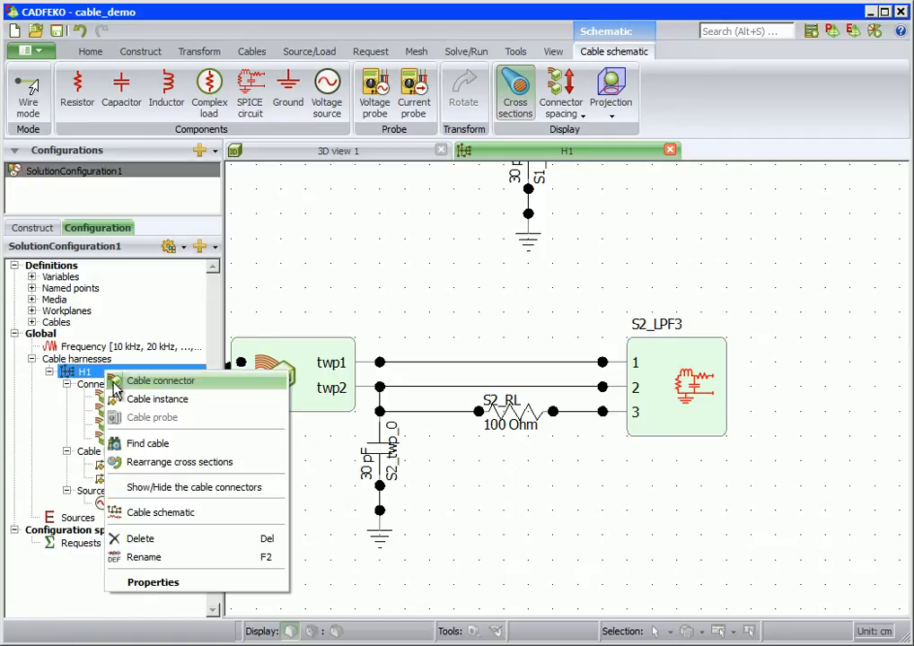
pyautogui.moveTo(156, 583)
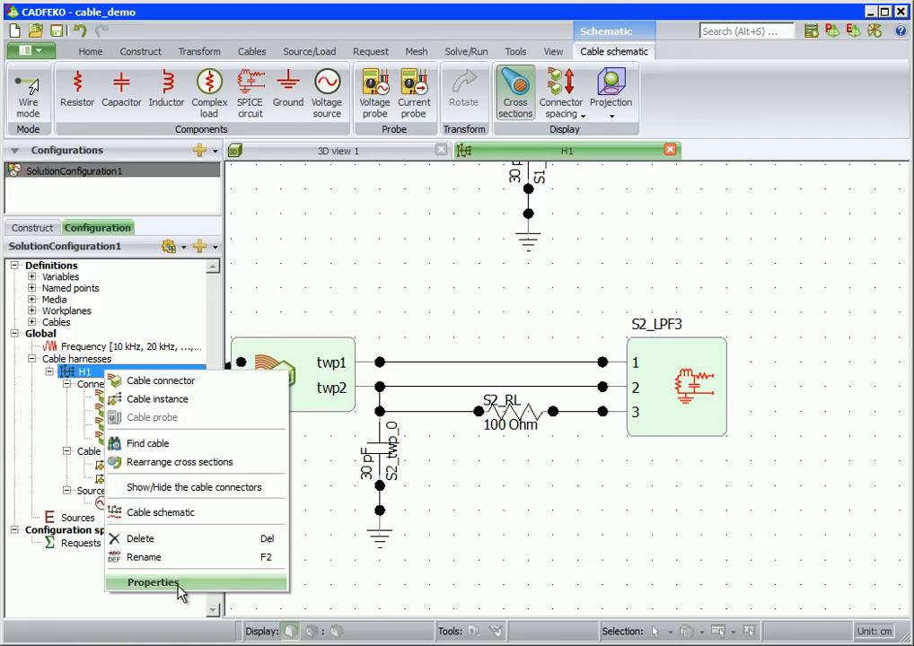
pyautogui.click(158, 583)
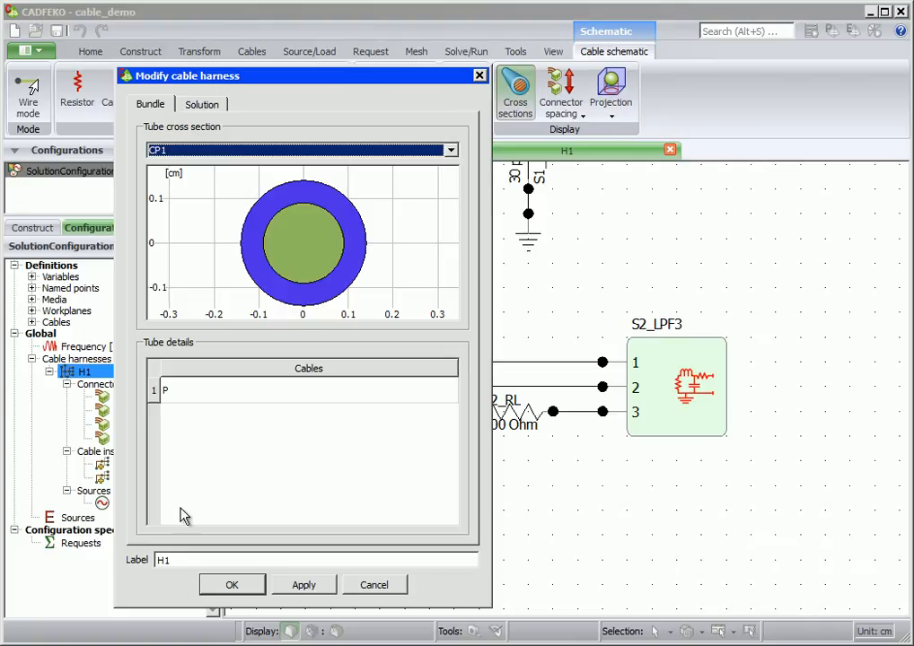
pyautogui.click(201, 104)
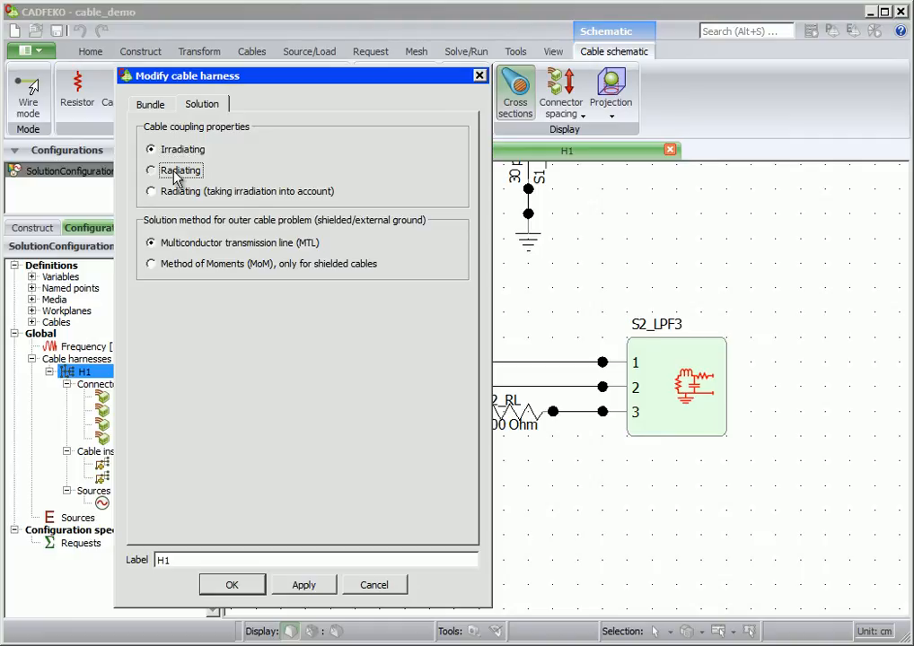
pyautogui.click(151, 171)
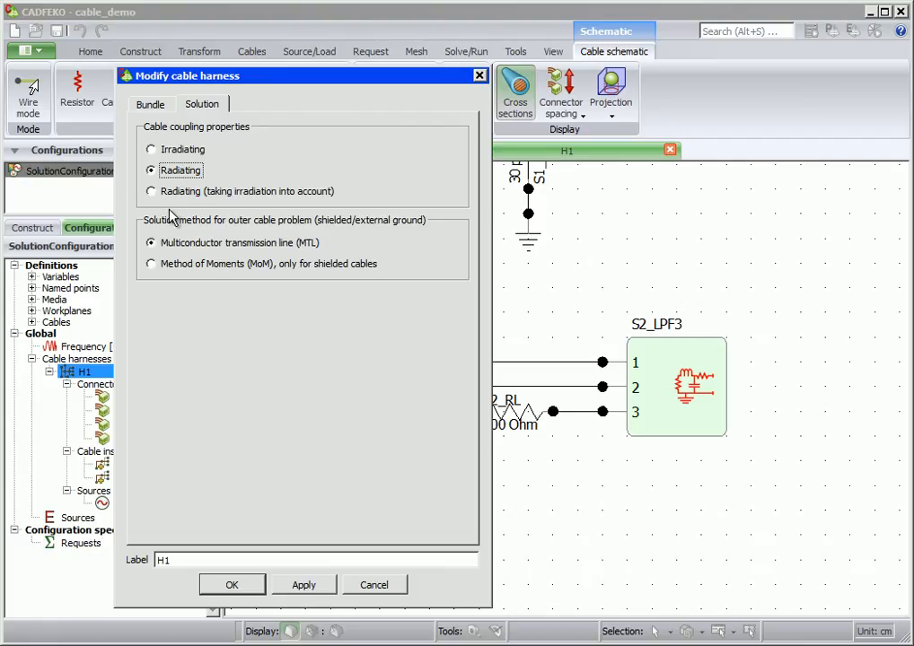
pyautogui.moveTo(208, 235)
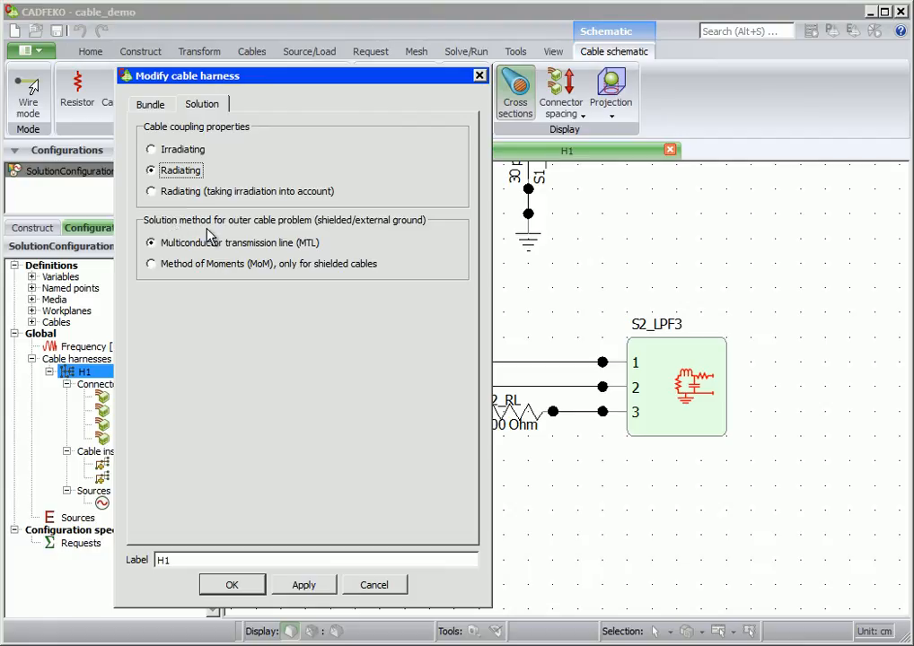
pyautogui.moveTo(204, 255)
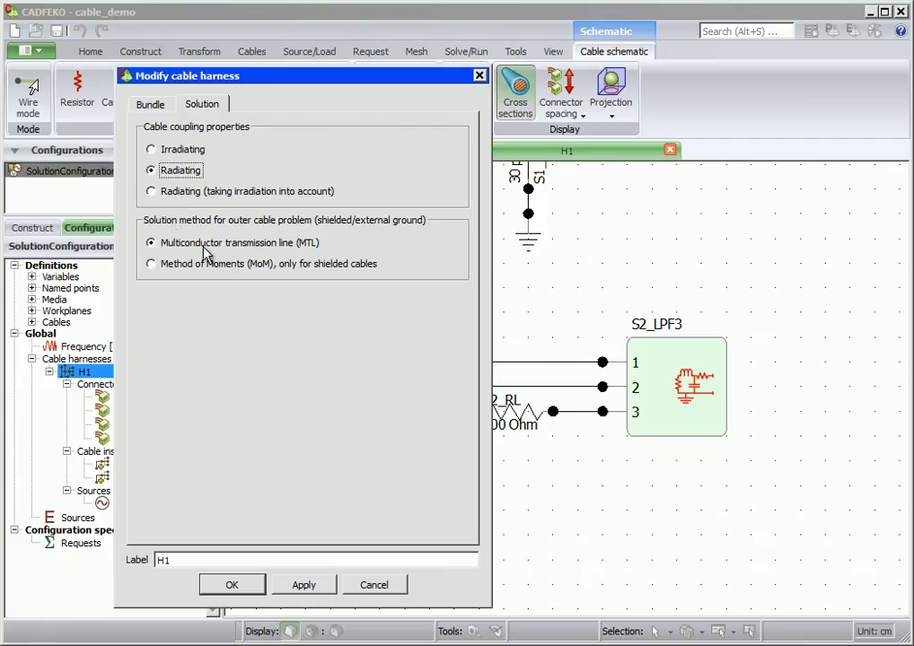
pyautogui.moveTo(206, 287)
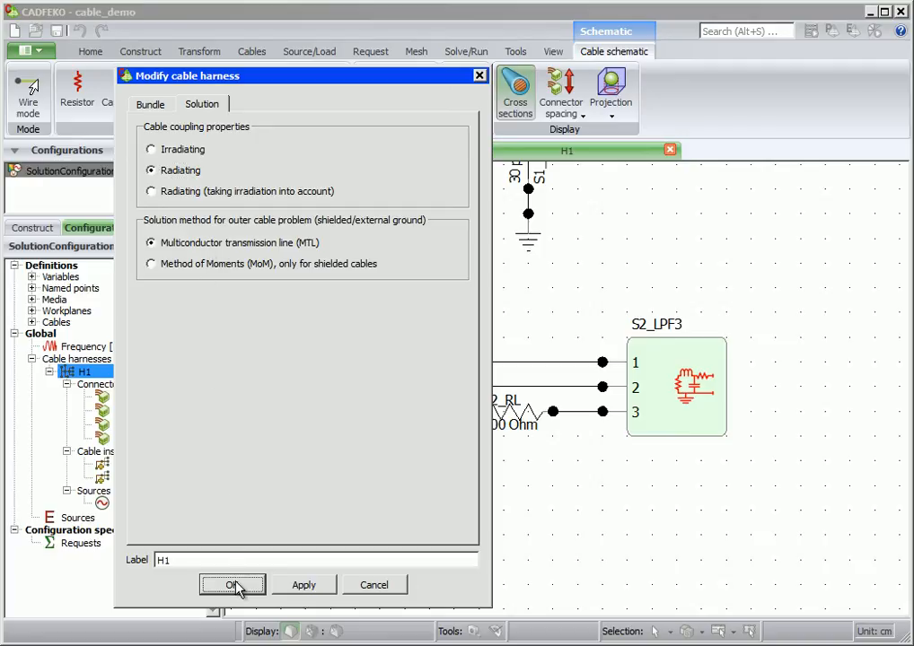
pyautogui.click(233, 584)
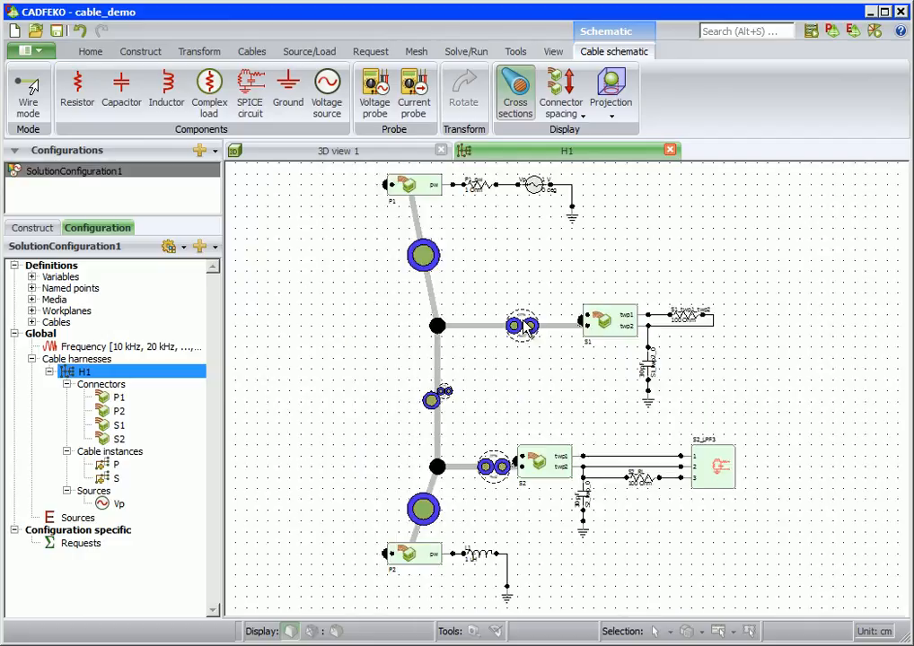
pyautogui.moveTo(449, 339)
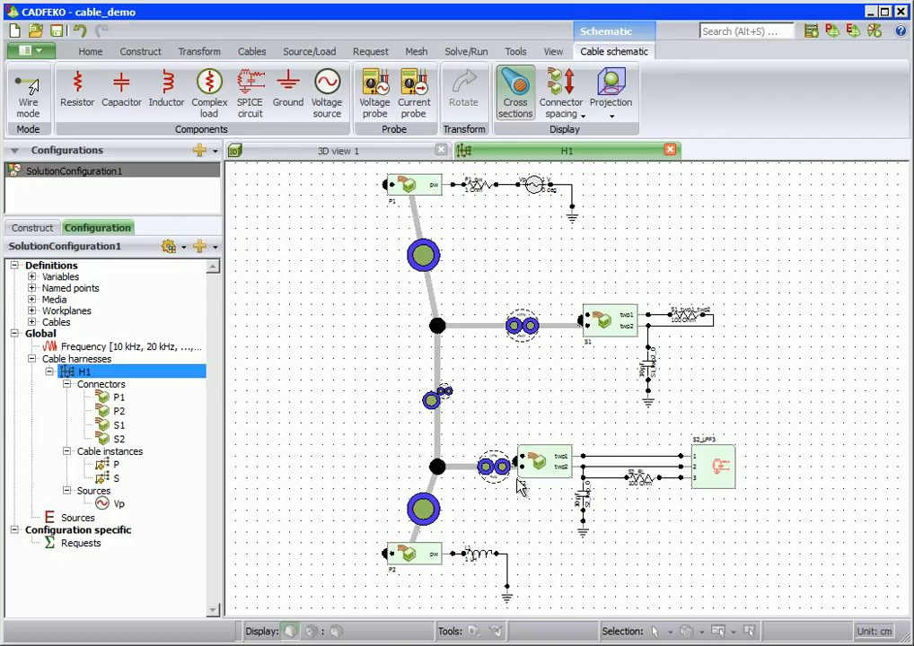
pyautogui.moveTo(65, 253)
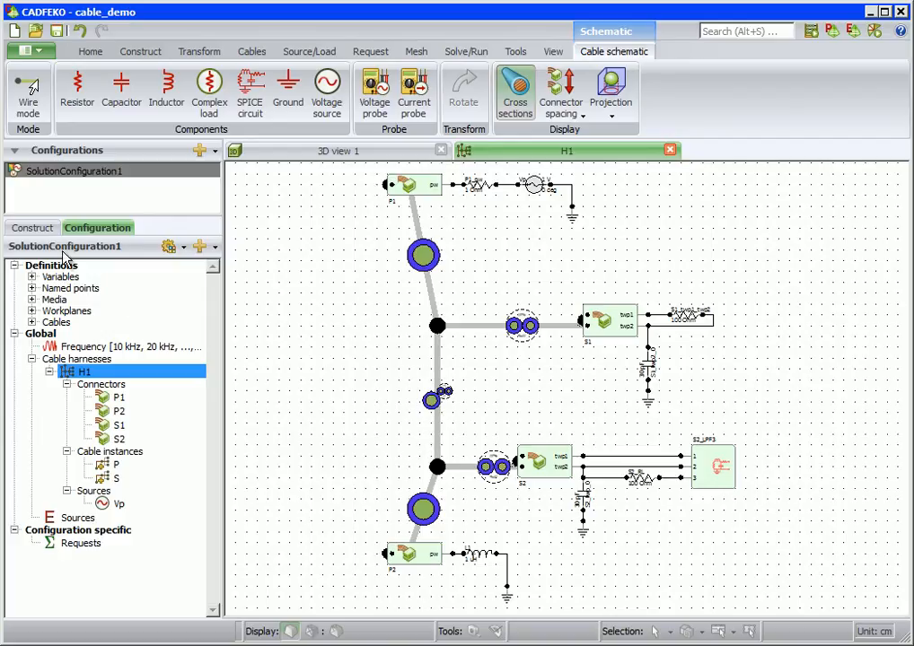
# Step: Show the Construct tree with cable cross sections TWP, Wire_1 and the cable paths
pyautogui.click(32, 227)
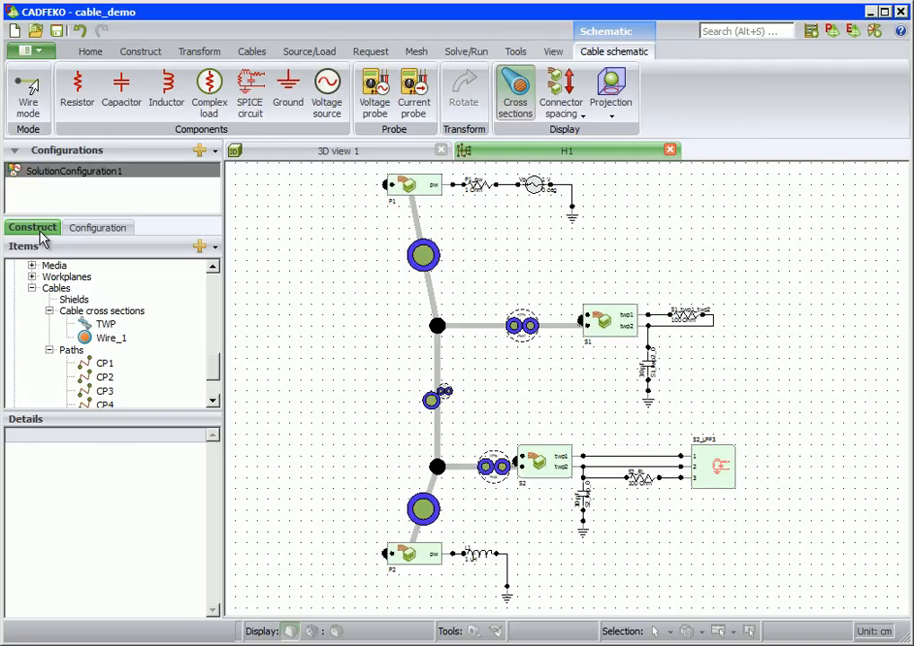
pyautogui.moveTo(85, 350)
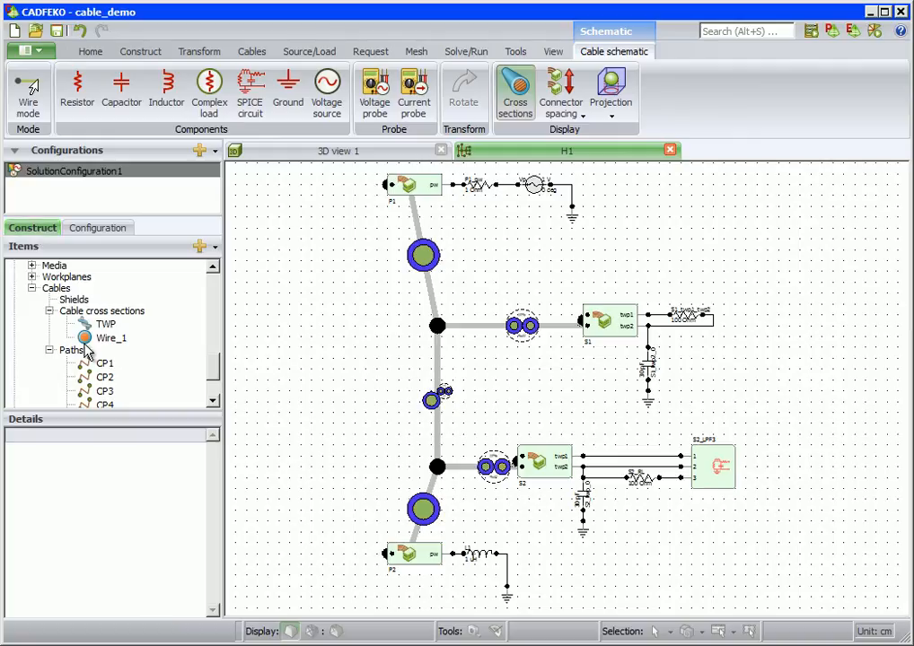
# Step: Set cable path CP2's sampling to a maximum separation distance of dp
pyautogui.rightClick(102, 376)
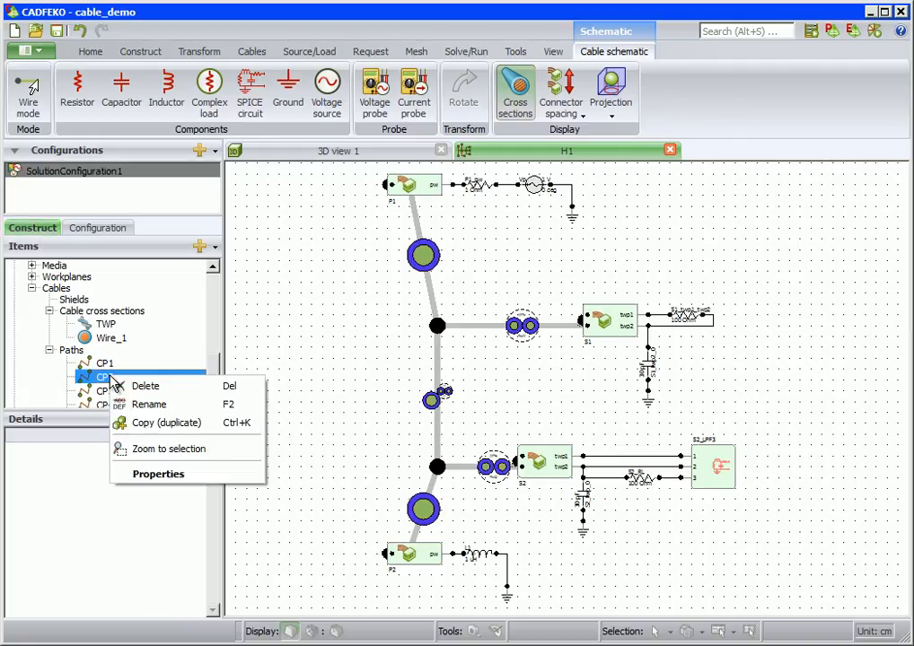
pyautogui.click(158, 474)
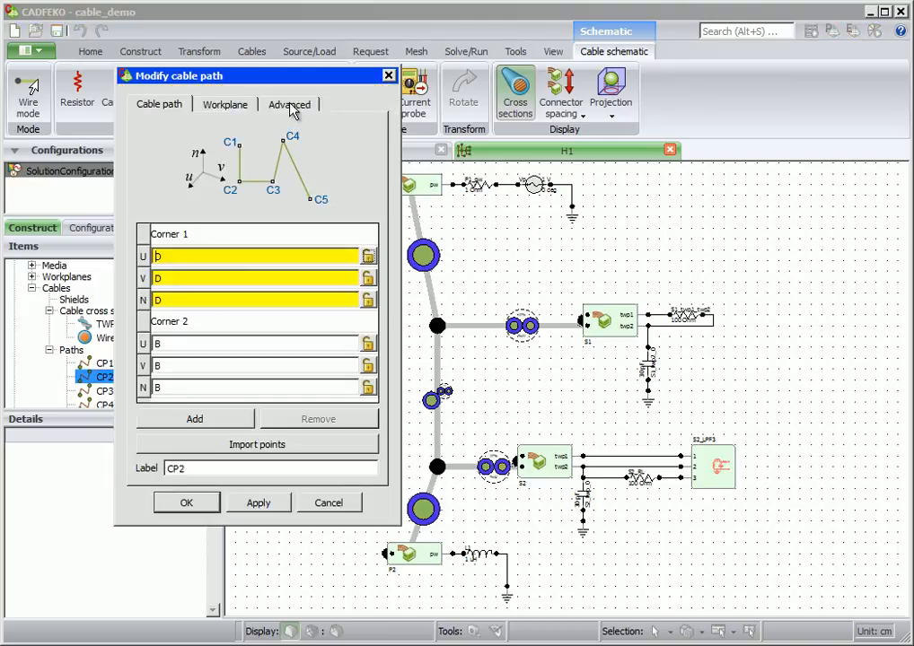
pyautogui.click(289, 104)
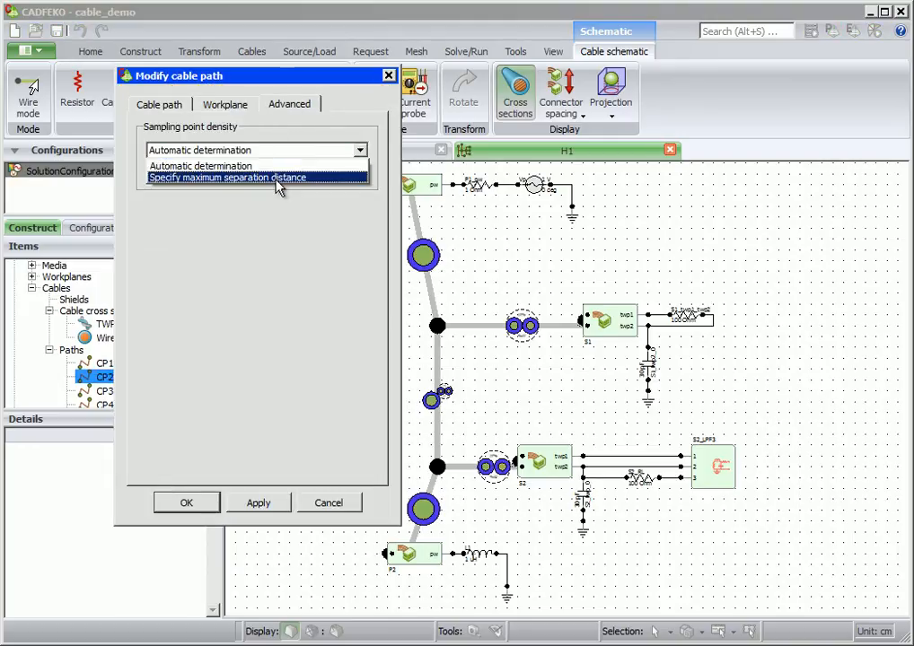
pyautogui.click(227, 177)
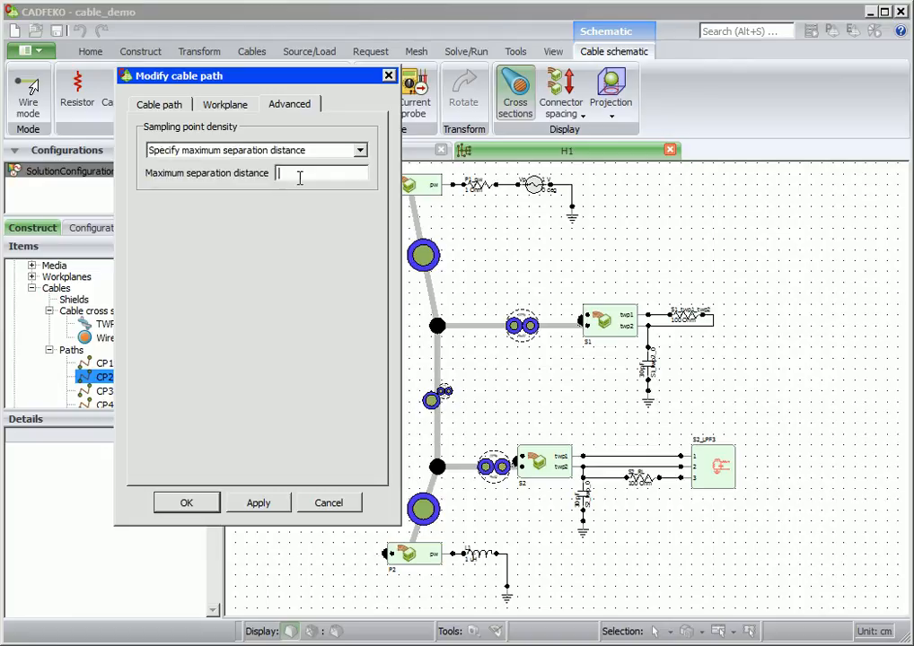
pyautogui.write('dp')
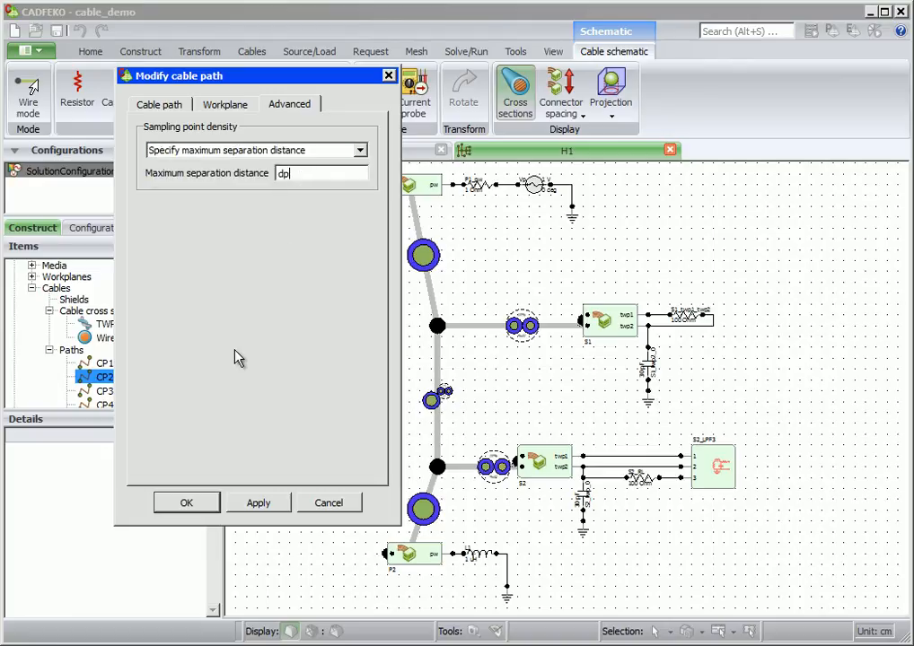
pyautogui.moveTo(187, 503)
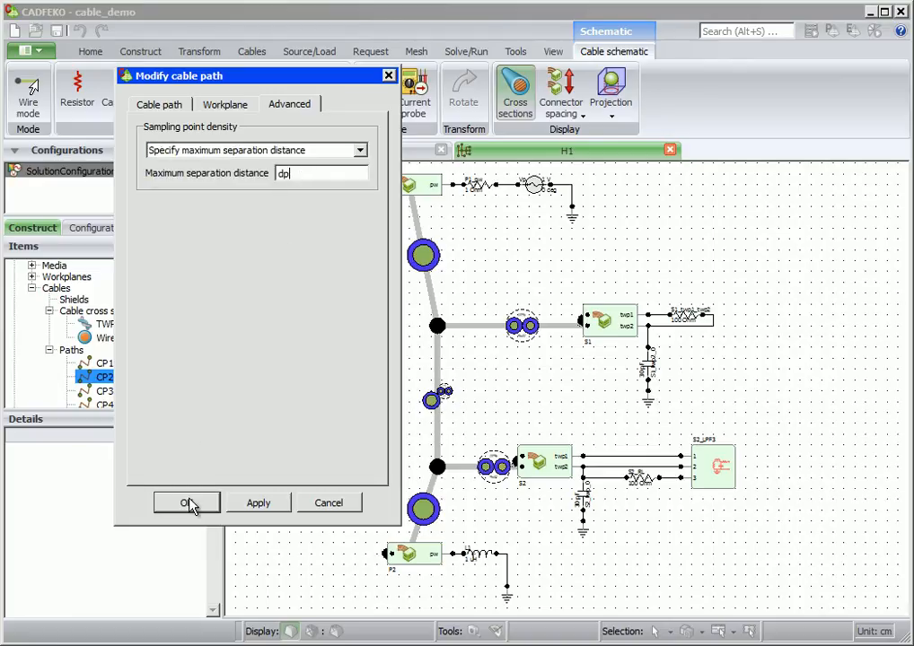
pyautogui.click(186, 502)
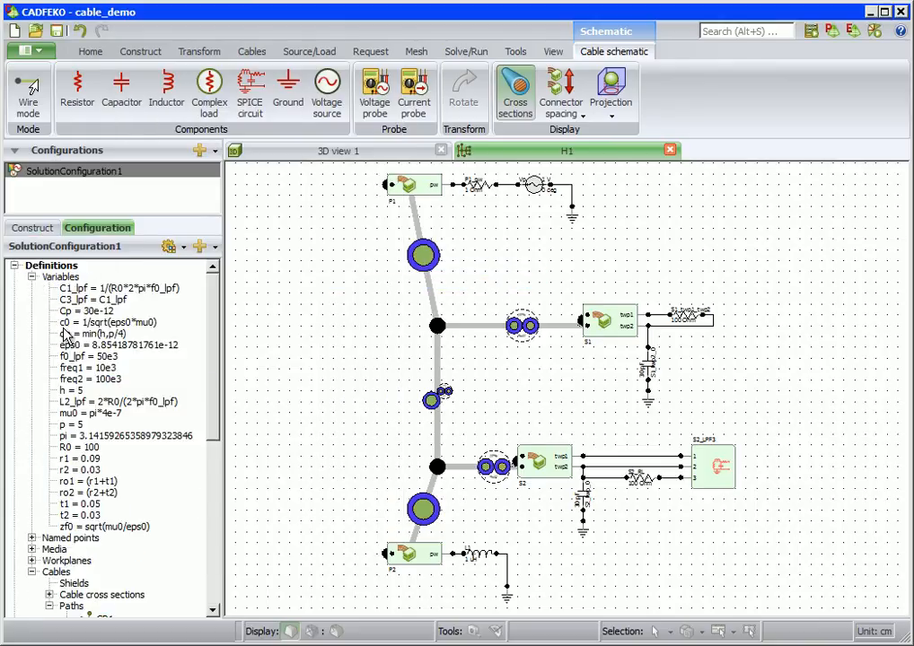
pyautogui.moveTo(127, 340)
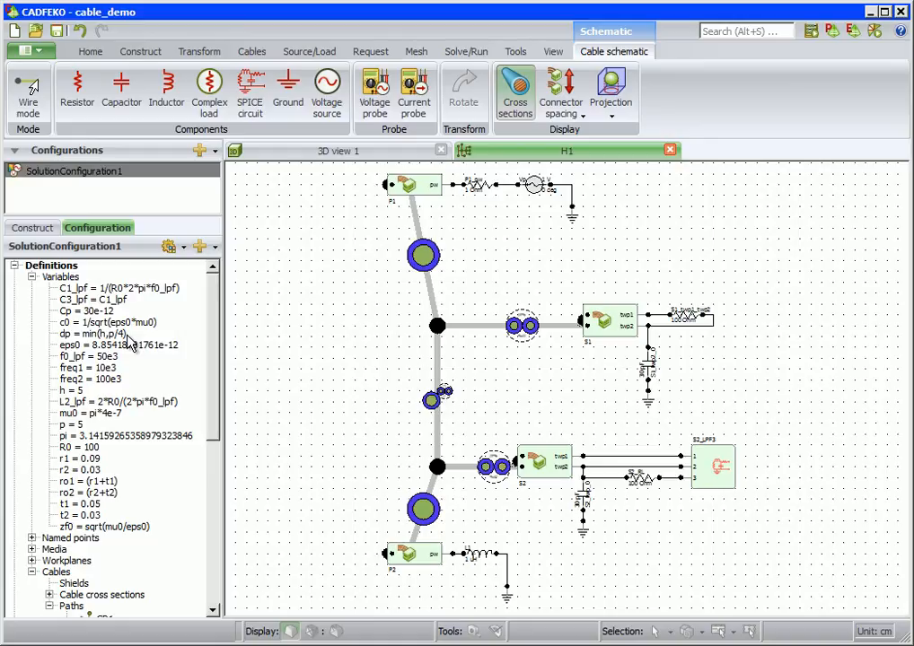
pyautogui.moveTo(130, 343)
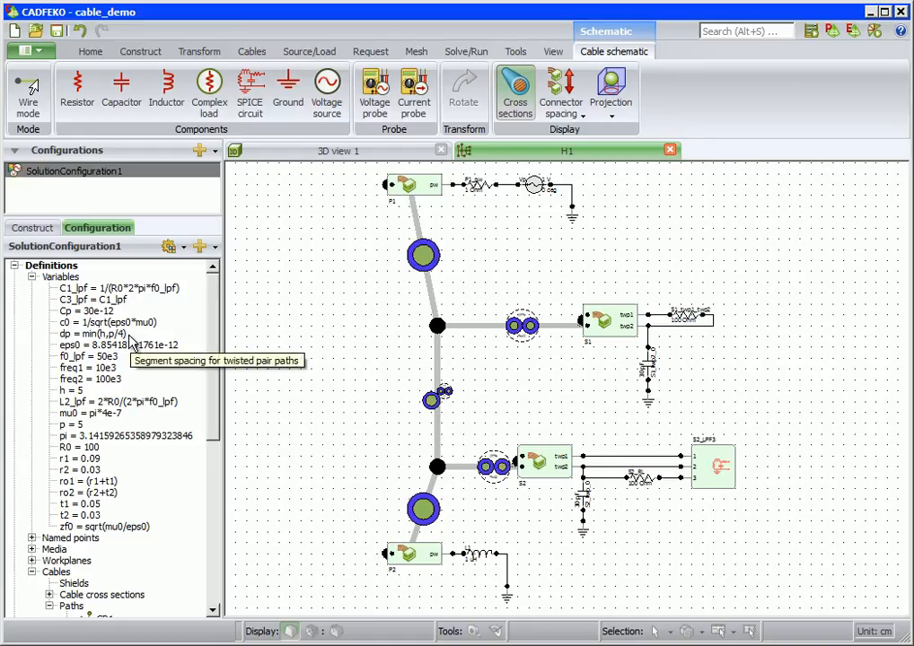
pyautogui.moveTo(81, 391)
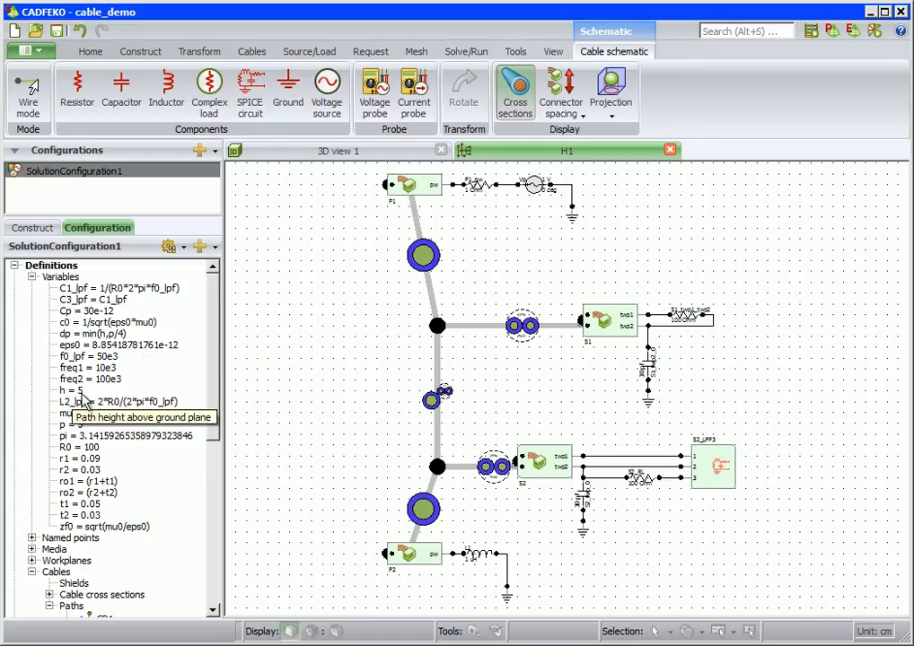
pyautogui.moveTo(81, 431)
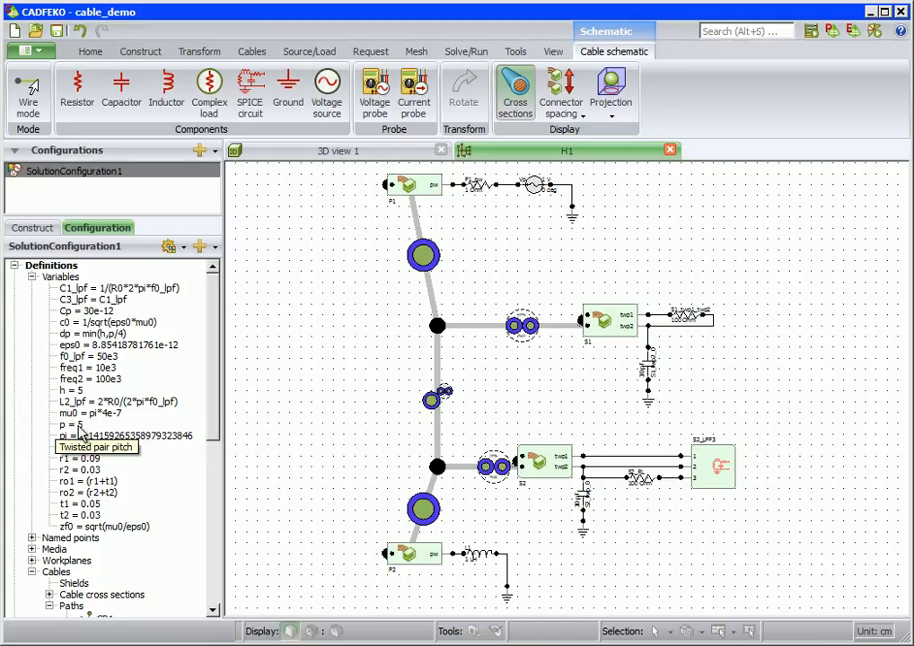
pyautogui.moveTo(143, 428)
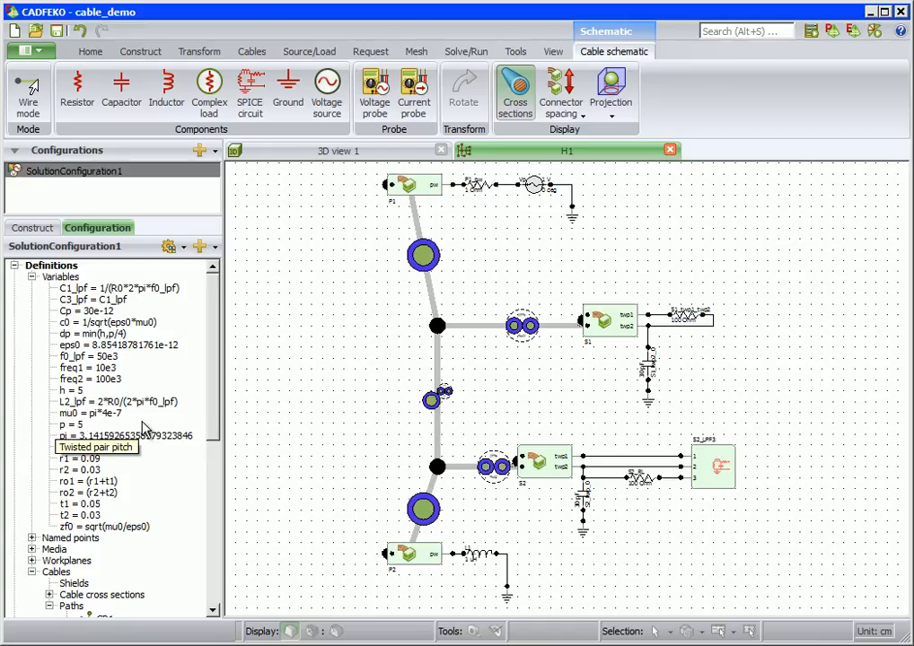